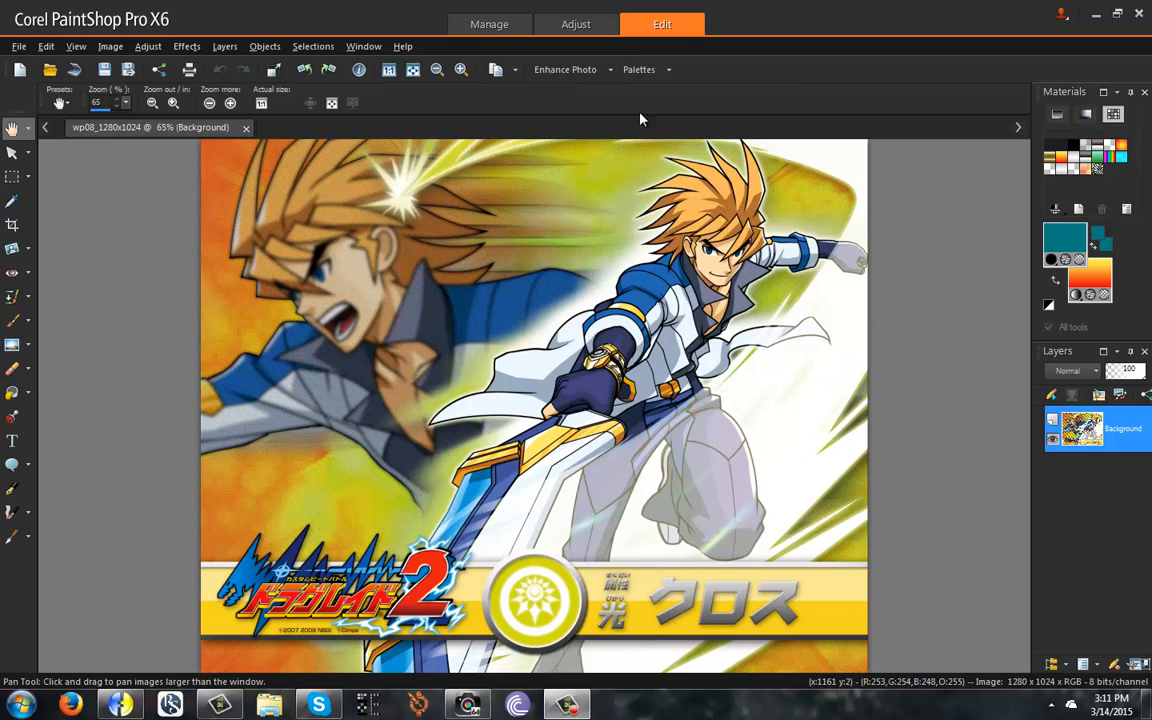
mouse_move(690, 250)
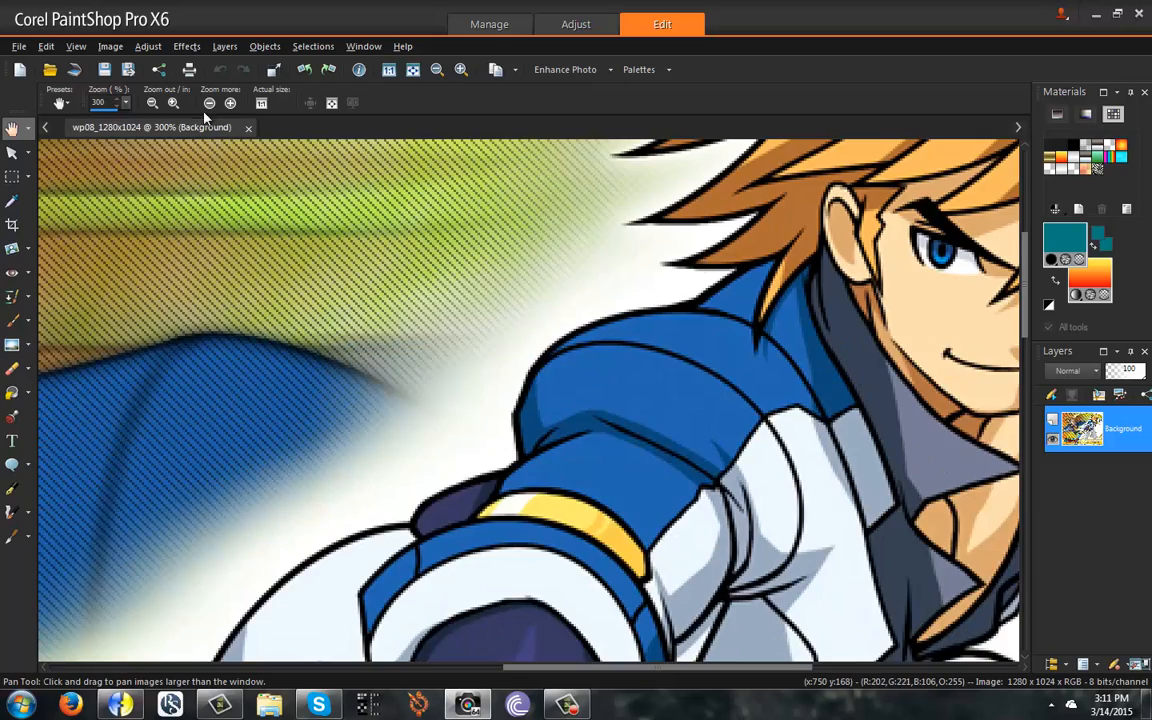
Zoom to 200% on the sword and glove and reveal the selection tool choices
left_click(152, 104)
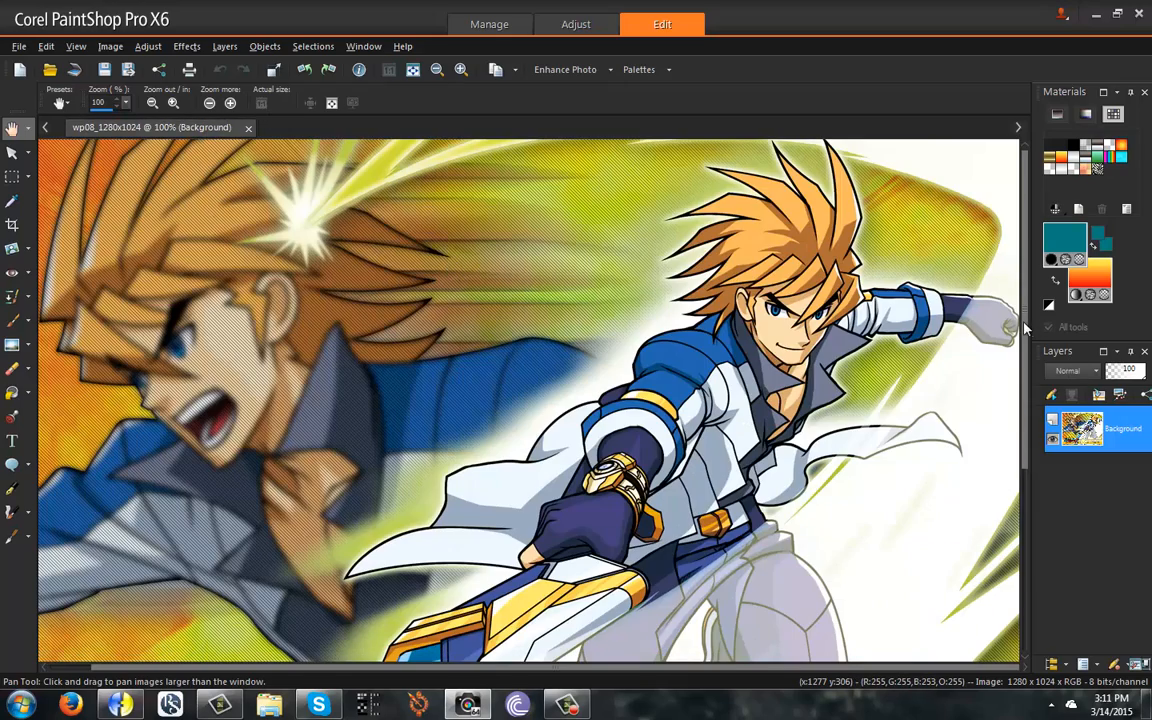
scroll("down", 3)
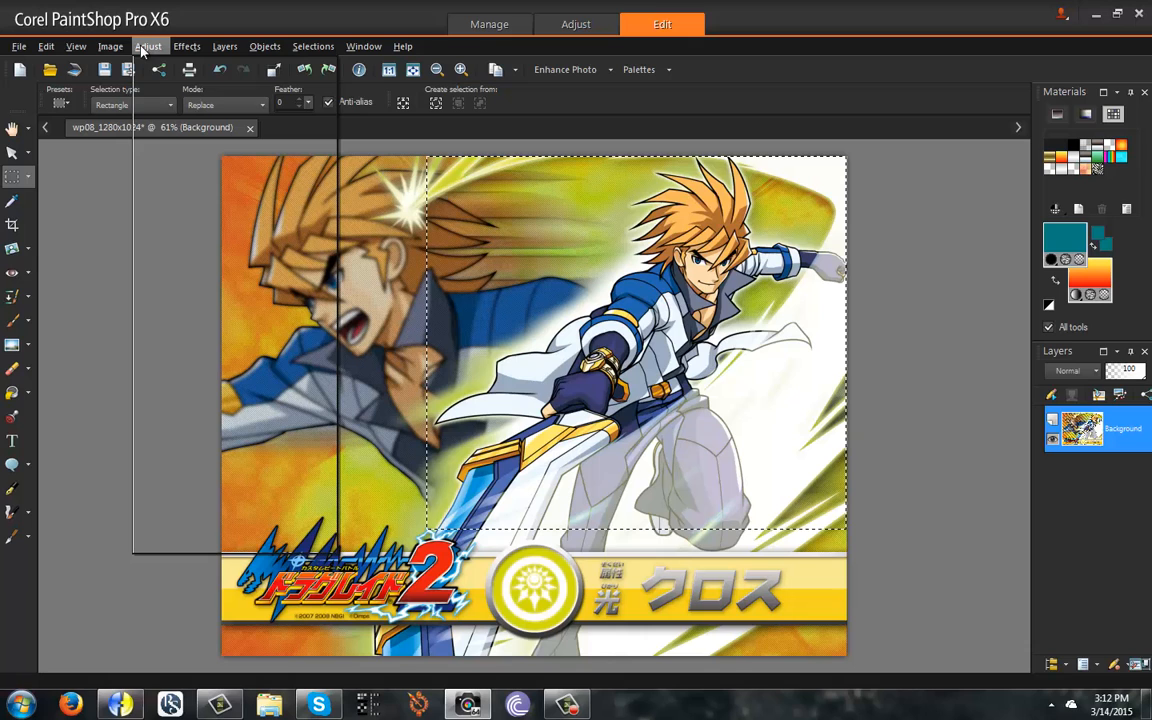
left_click(110, 46)
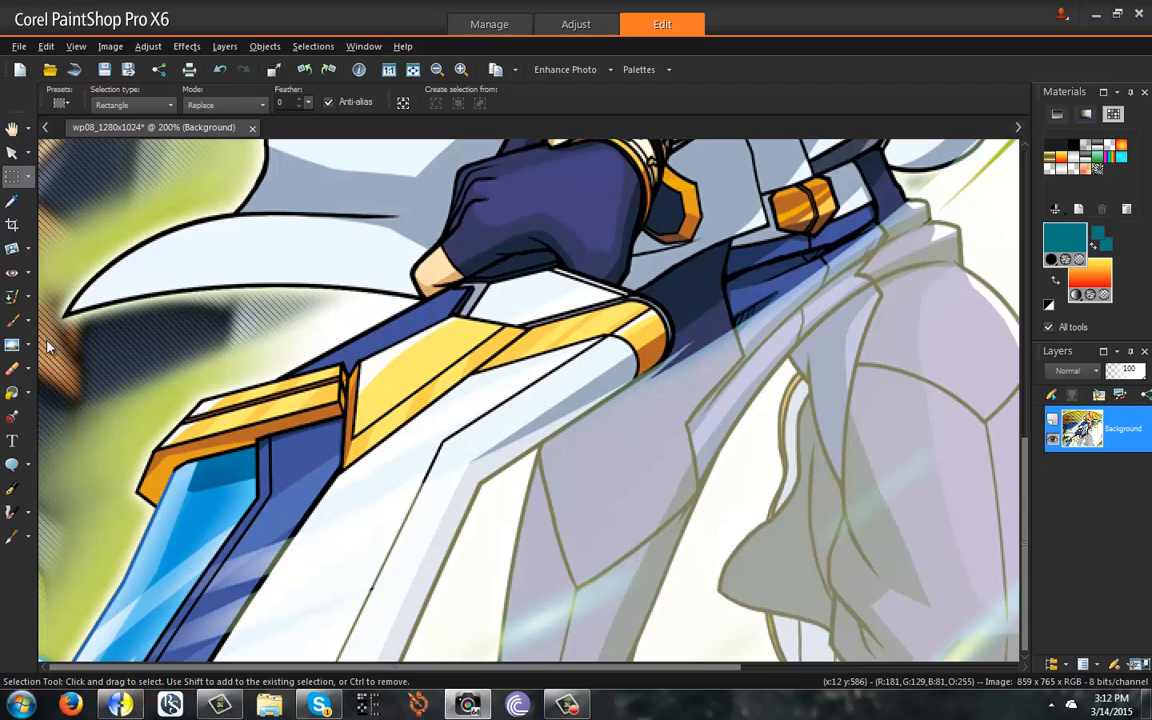
left_click(14, 176)
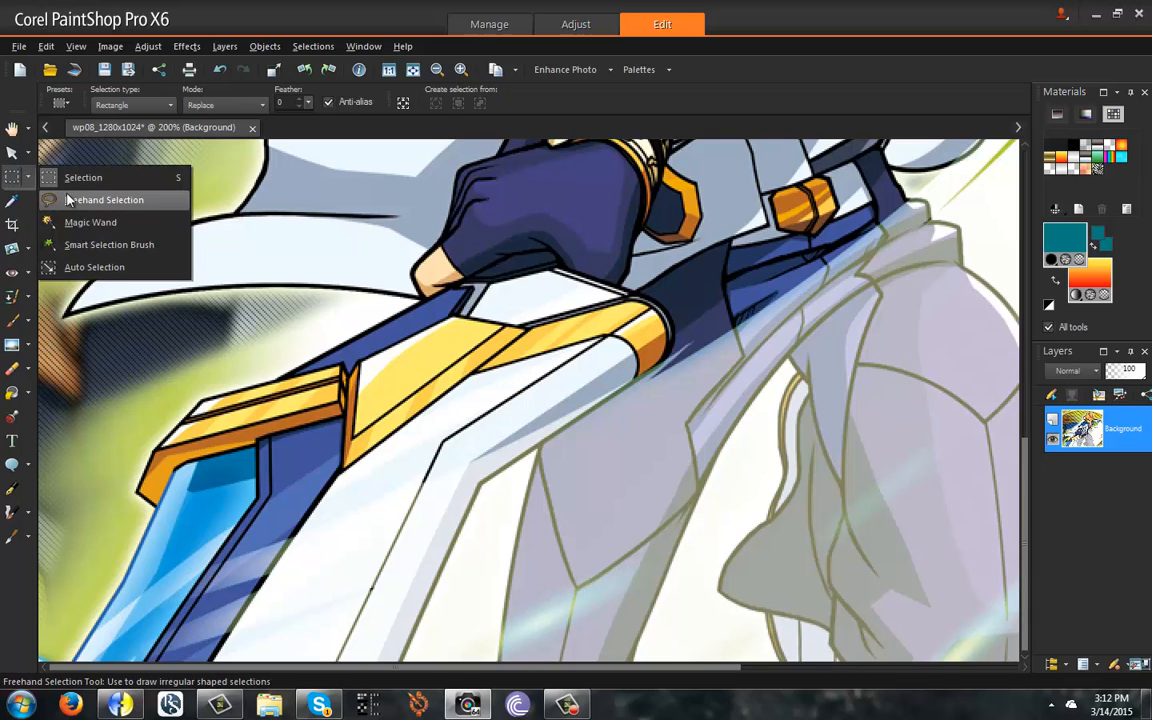
Begin a point-to-point freehand selection along the sword's dark outline
left_click(104, 200)
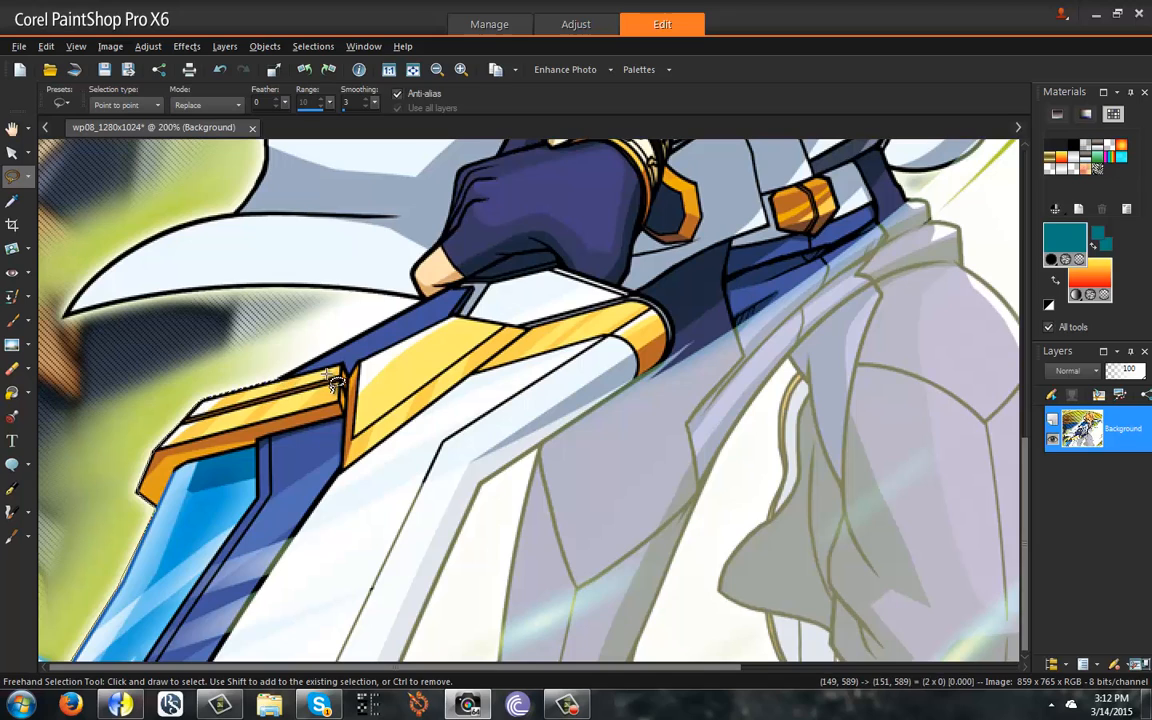
left_click_drag(336, 380, 430, 304)
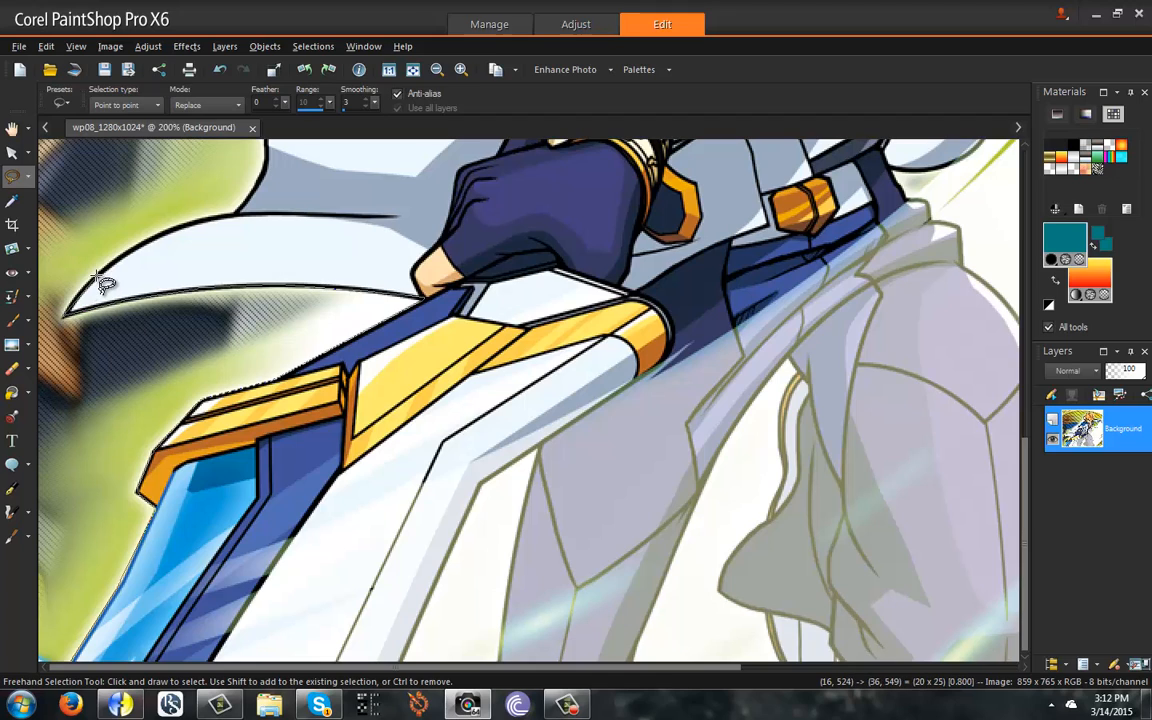
mouse_move(196, 230)
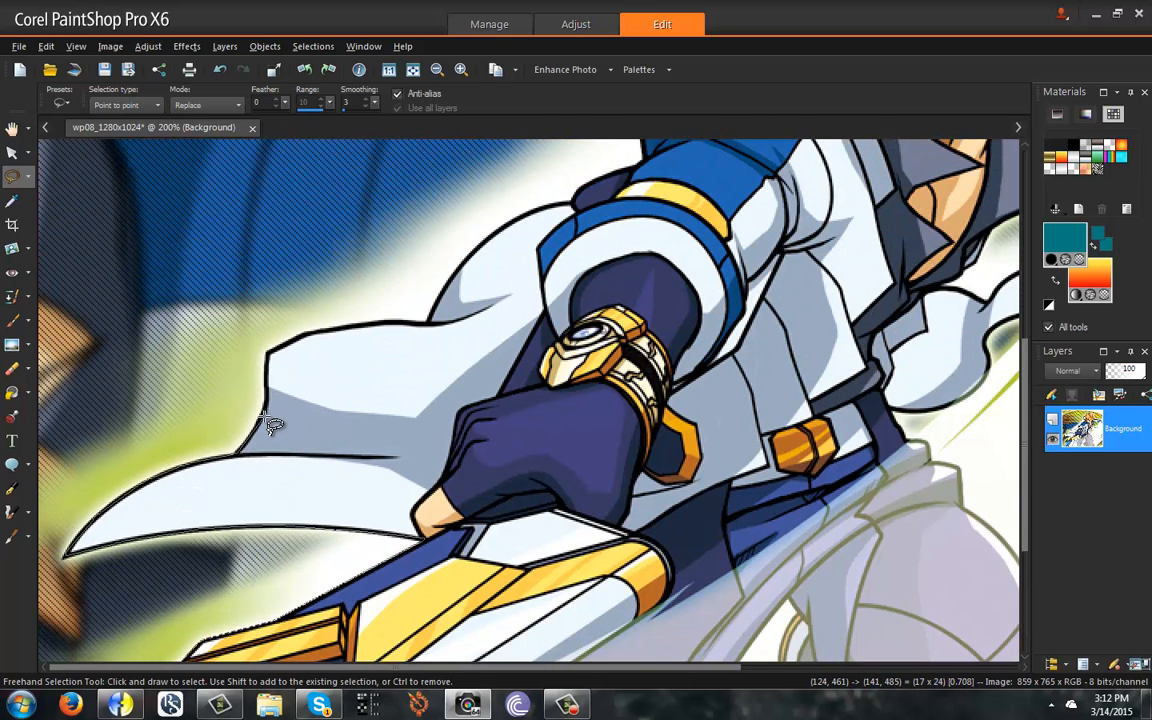
mouse_move(278, 384)
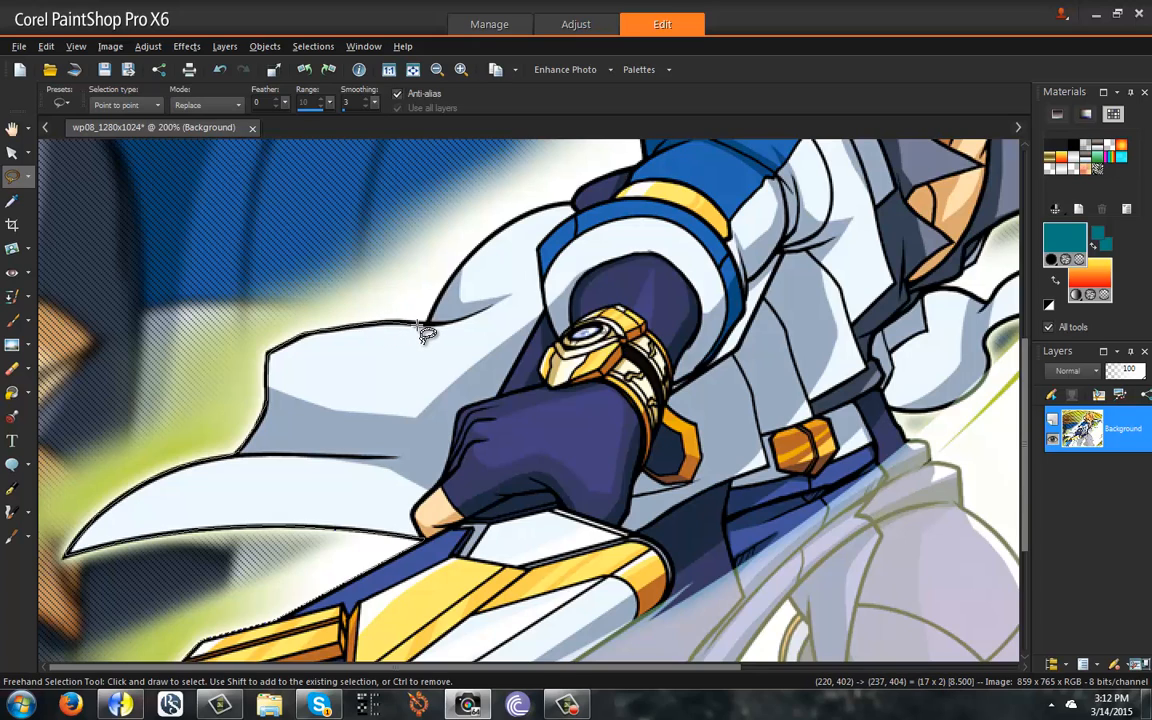
mouse_move(456, 296)
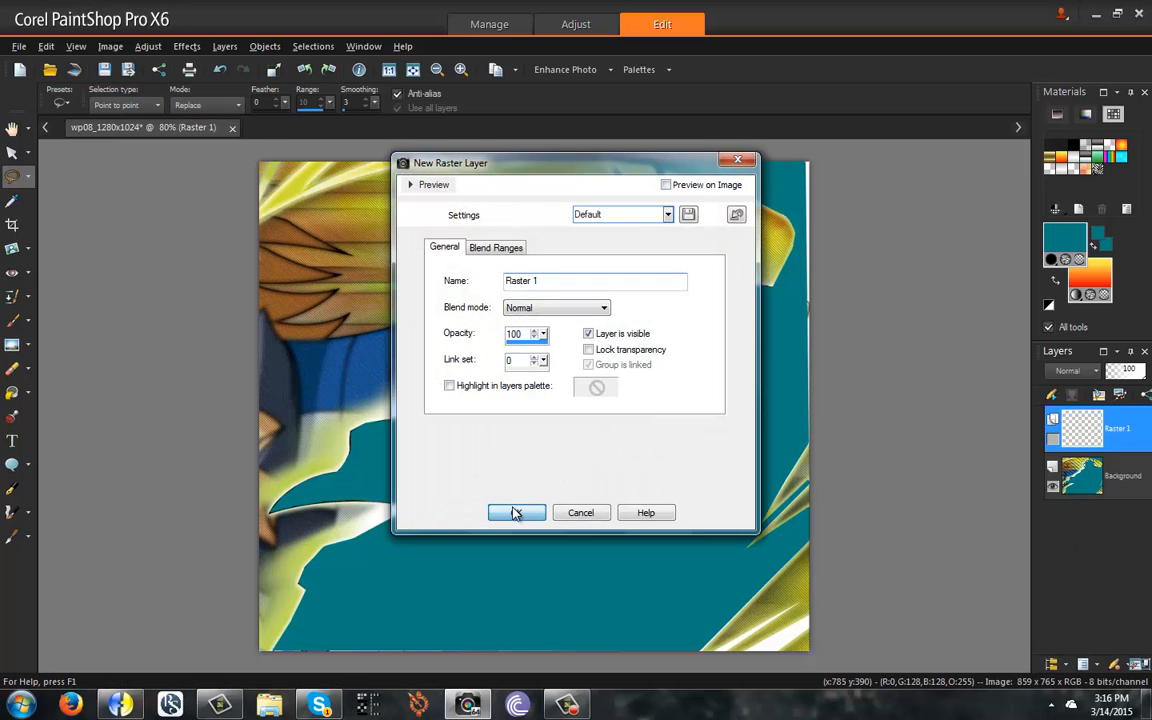
Confirm the New Raster Layer dialog to create Raster 2 above Raster 1
left_click(516, 512)
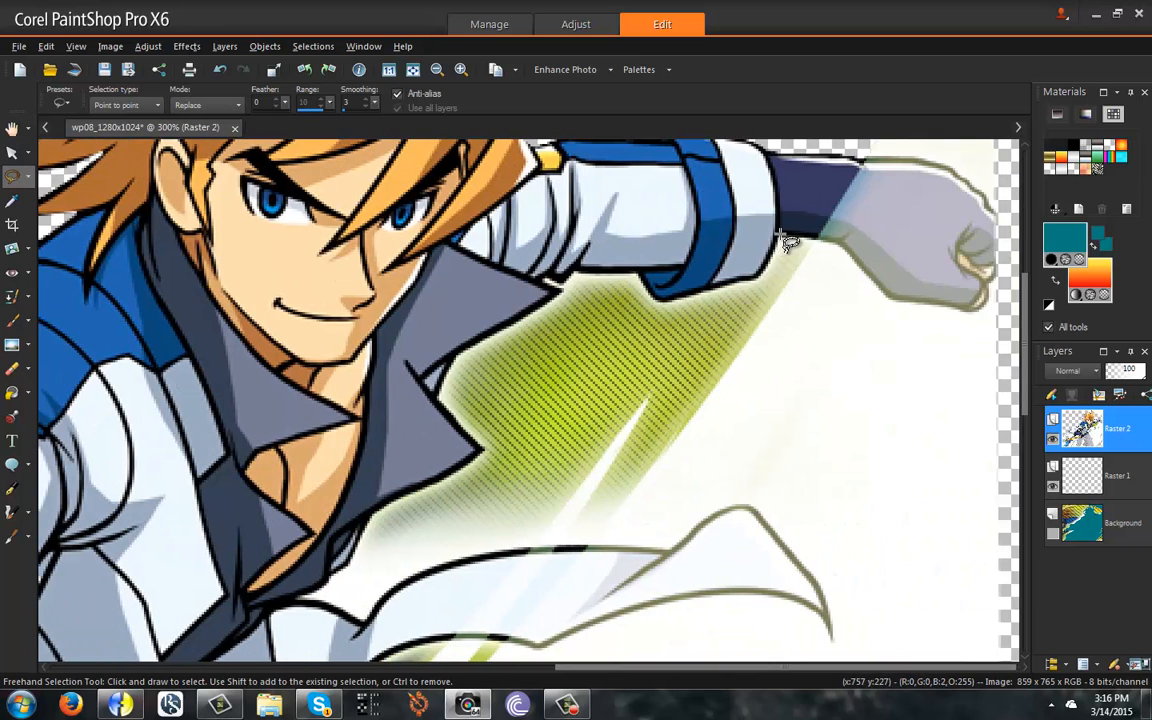
mouse_move(816, 260)
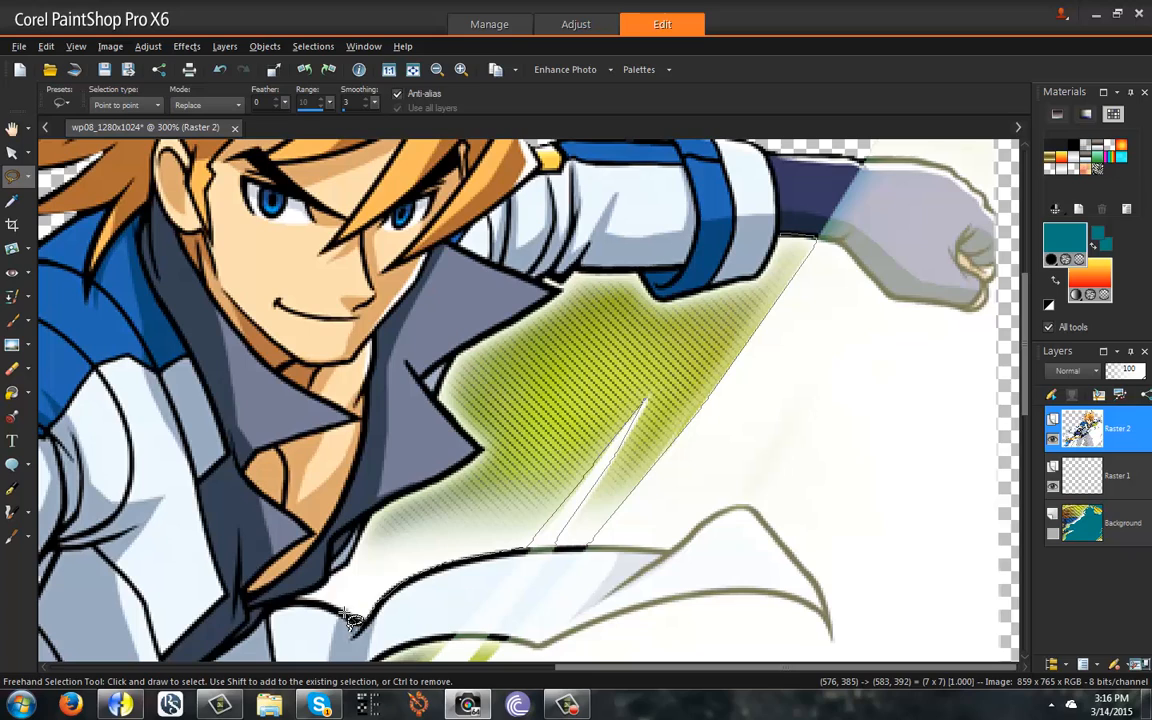
mouse_move(280, 610)
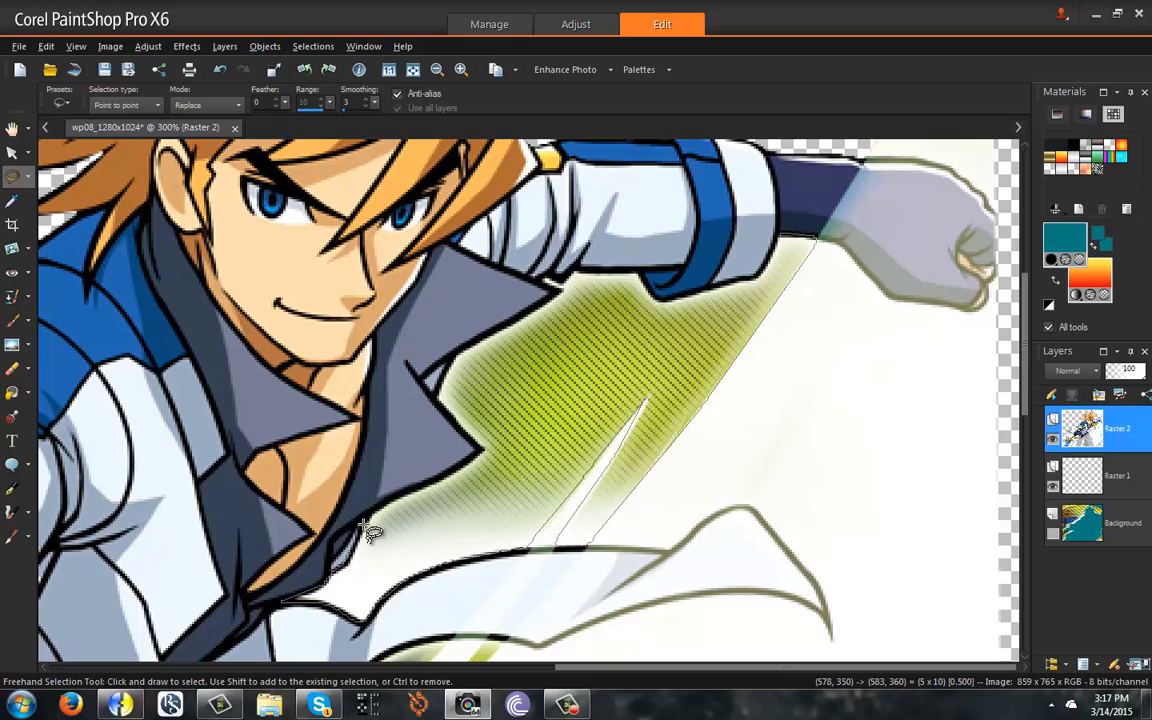
mouse_move(436, 496)
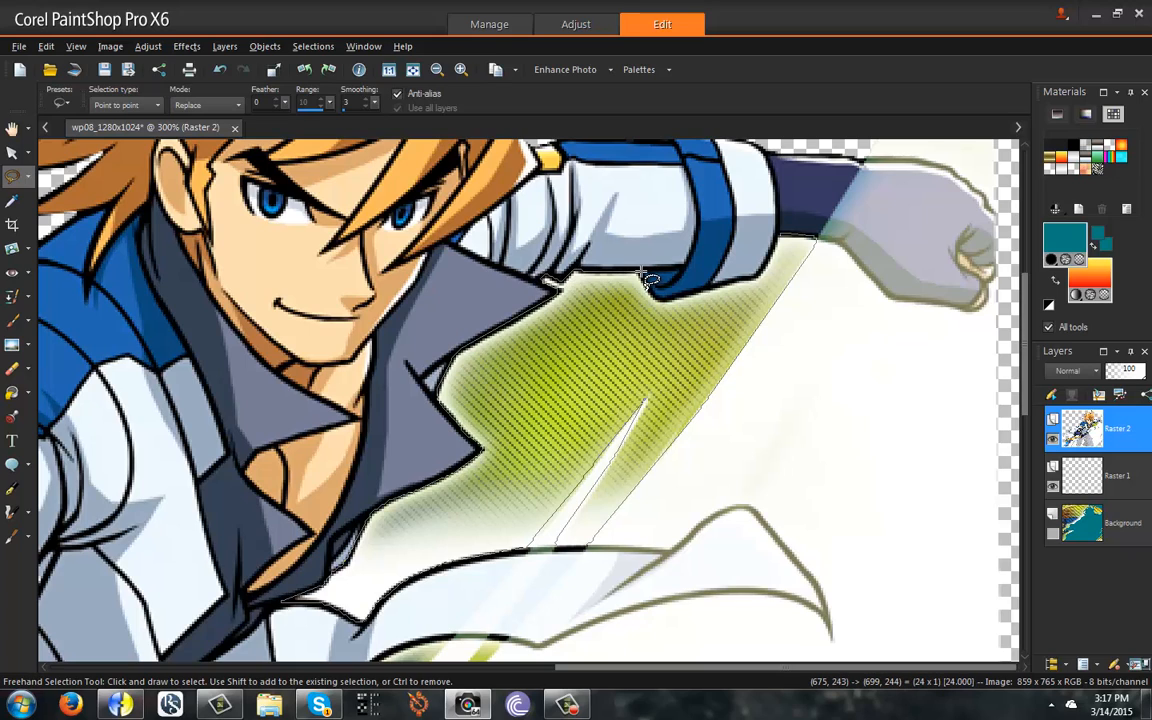
mouse_move(668, 308)
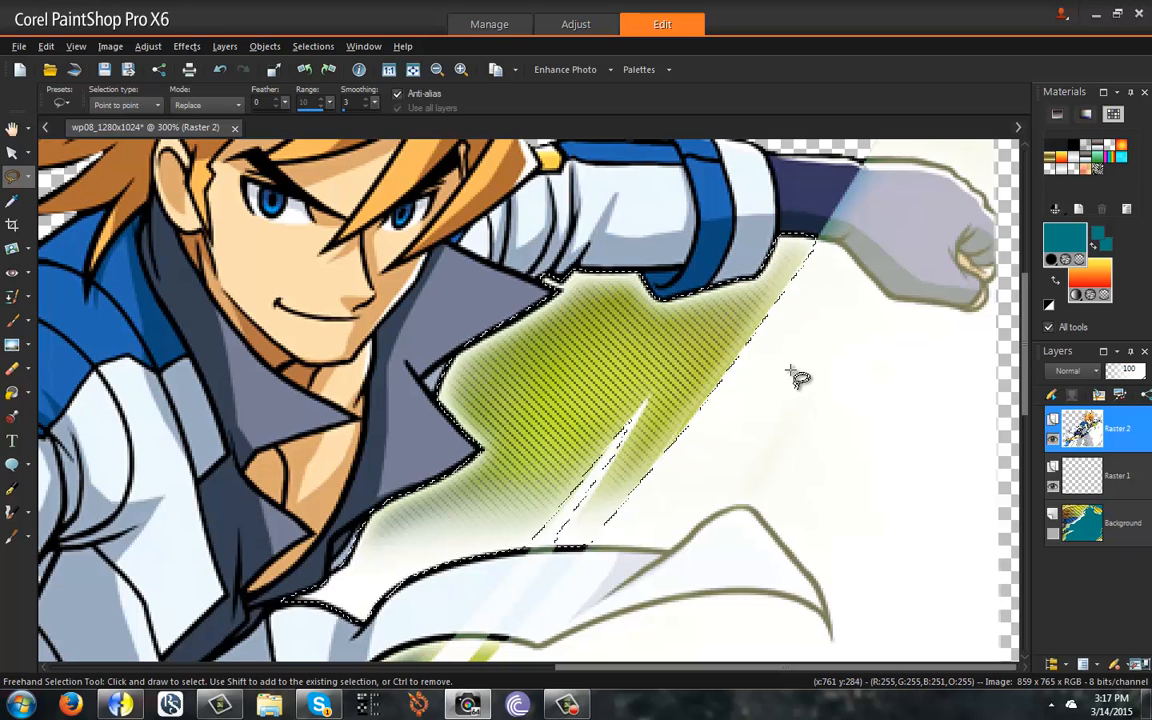
Delete the selected green hatched area beside the arm, leaving transparency
key("Delete")
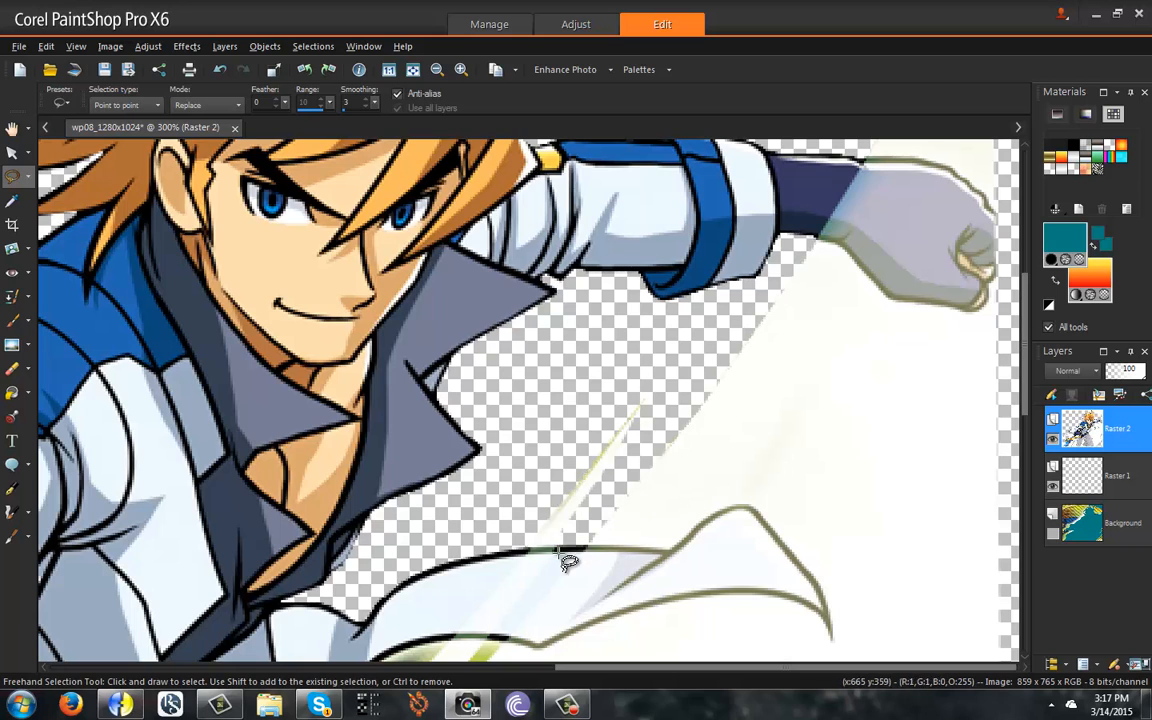
Outline the leftover green patch beside the coat at high zoom and delete it
scroll("down", 3)
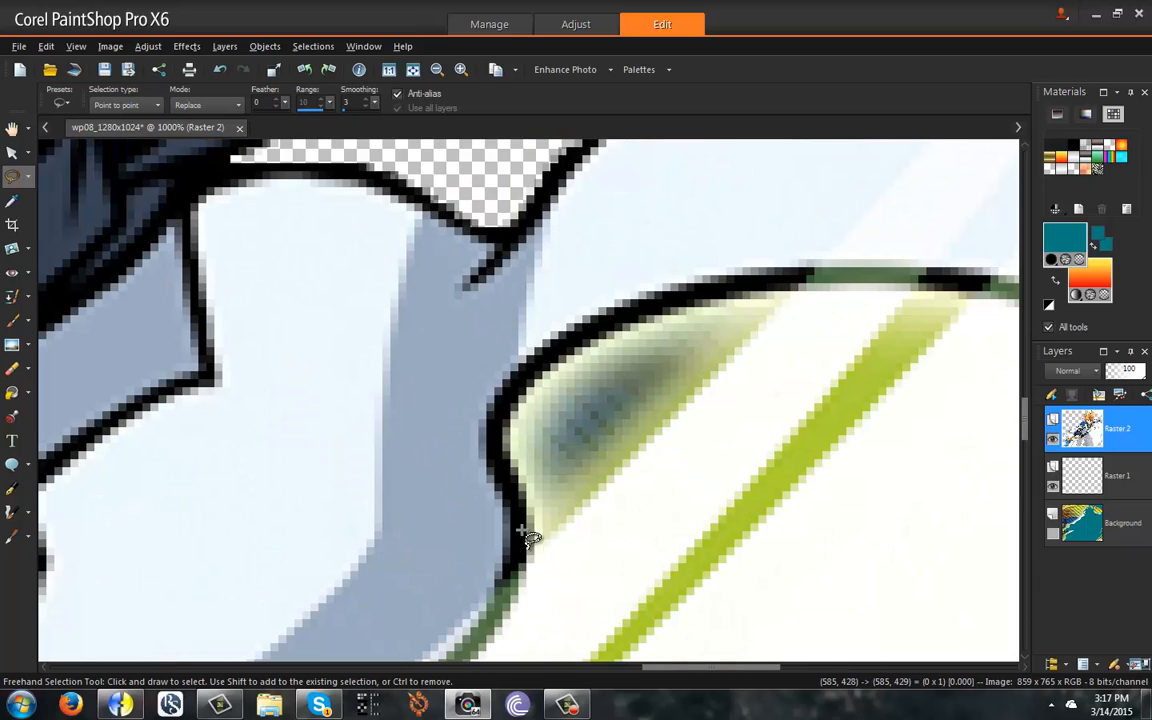
left_click_drag(528, 536, 560, 350)
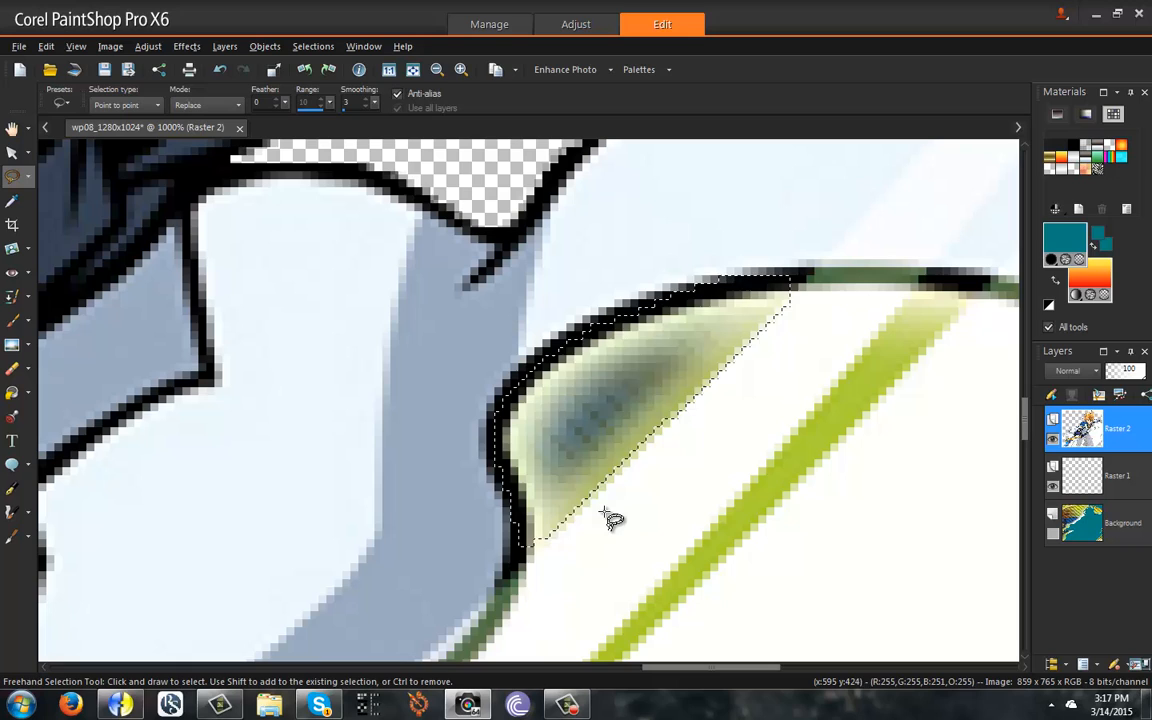
key("Delete")
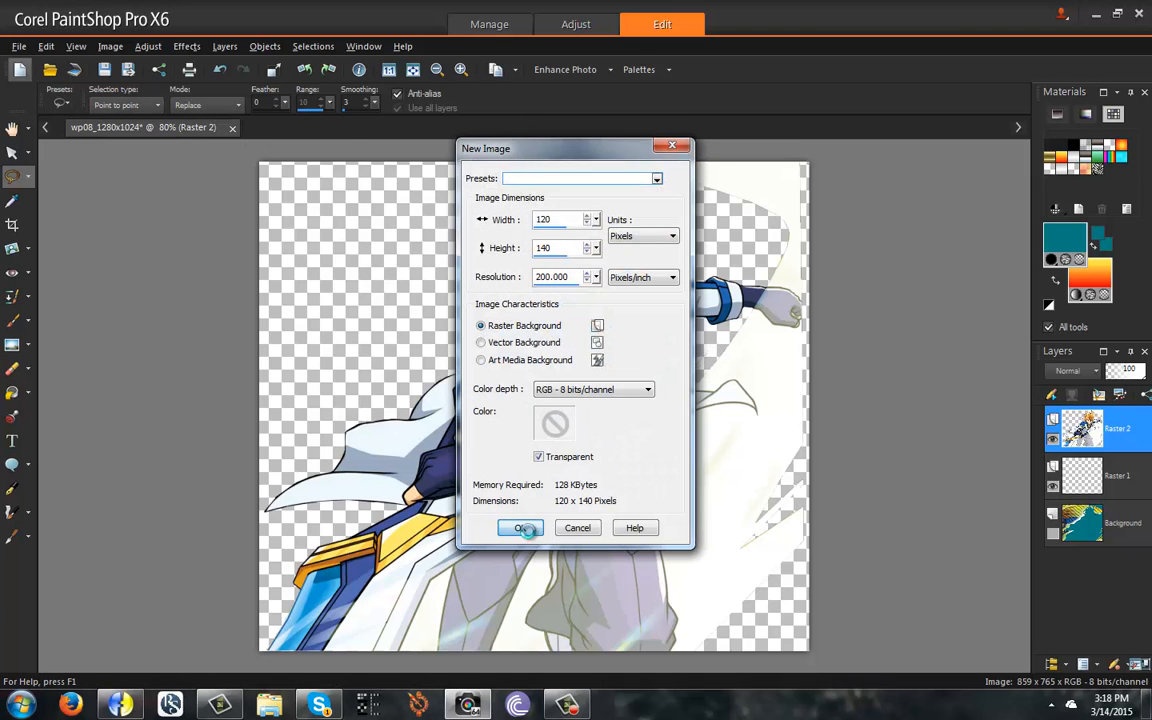
Create the new transparent image, then start resizing the cut-out character via Image > Resize
left_click(520, 528)
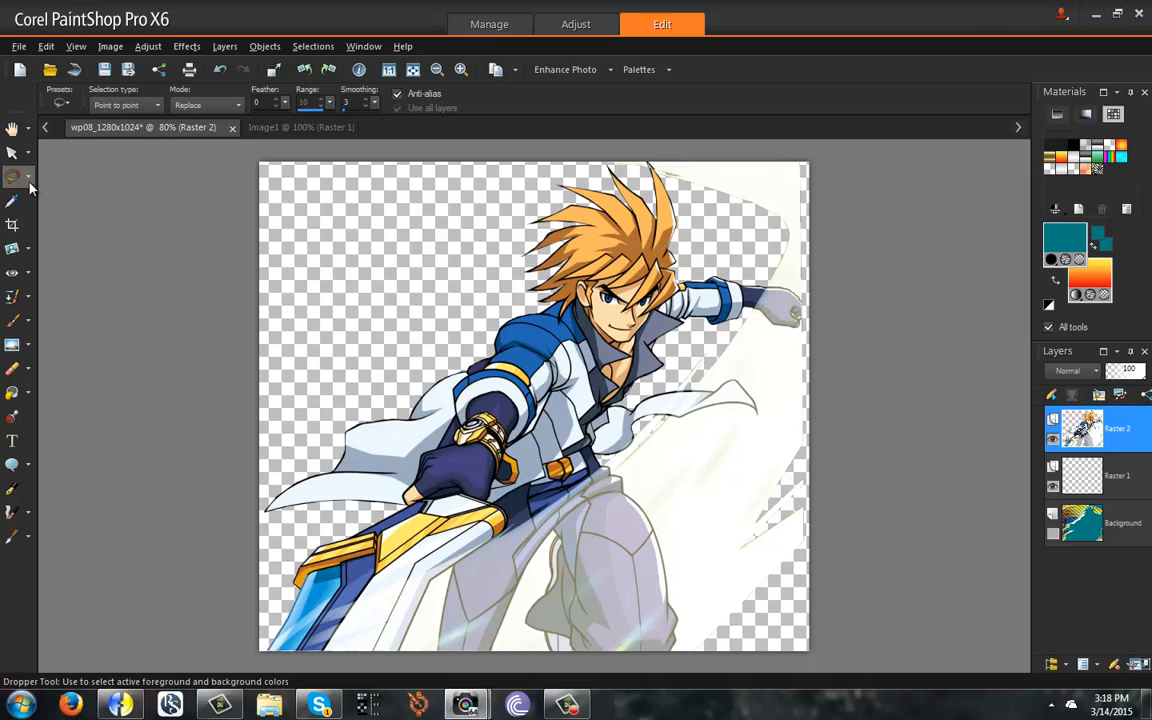
left_click(12, 176)
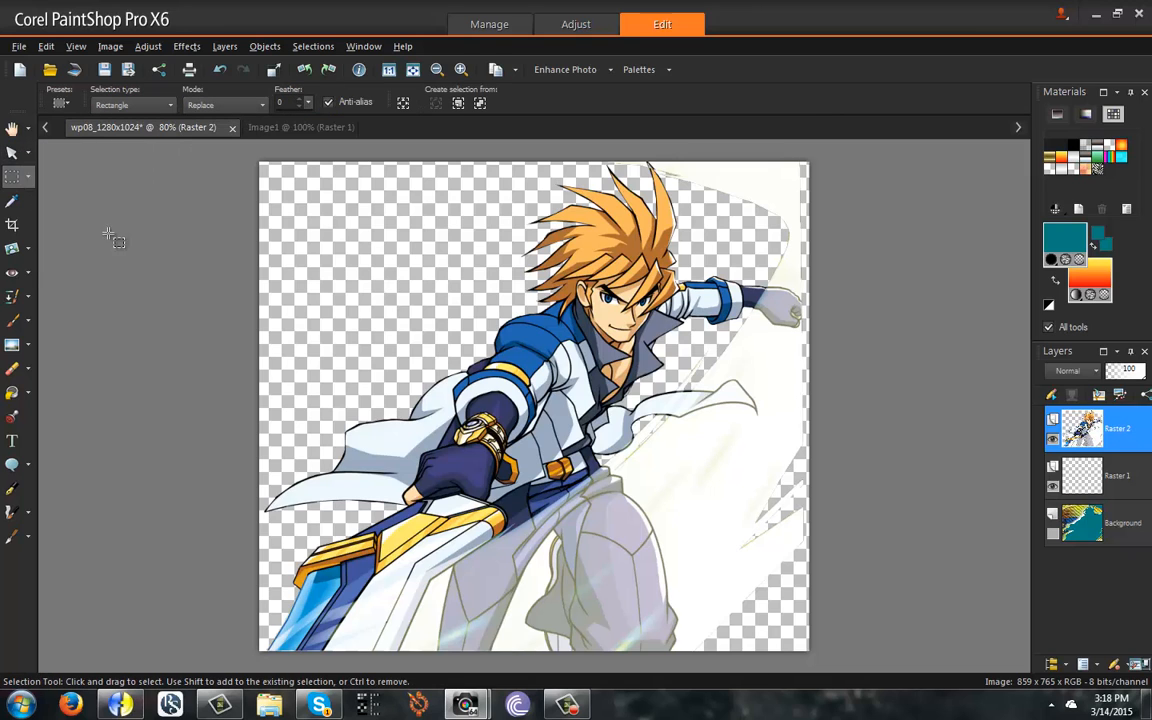
left_click(110, 46)
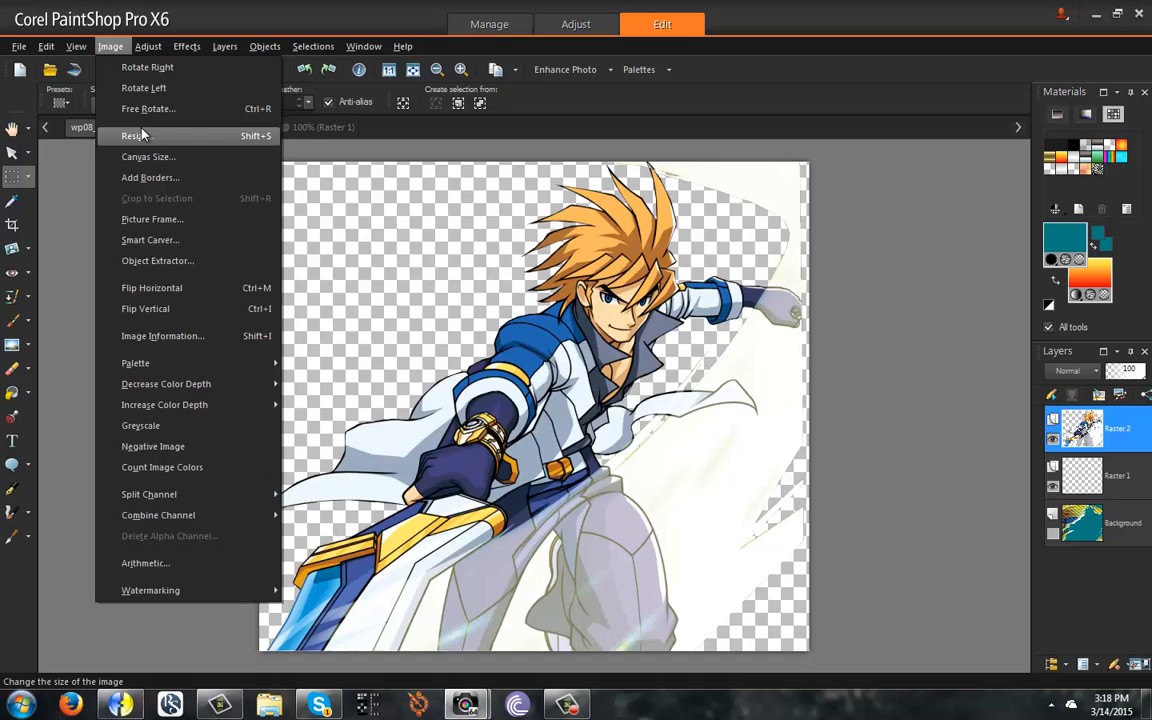
left_click(136, 136)
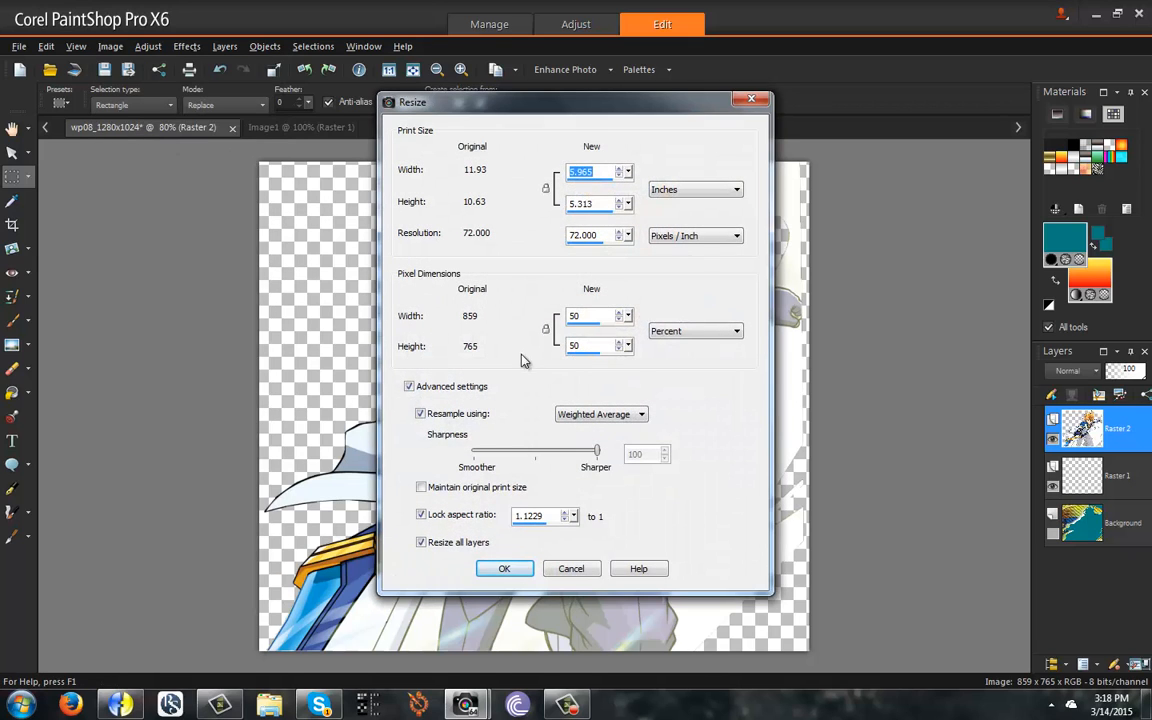
left_click(504, 568)
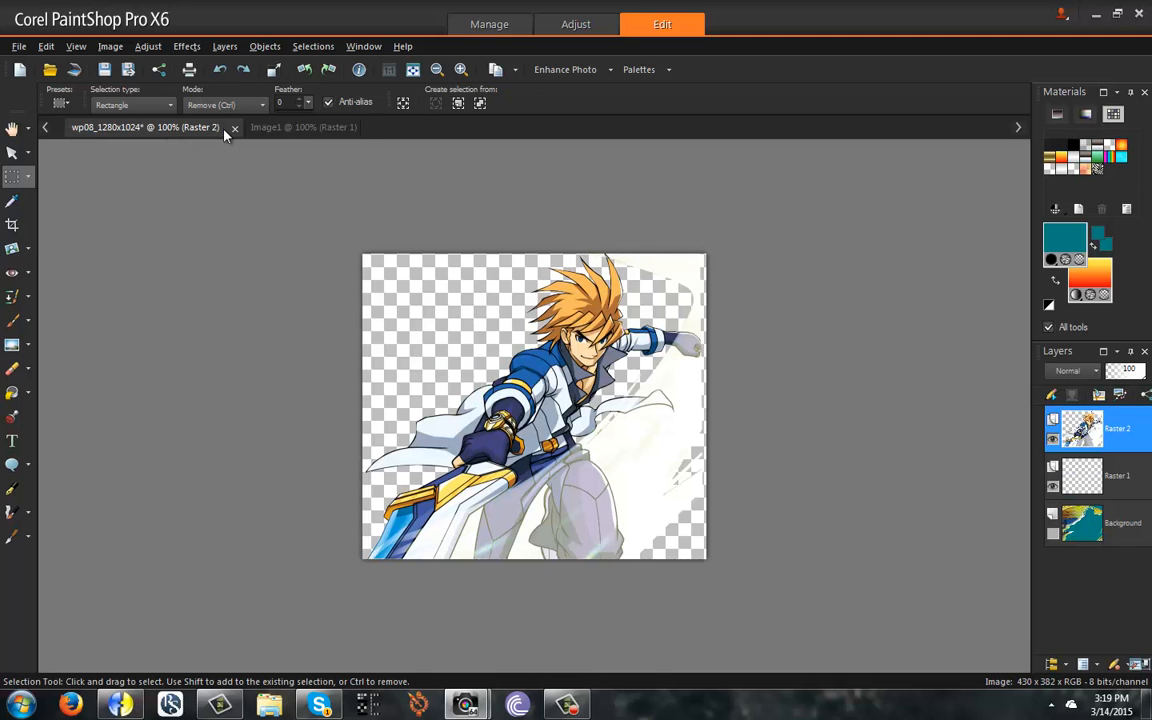
Resize the character image to 50 percent and select the empty lower layer of the portrait
left_click(110, 46)
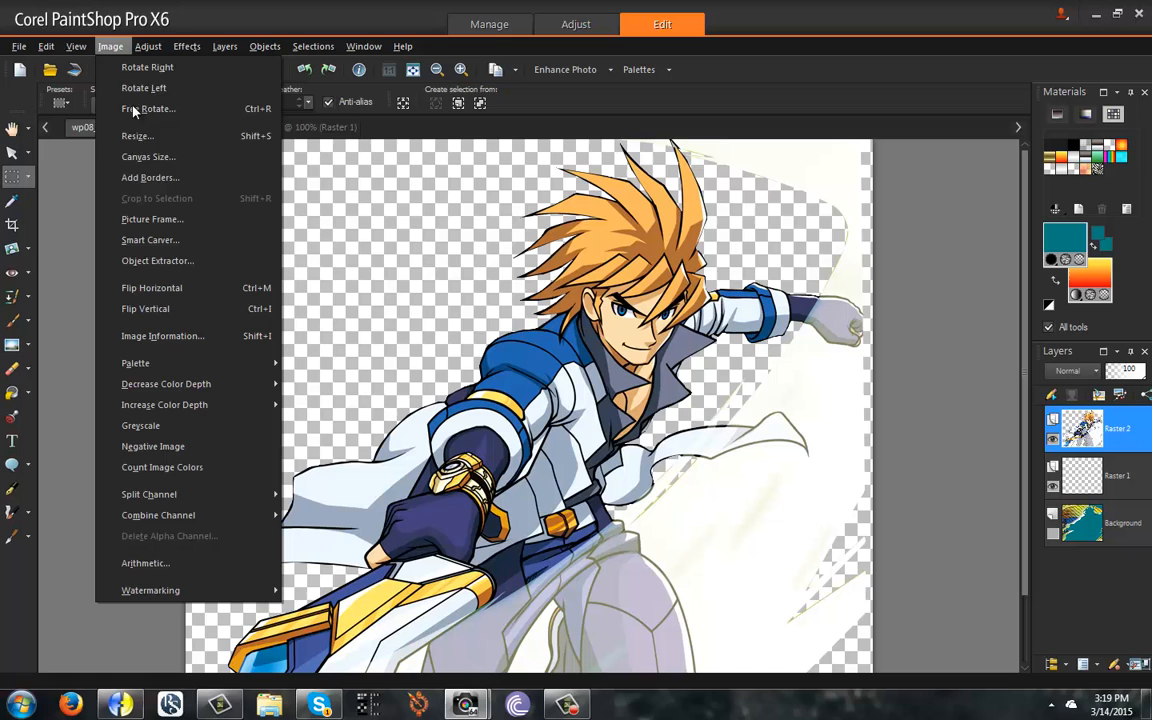
left_click(136, 136)
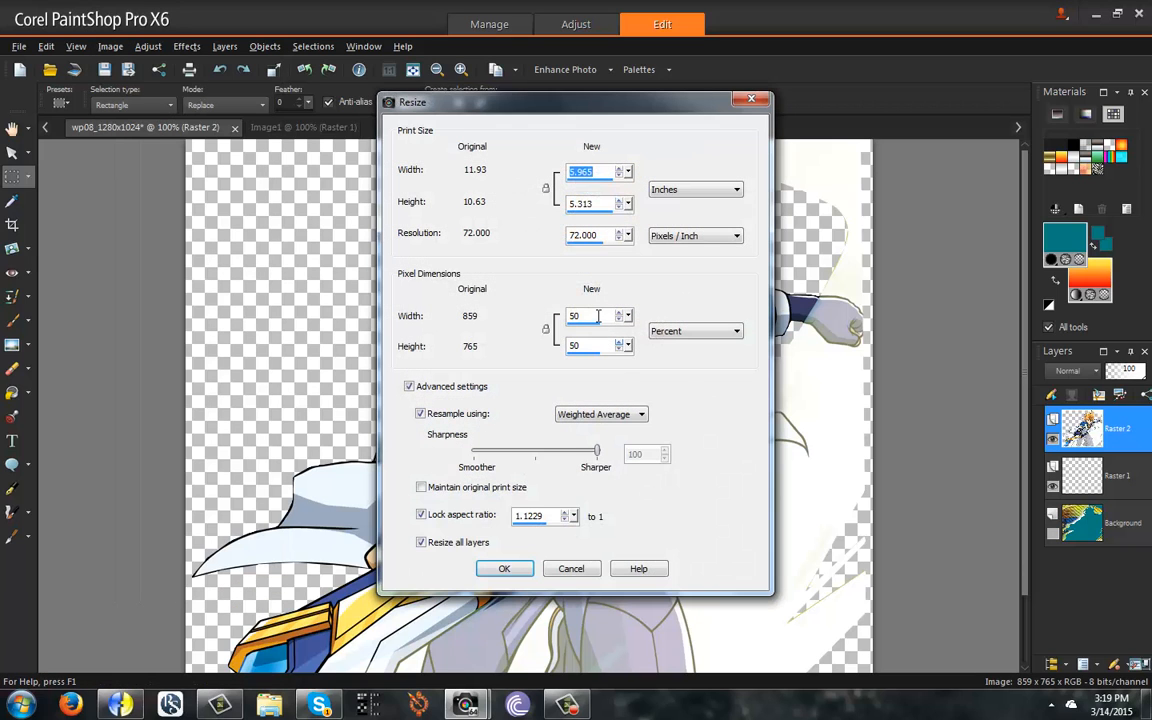
left_click(504, 568)
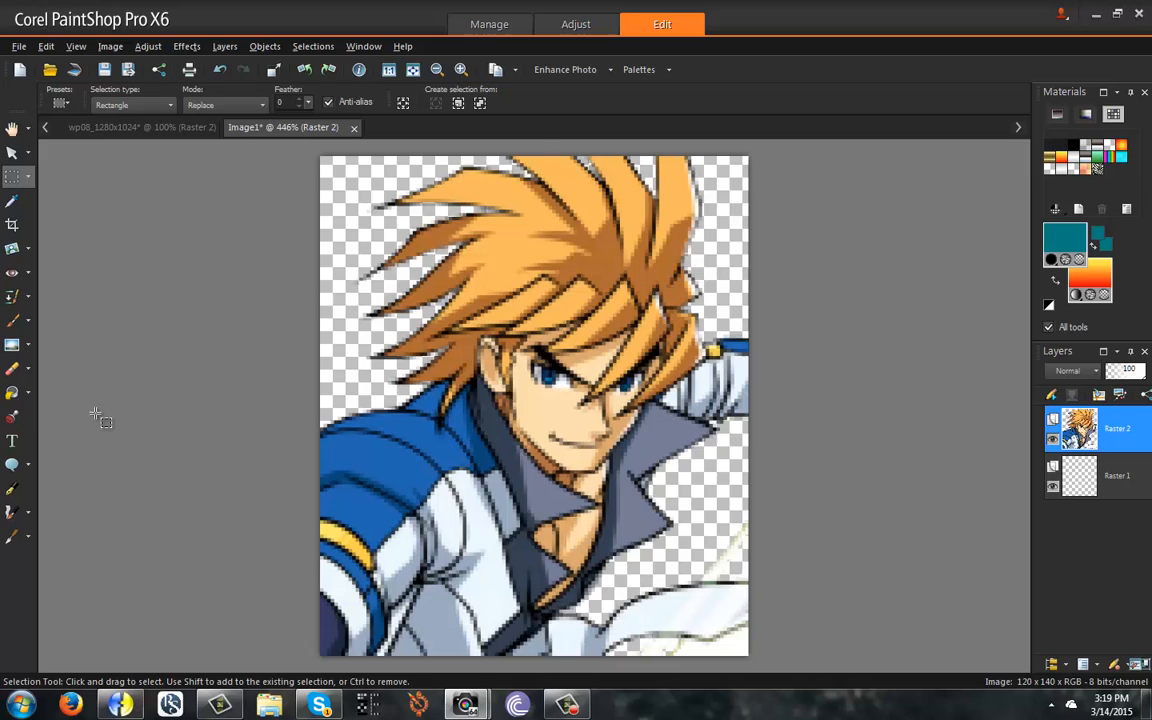
left_click(12, 392)
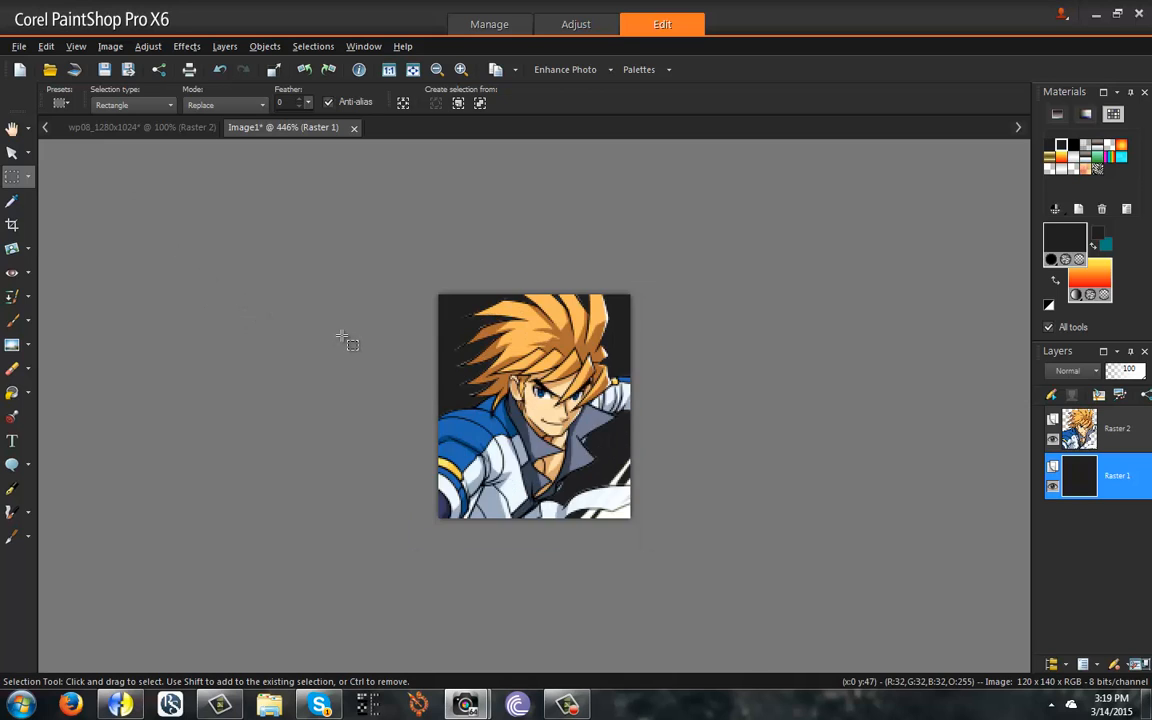
Start reducing to 256 colours and compare median cut, octree and web-safe palettes
left_click(110, 46)
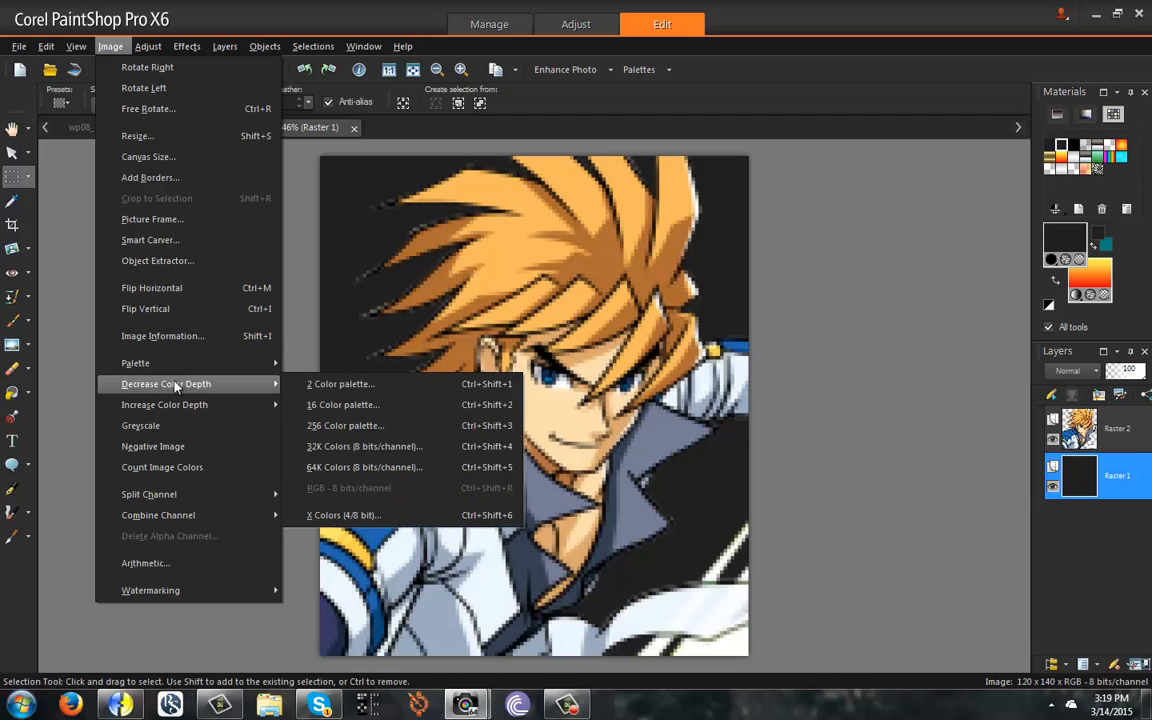
left_click(344, 424)
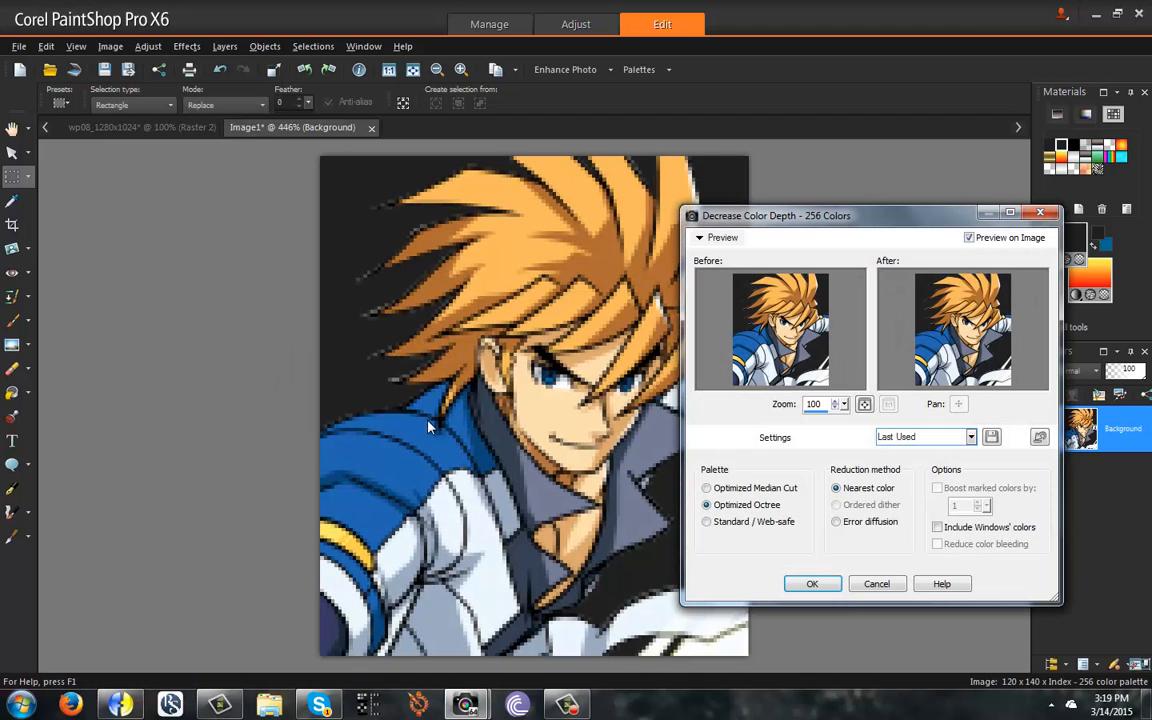
left_click(836, 520)
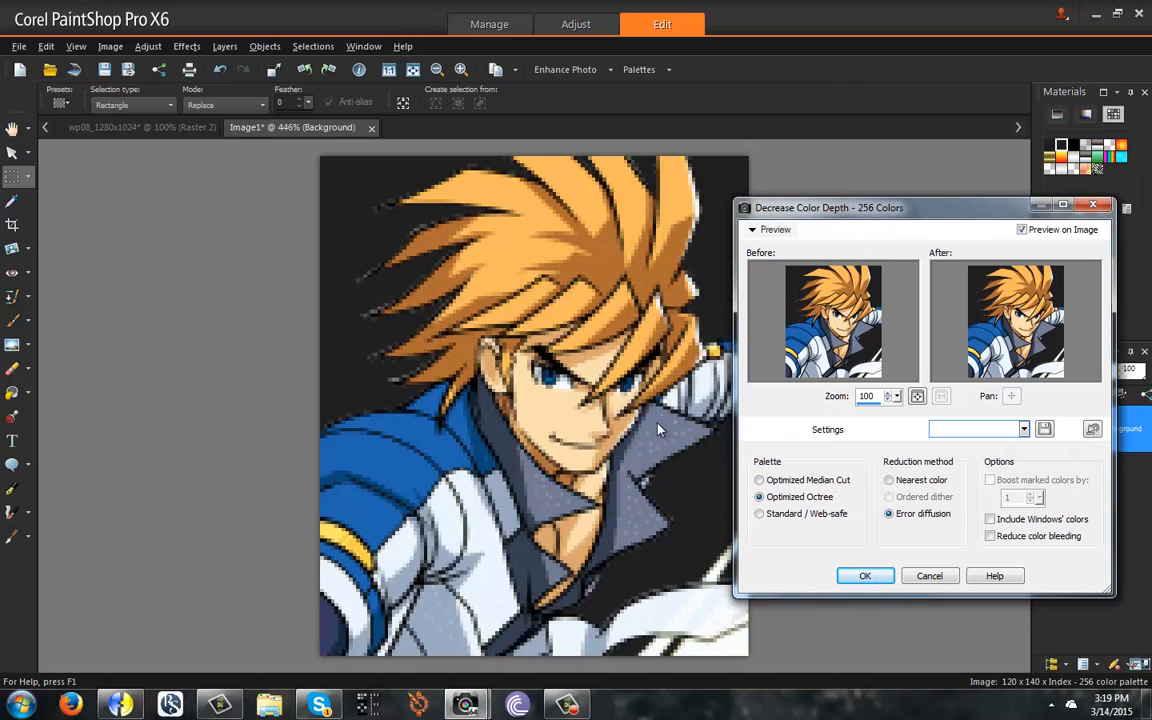
mouse_move(780, 480)
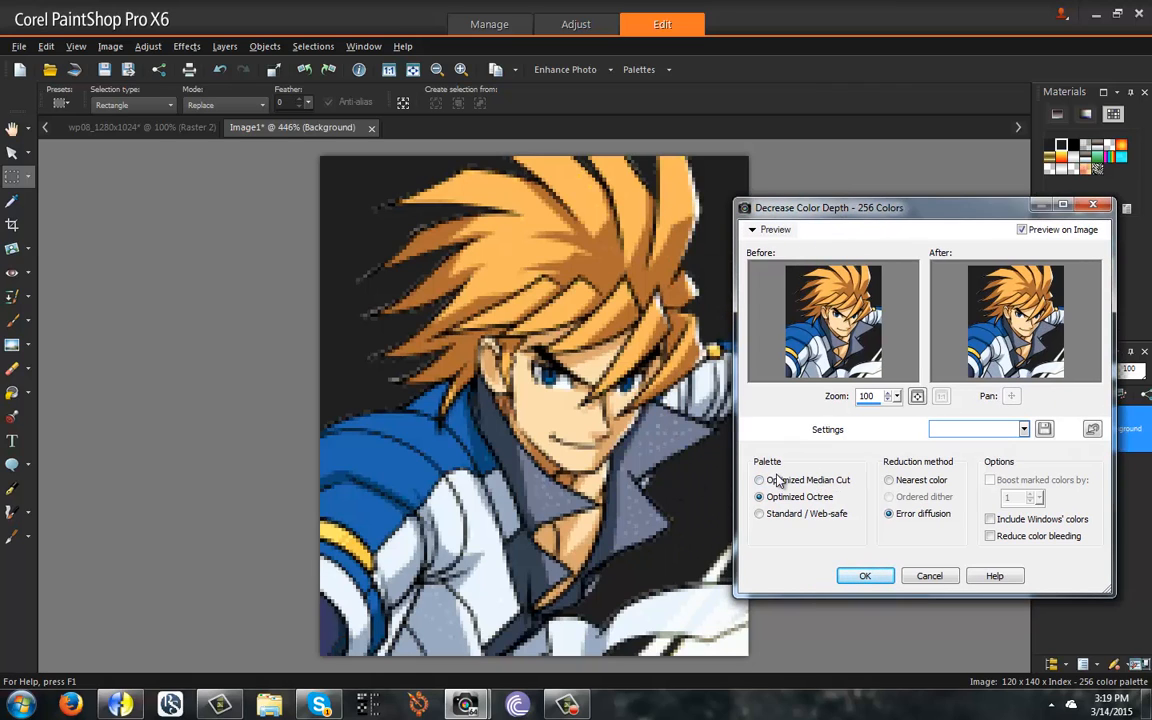
left_click(760, 480)
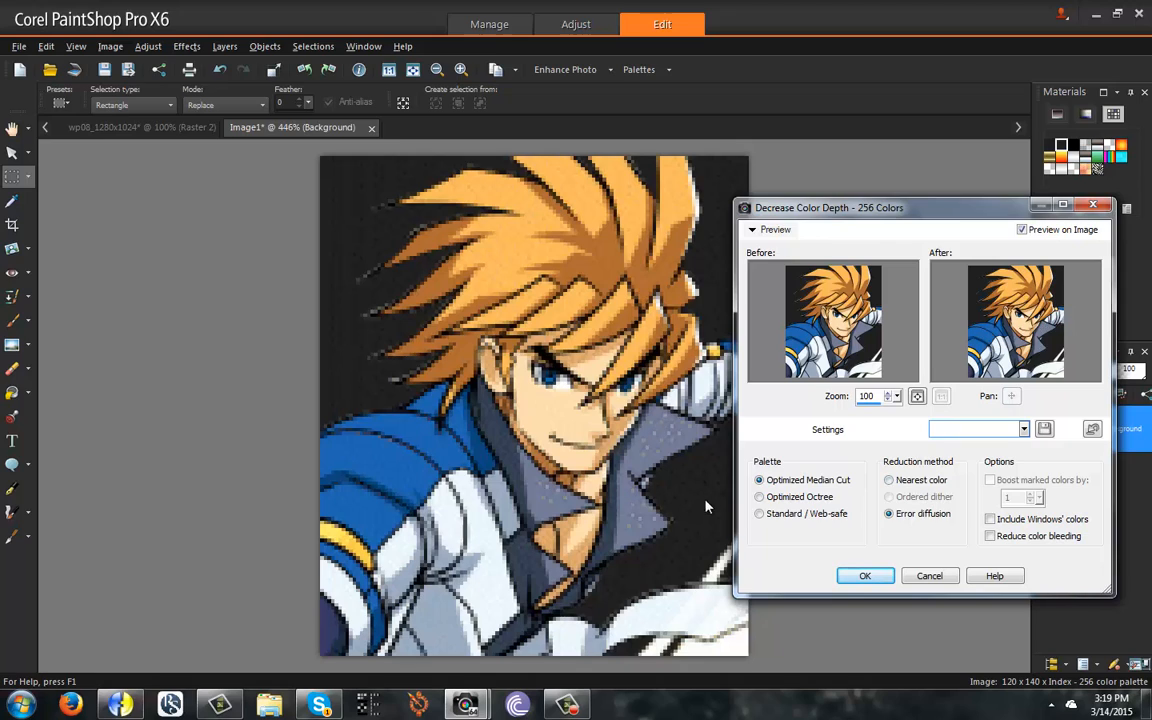
mouse_move(424, 476)
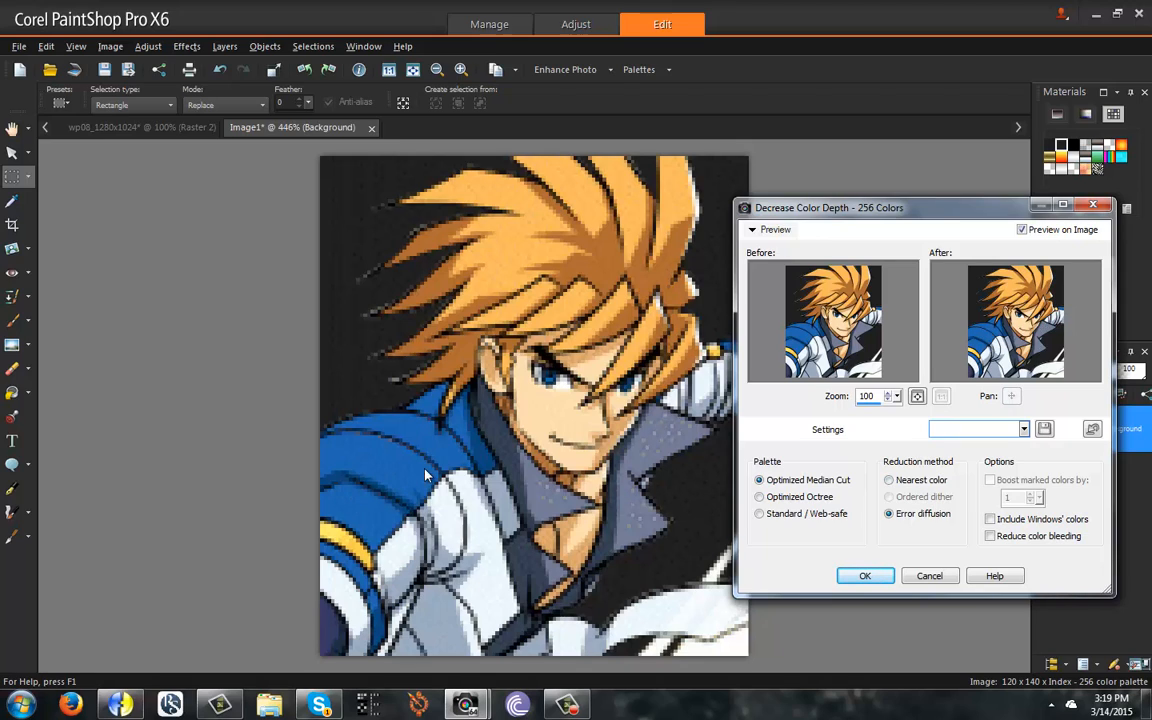
left_click(888, 480)
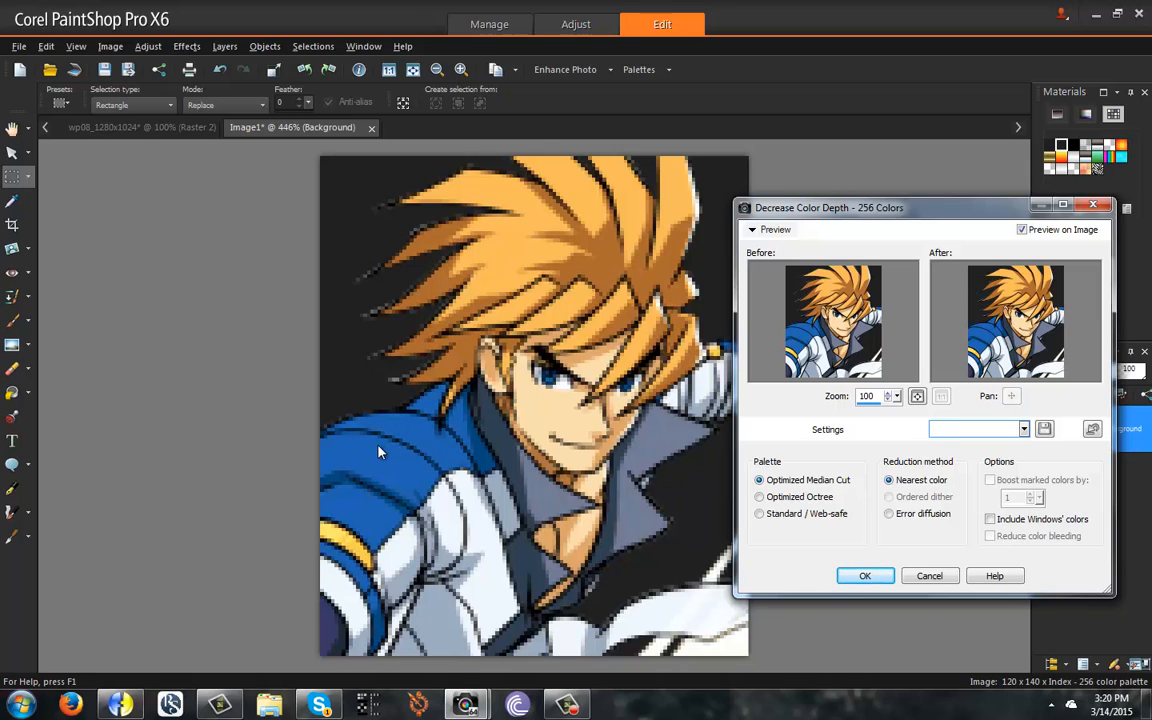
left_click(760, 496)
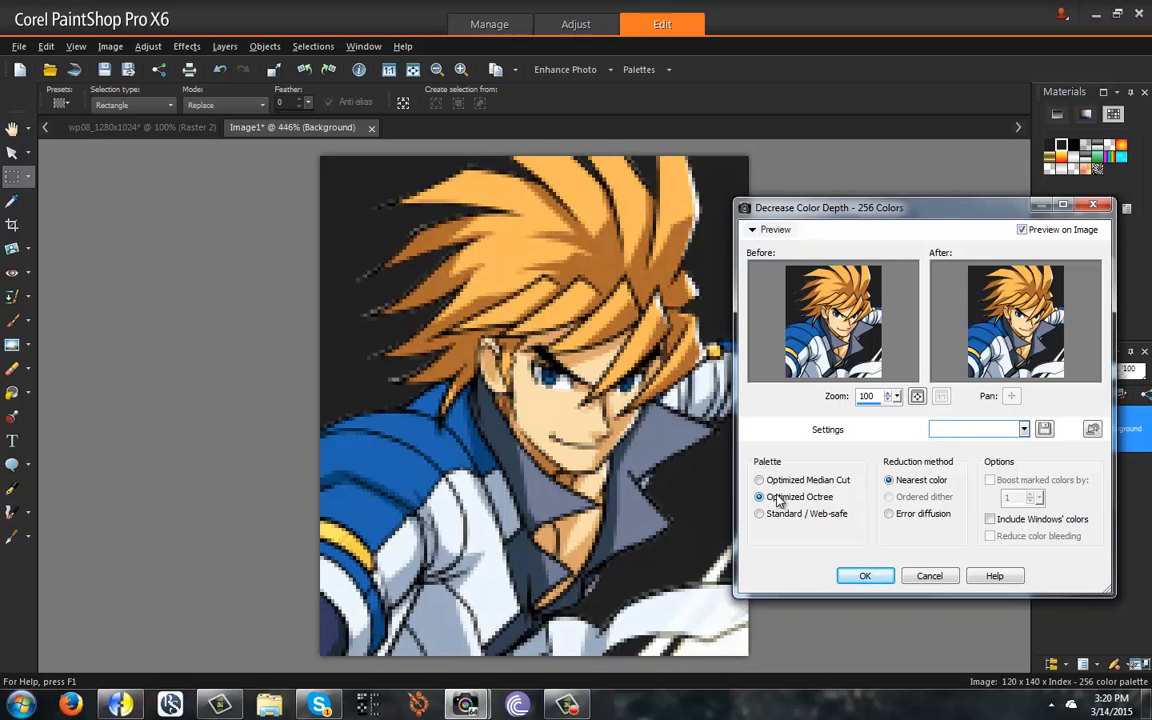
left_click(760, 480)
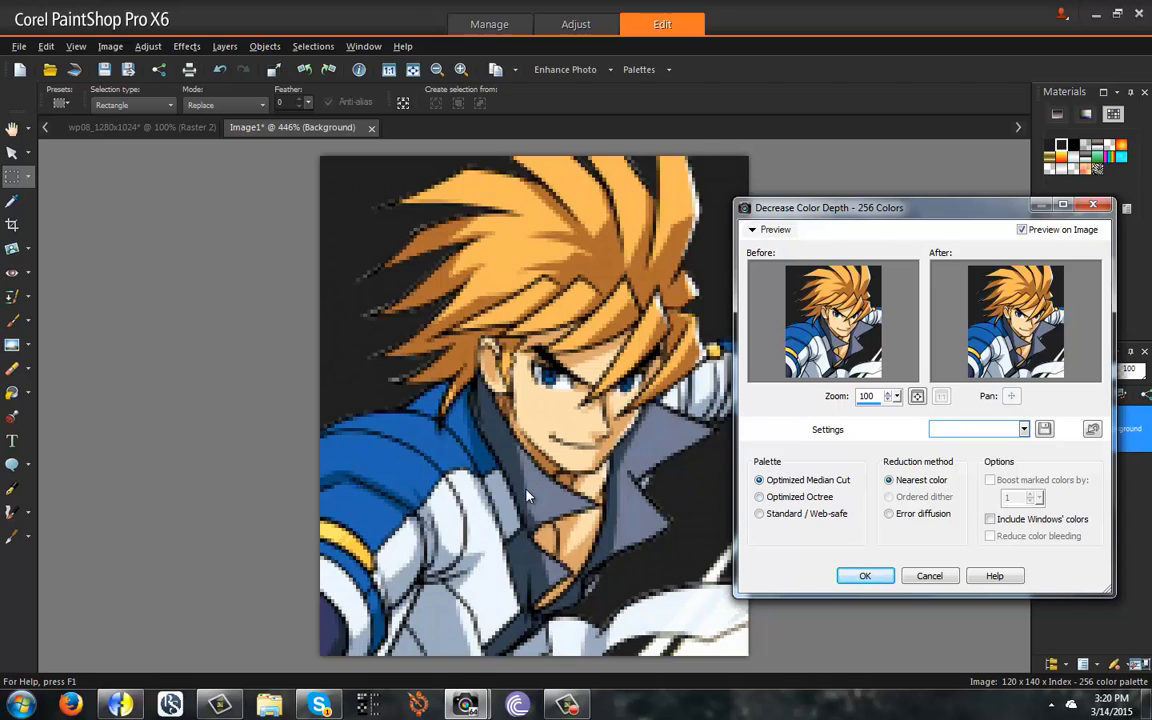
left_click(760, 496)
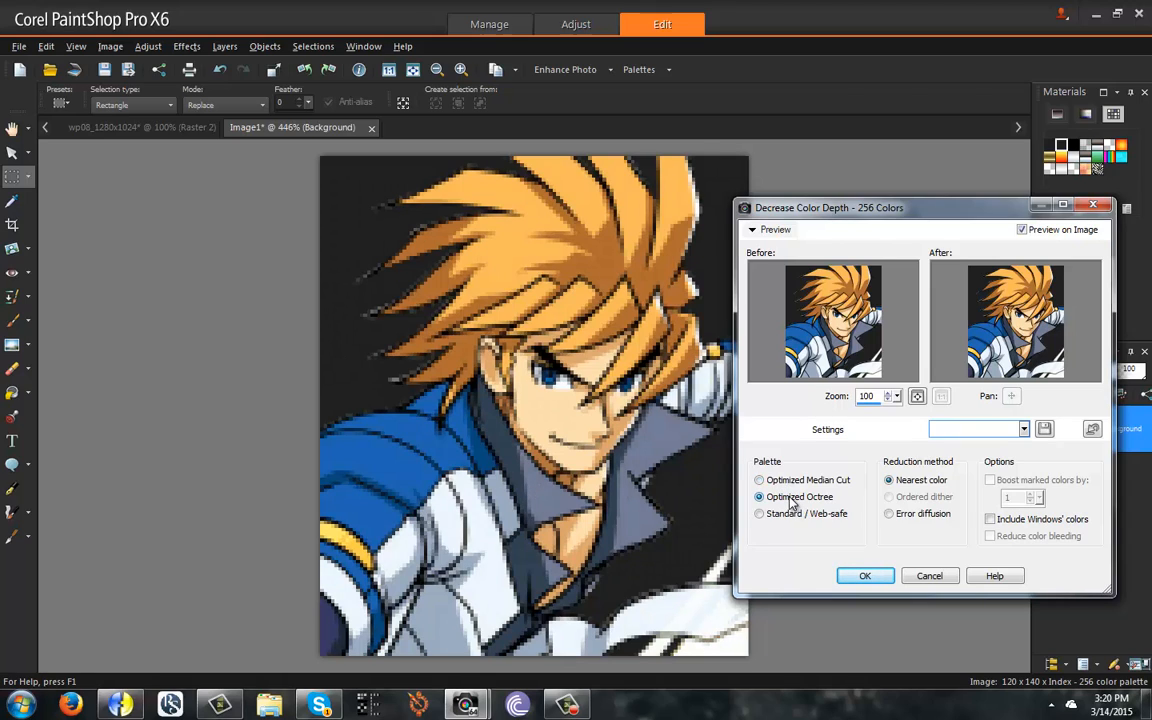
left_click(760, 480)
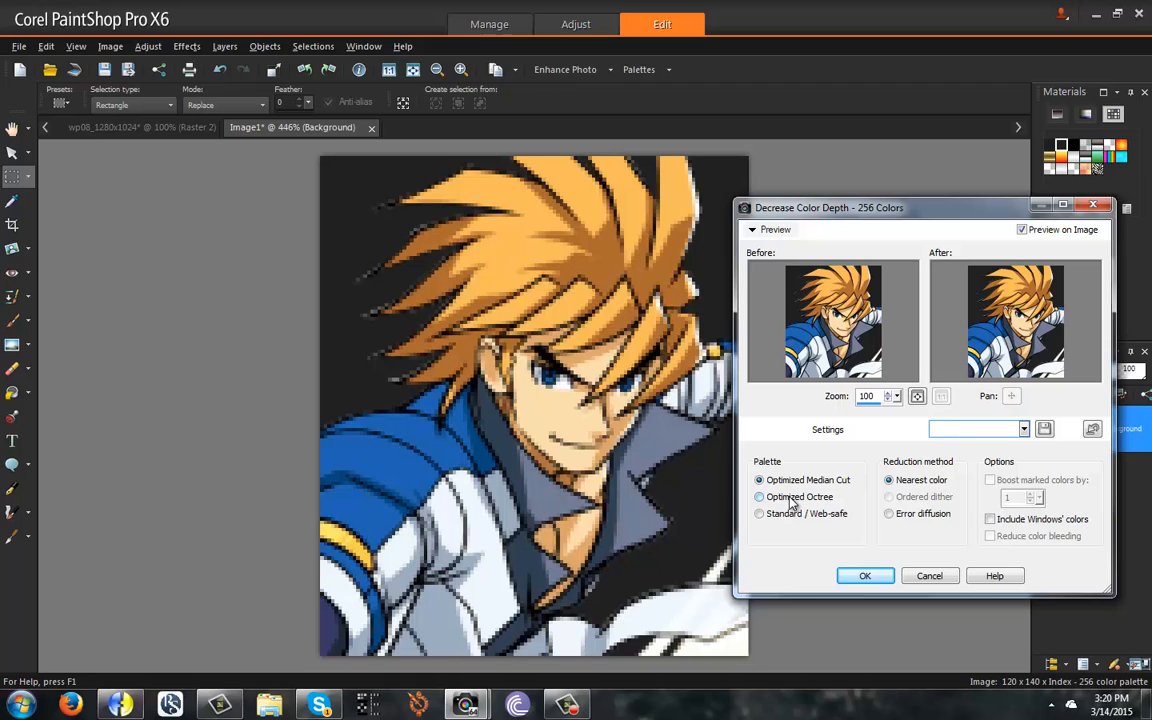
left_click(760, 480)
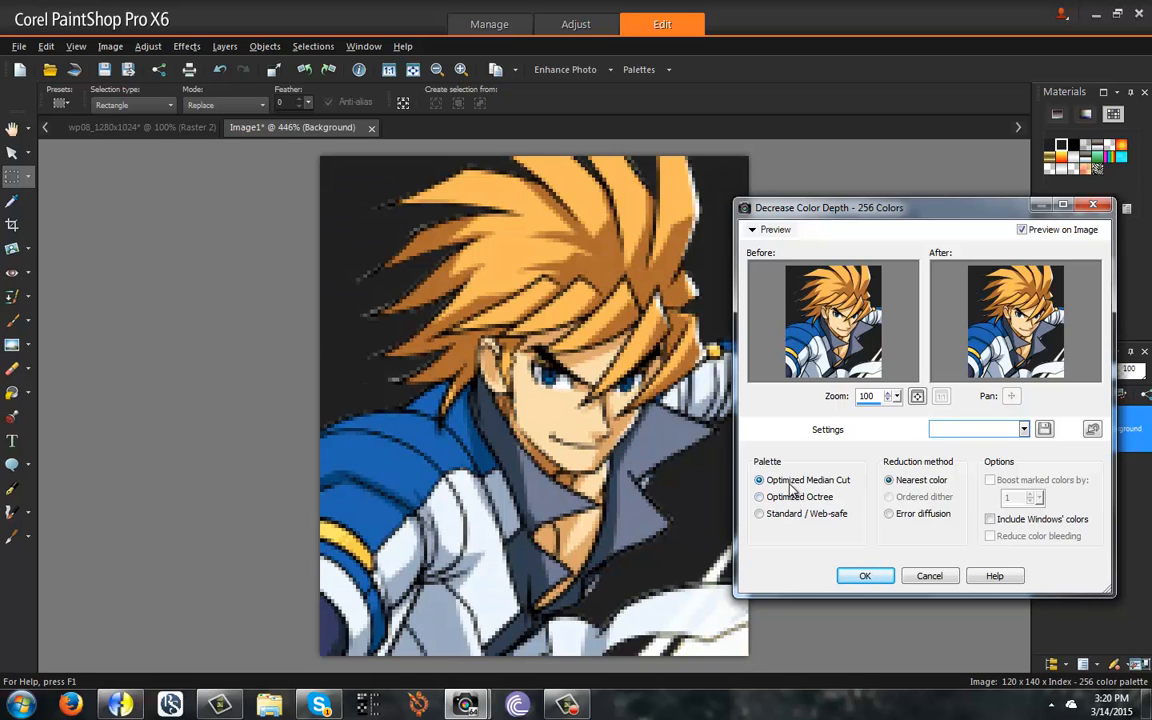
left_click(760, 512)
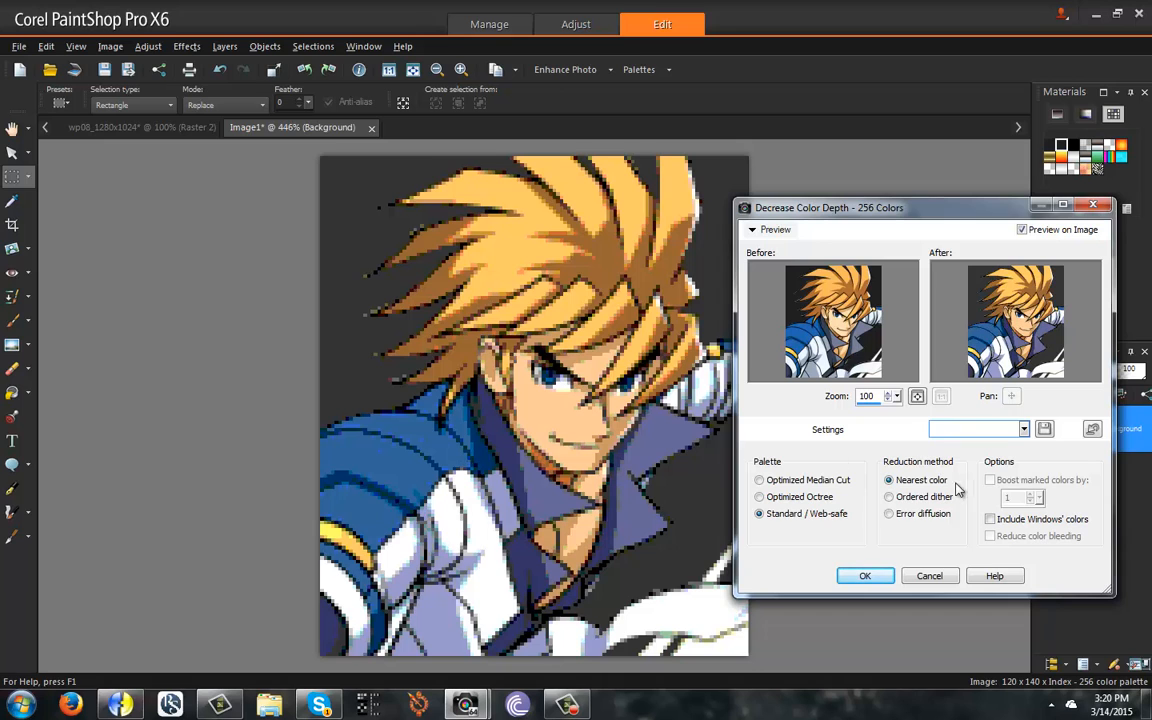
Settle on Optimized Octree with nearest colour, preview on image, and apply the 256-colour reduction
left_click(888, 496)
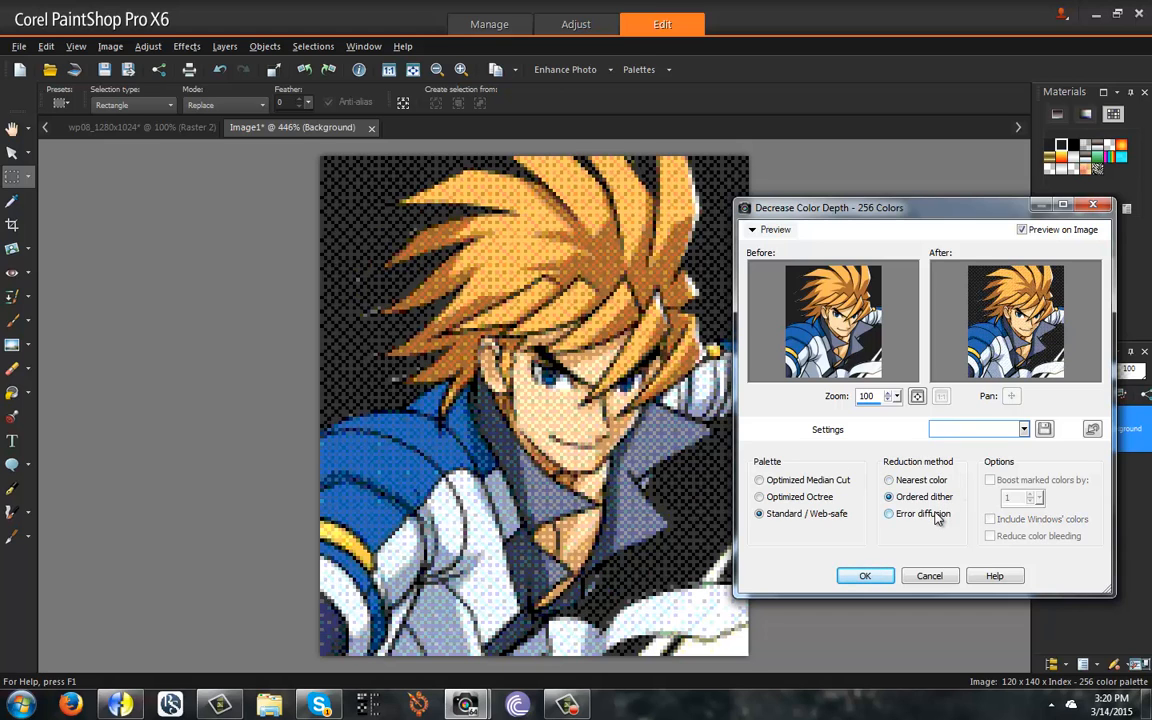
left_click(888, 512)
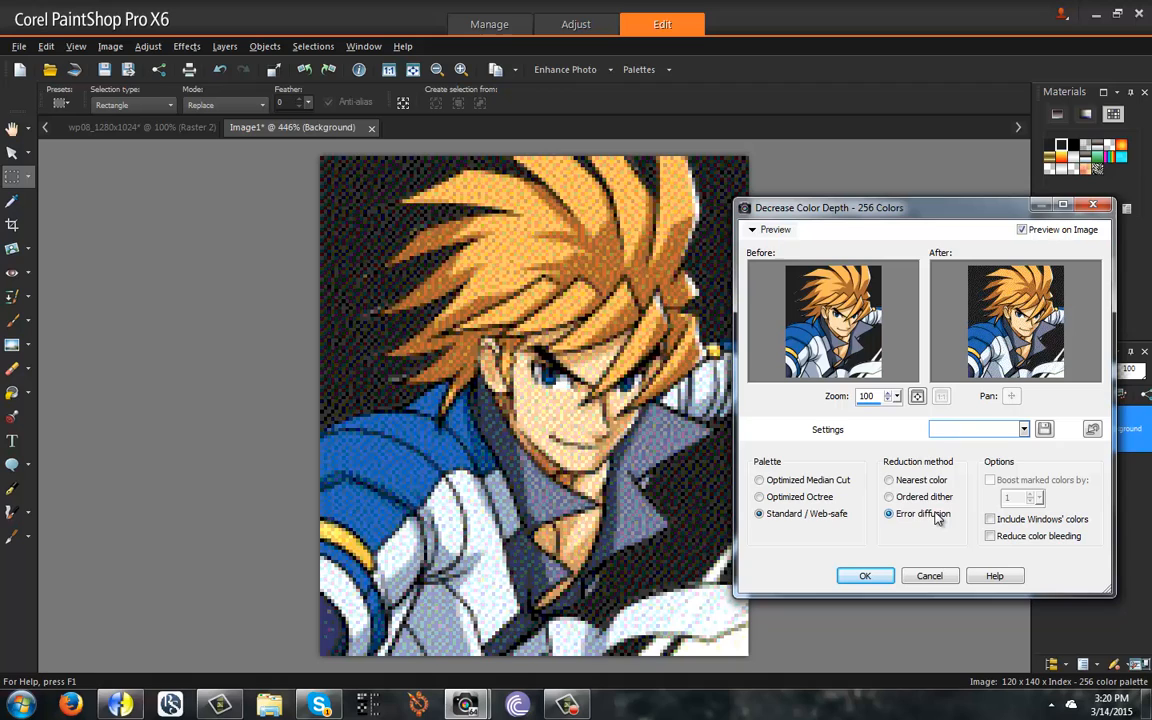
left_click(888, 480)
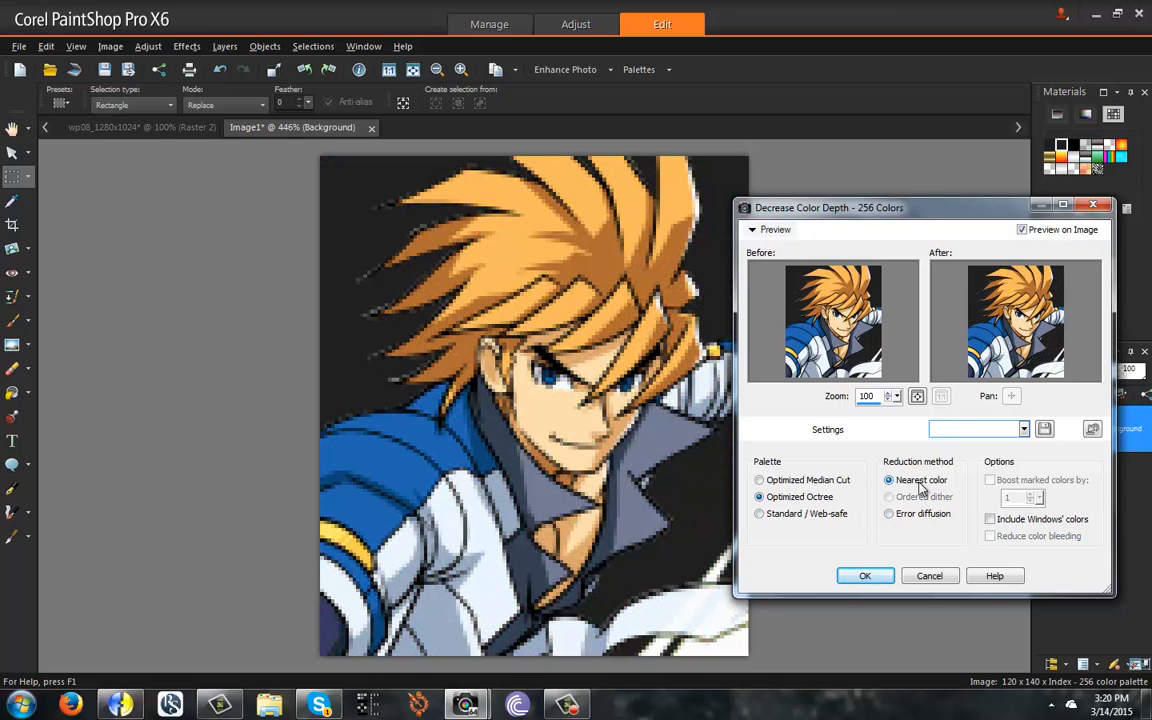
left_click(1022, 228)
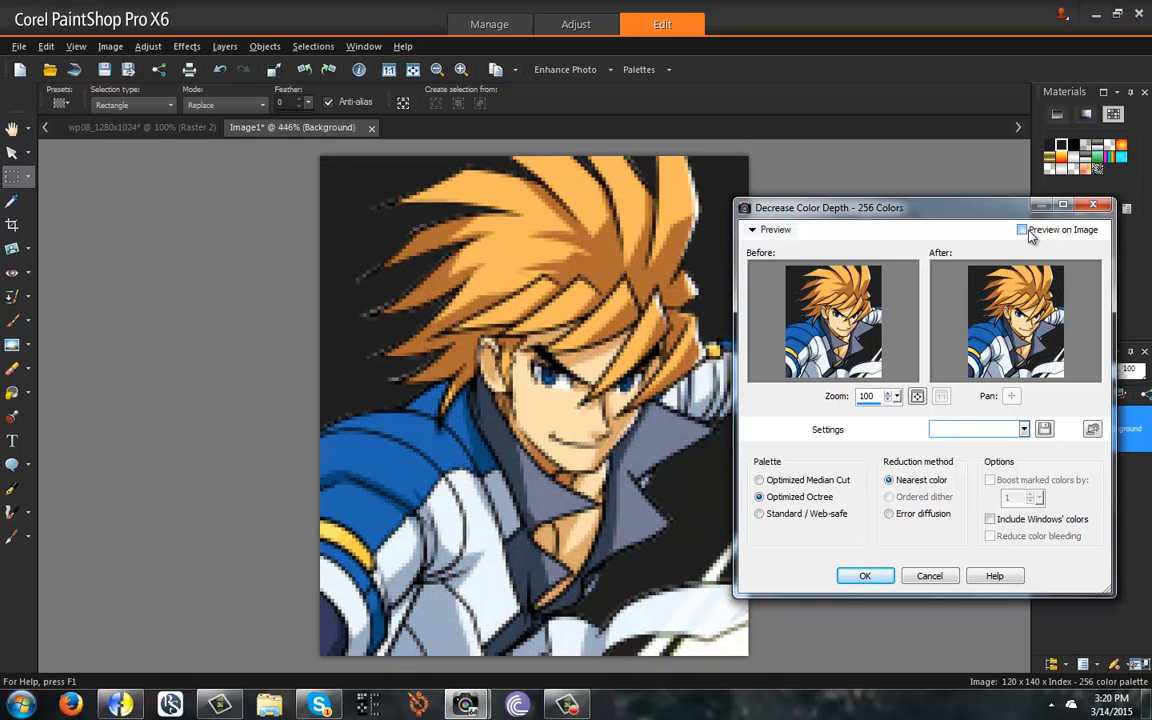
left_click(1022, 230)
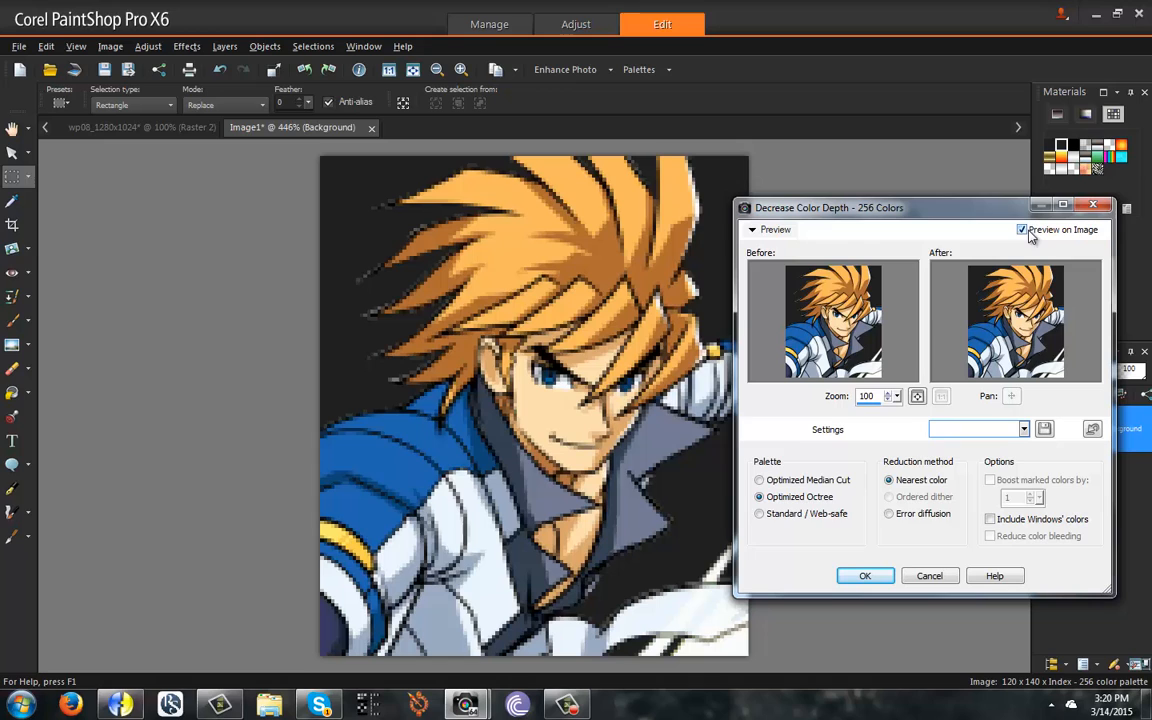
left_click(760, 480)
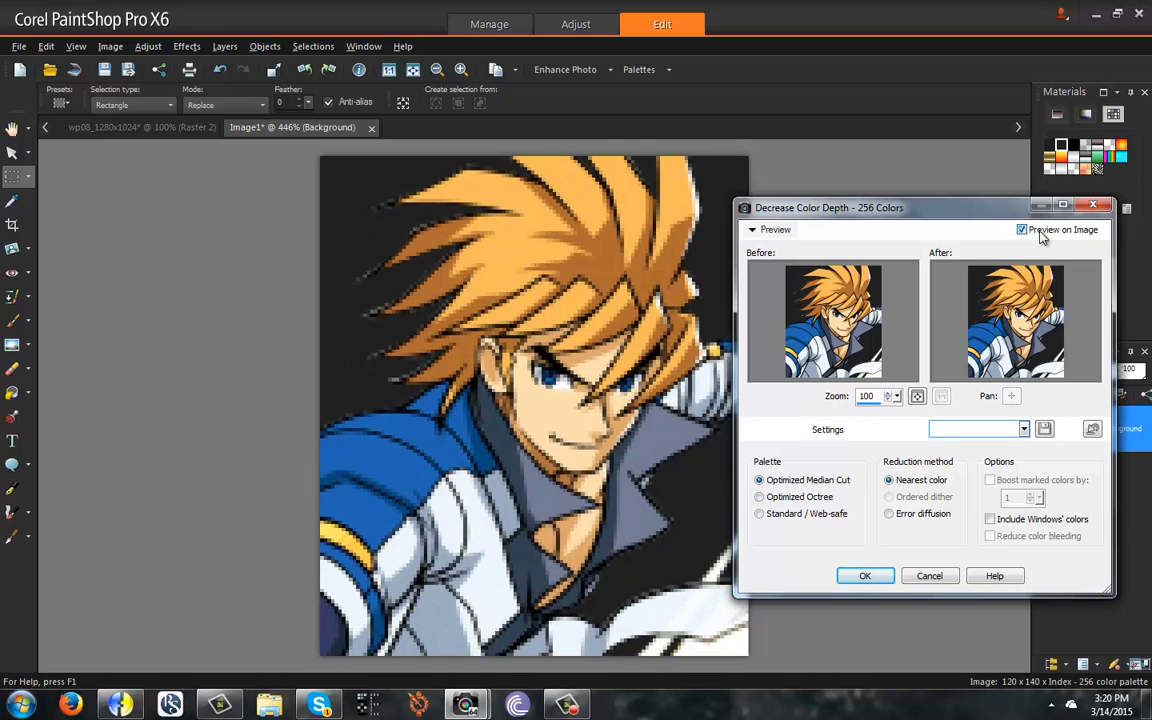
left_click(1022, 228)
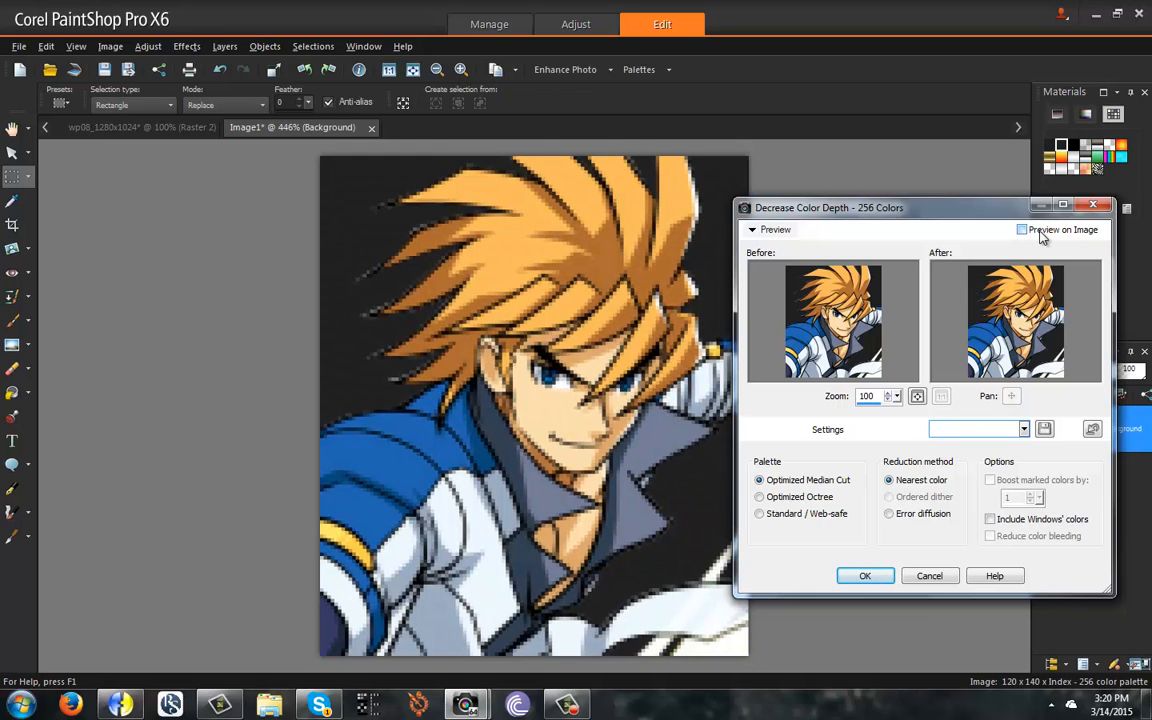
left_click(1020, 230)
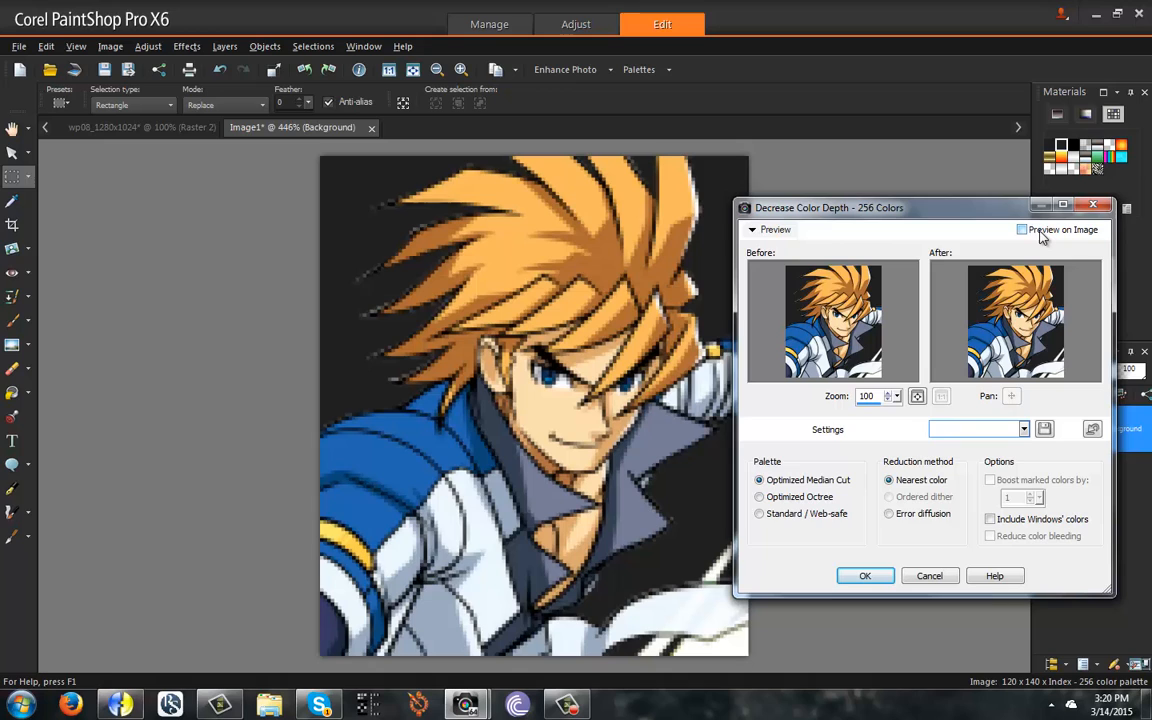
left_click(1020, 228)
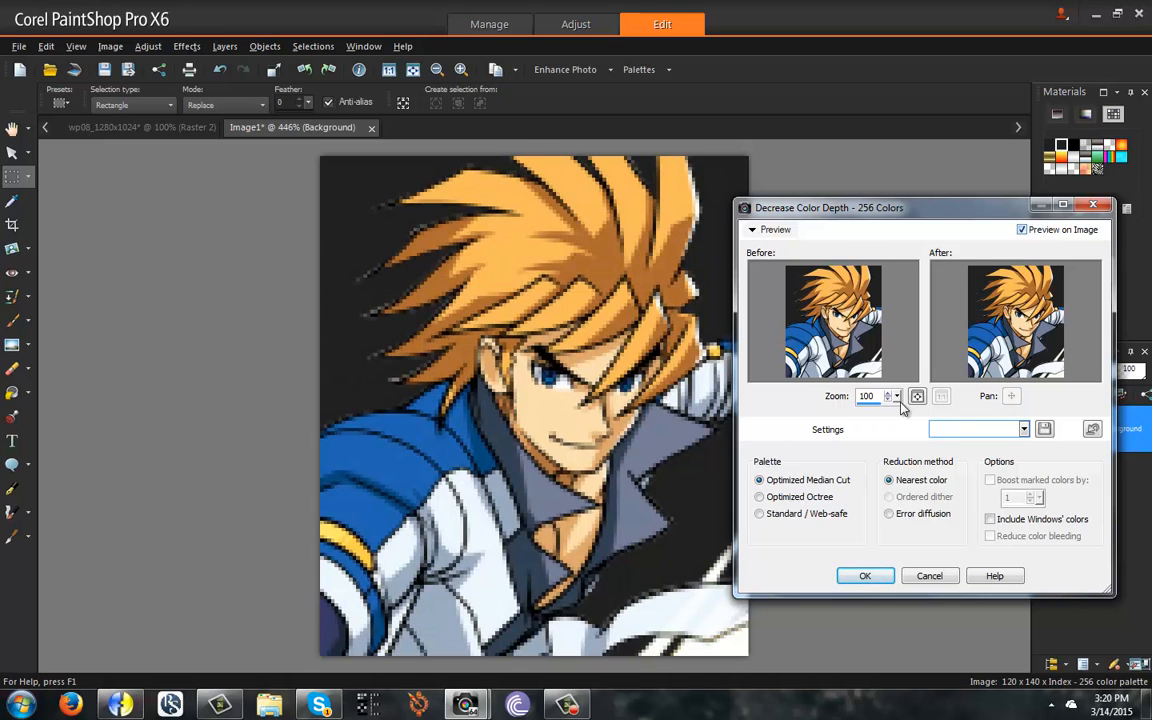
left_click(760, 496)
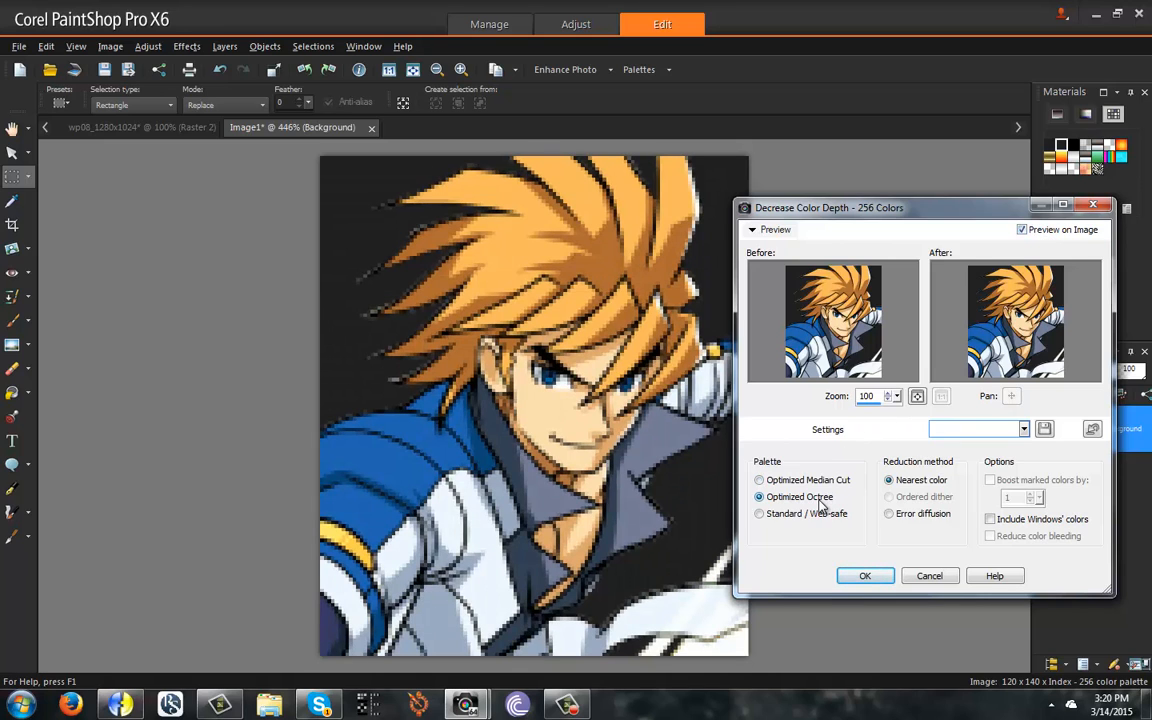
left_click(864, 576)
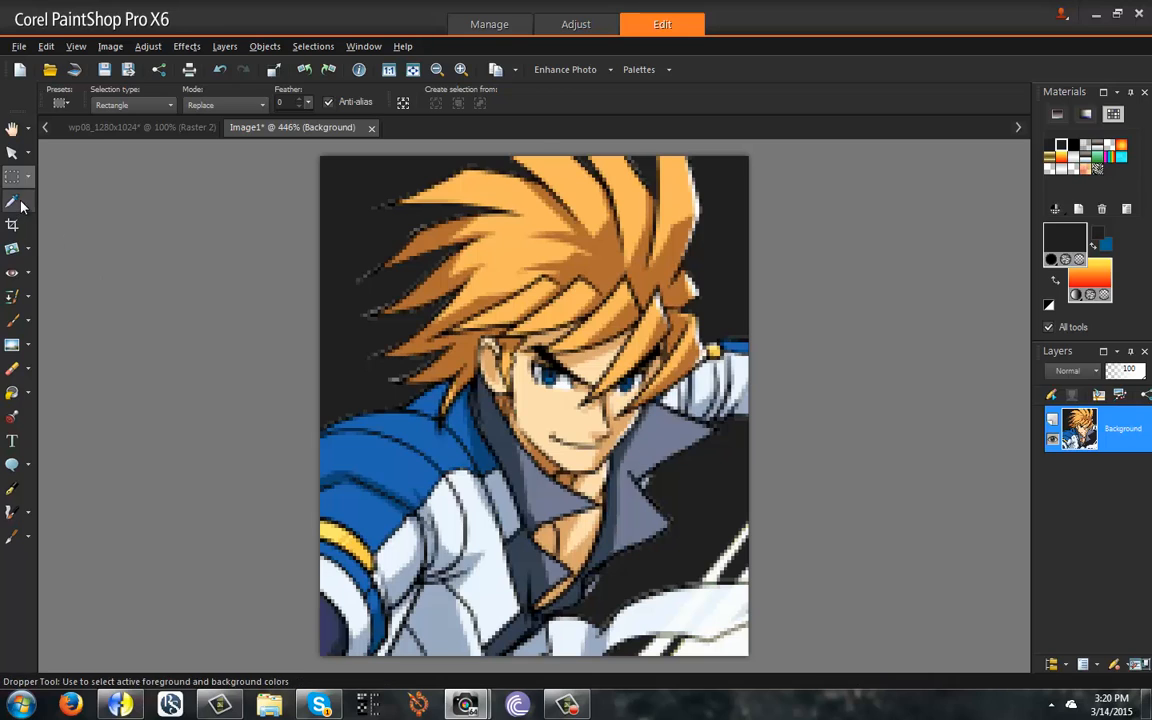
Set the palette transparency to No Transparency
left_click(12, 200)
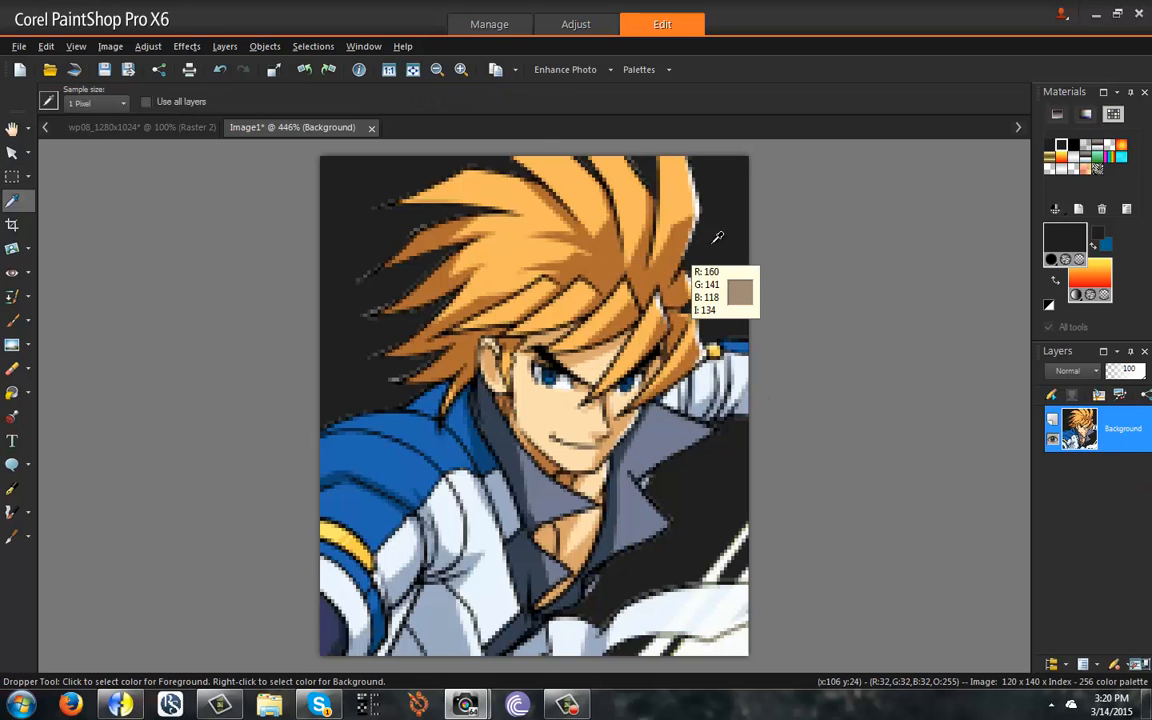
left_click(110, 46)
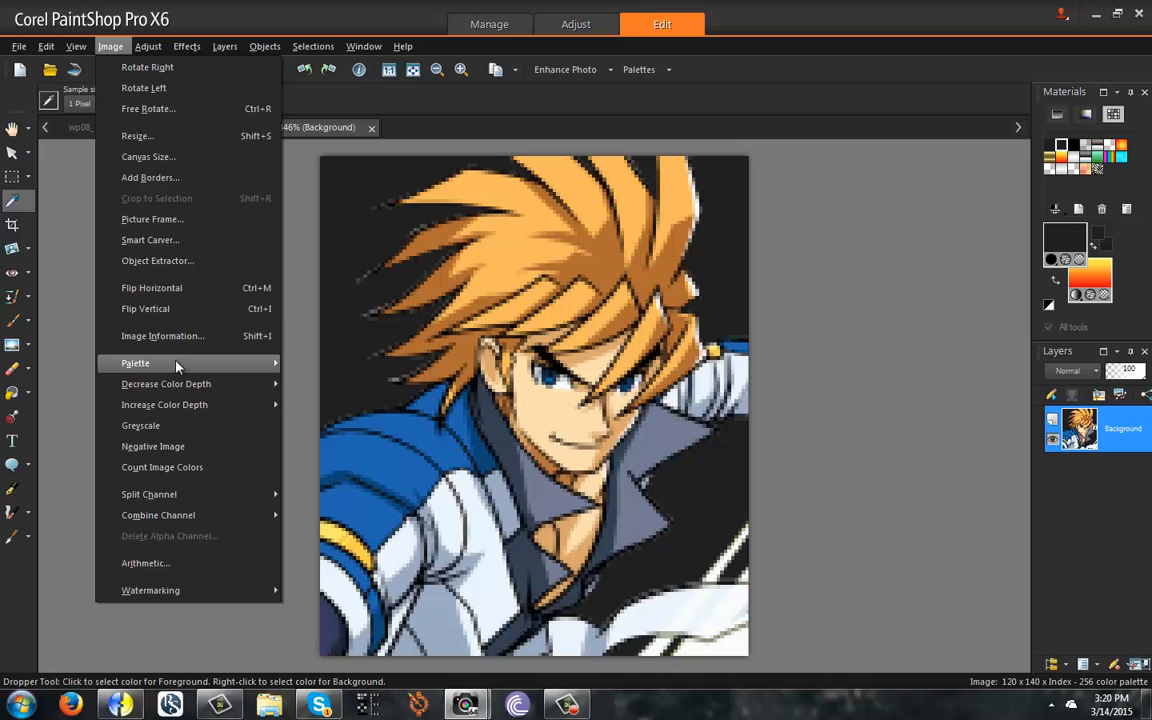
left_click(136, 364)
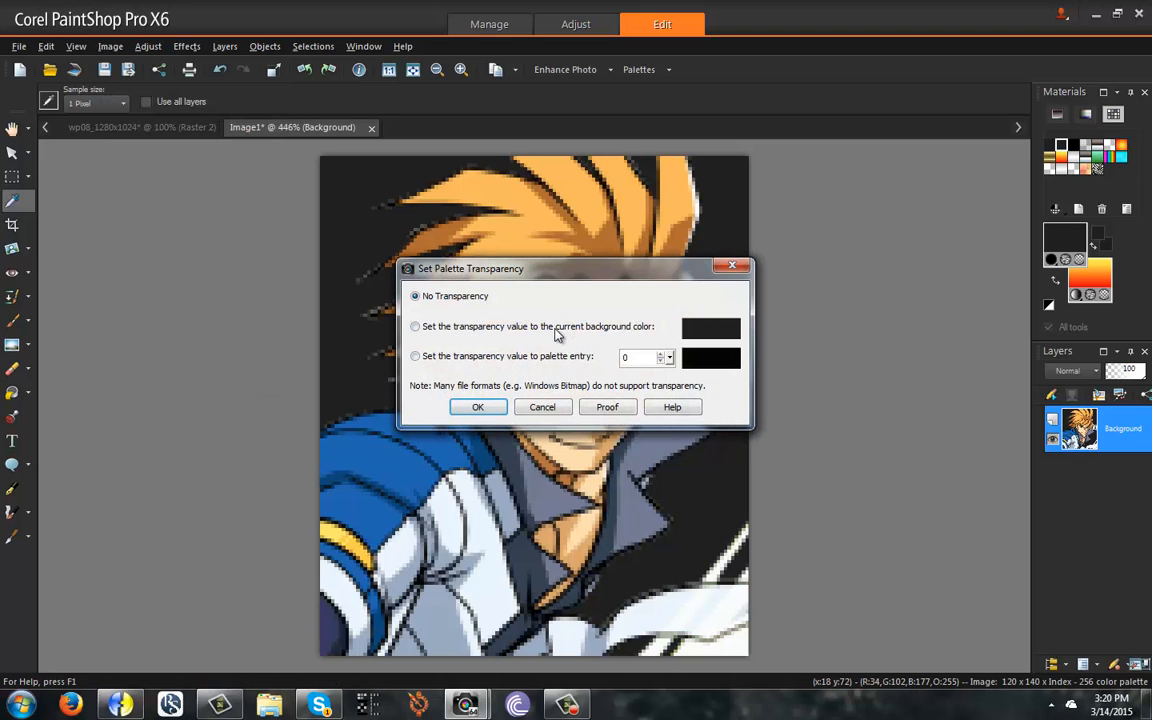
left_click(416, 326)
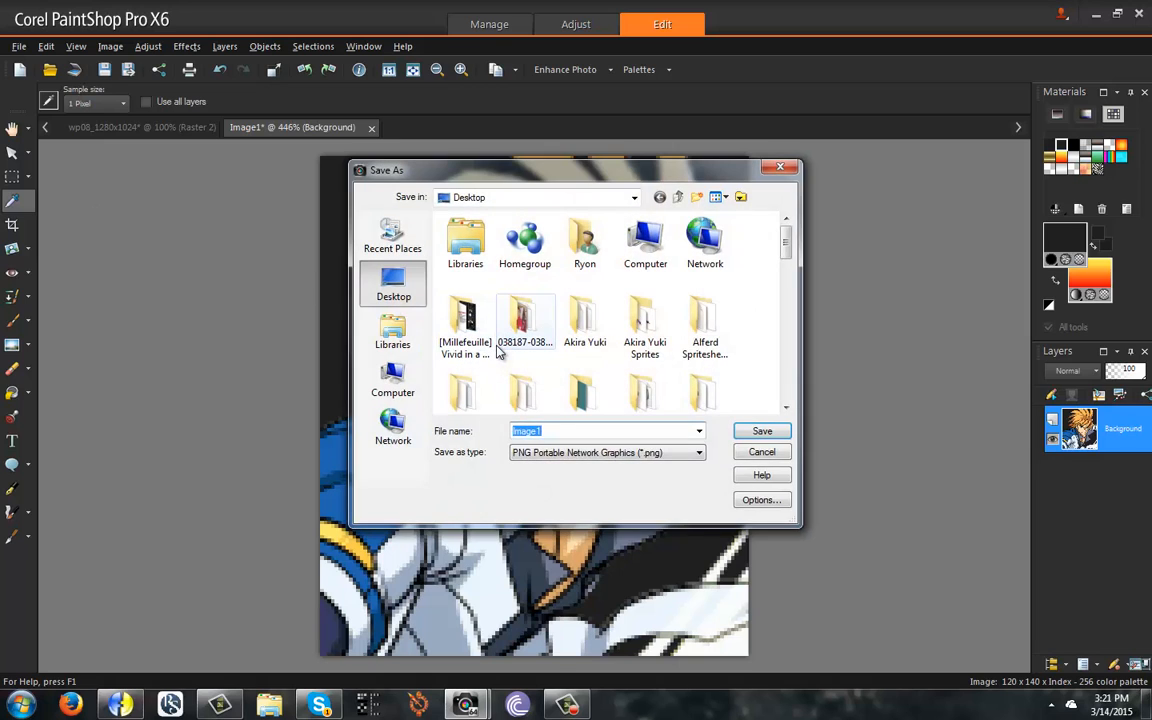
Save the portrait to the Desktop as CrossBigPortrait.png
type("CrossBig")
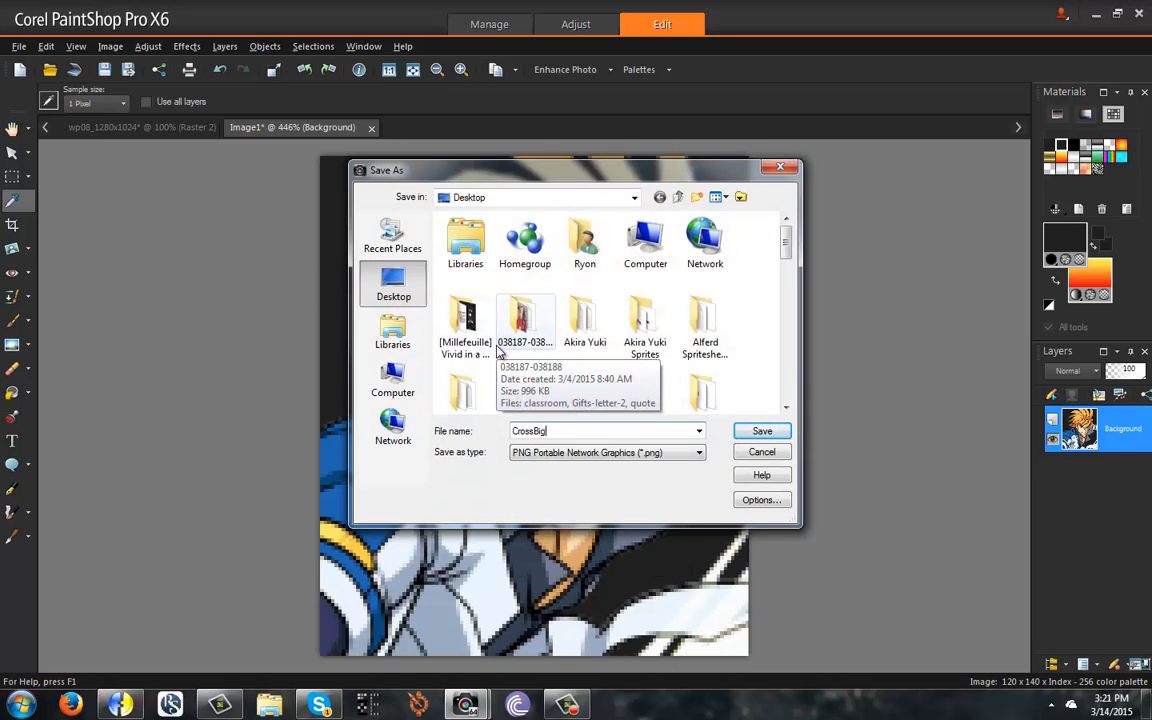
left_click(760, 432)
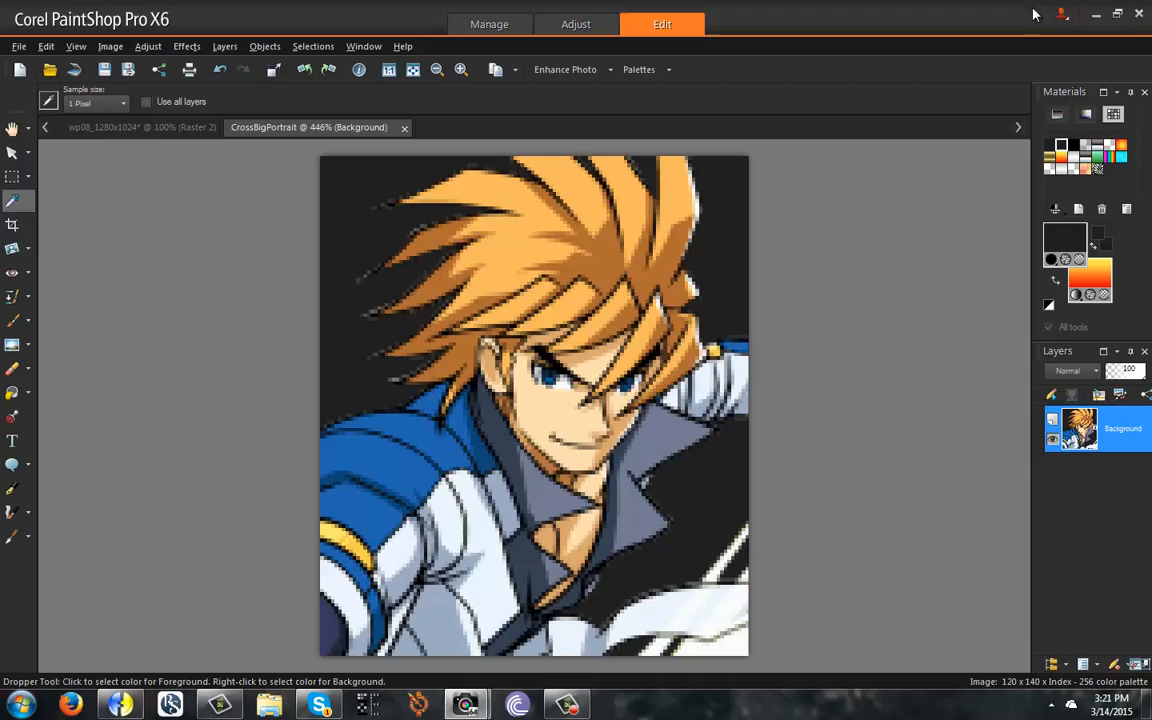
left_click(1094, 12)
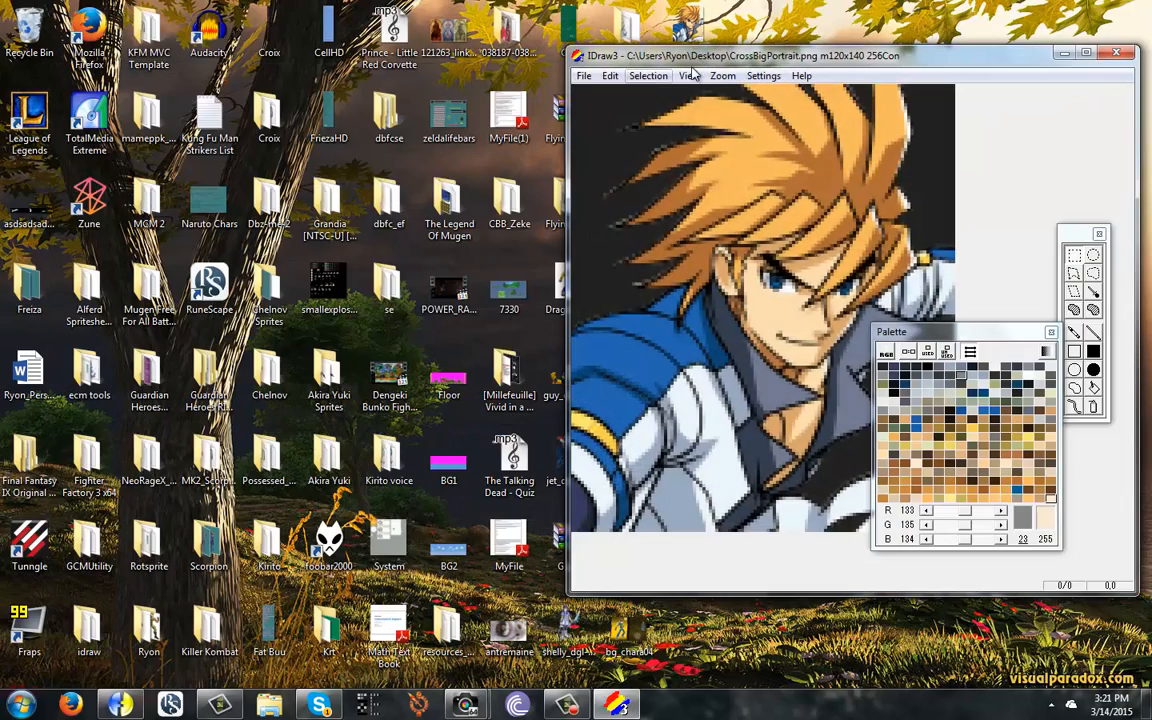
Maximize iDraw and change the background palette entry to teal
left_click(1088, 56)
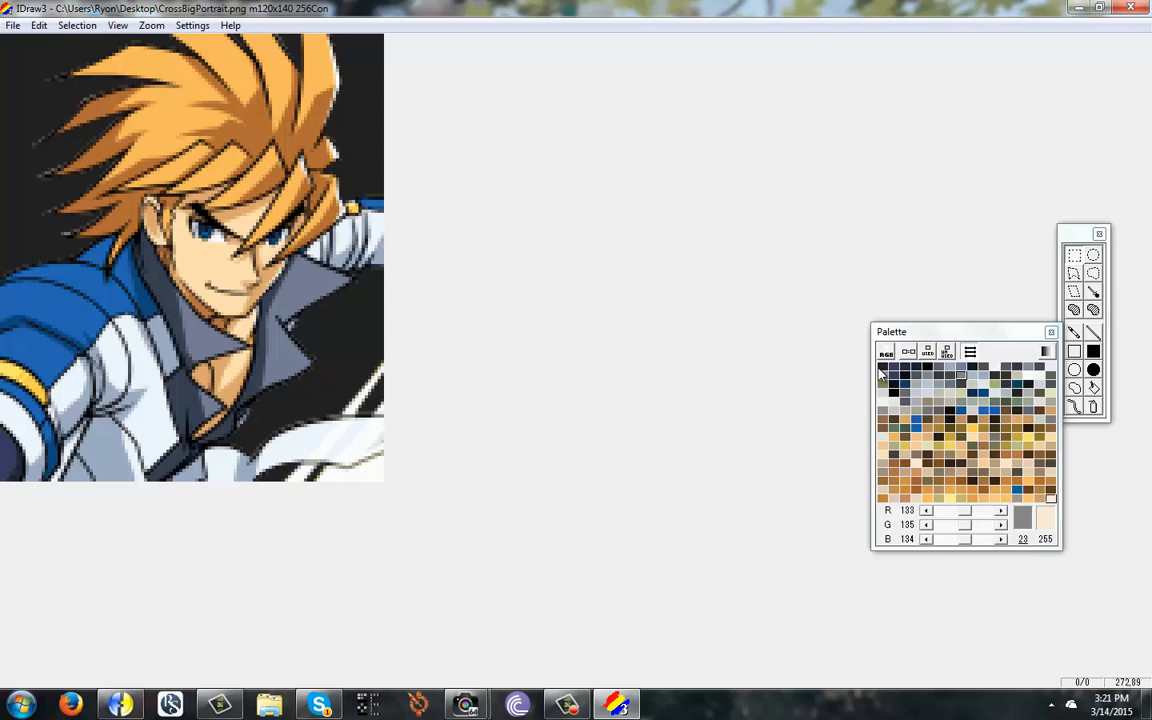
left_click(884, 374)
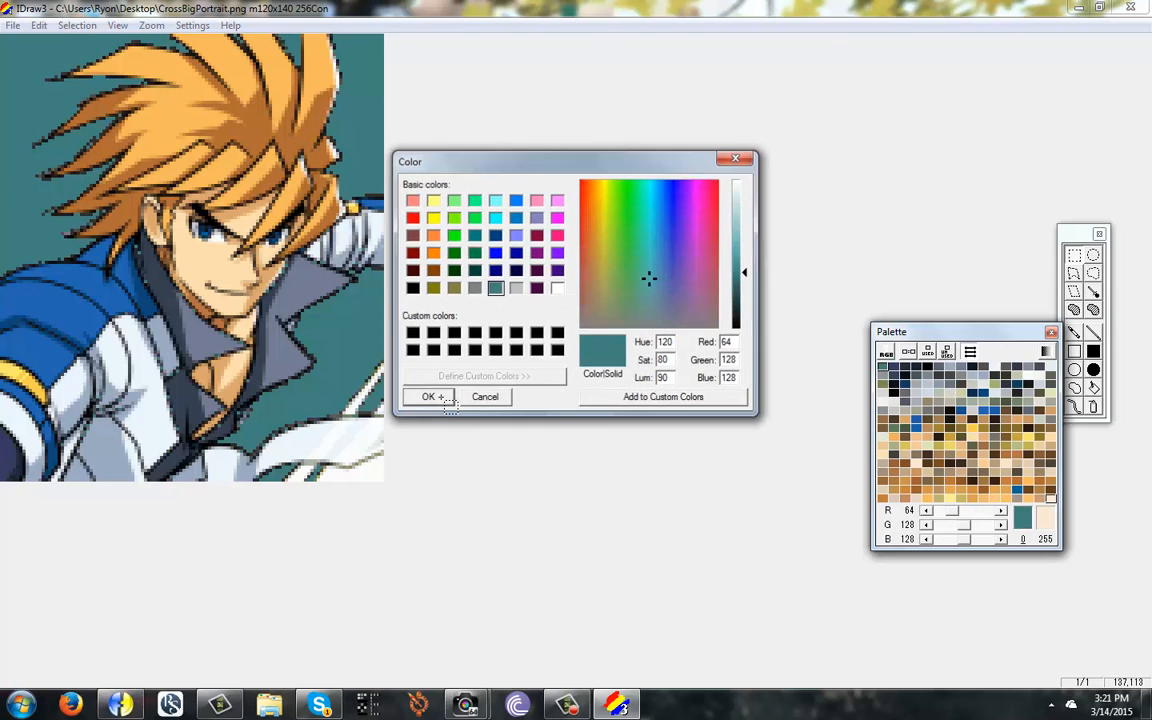
left_click(428, 396)
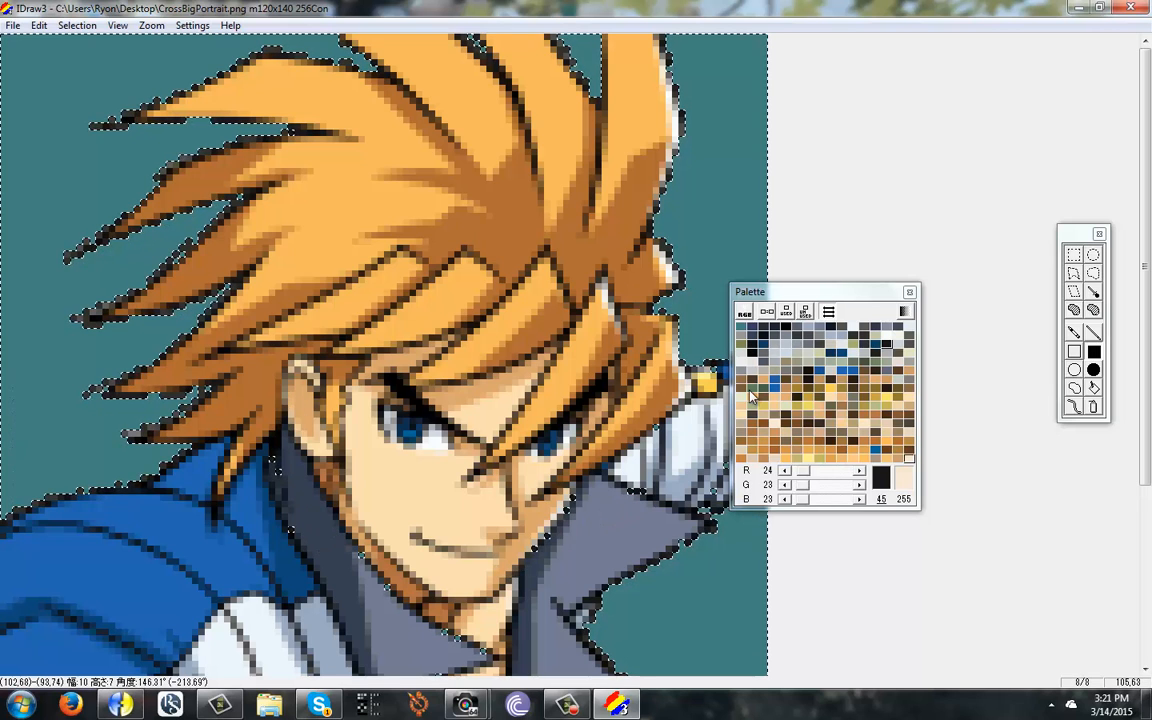
Inspect the enlarged portrait and zoom back out to see it whole
left_click_drag(748, 292, 886, 292)
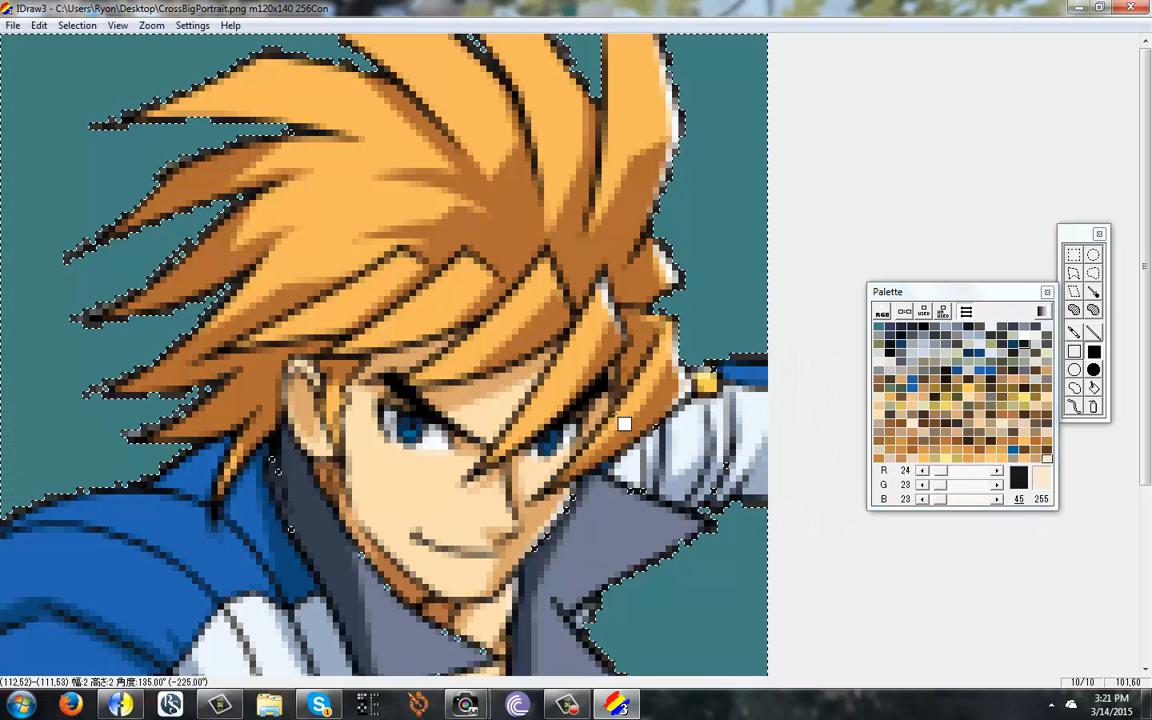
scroll("down", 3)
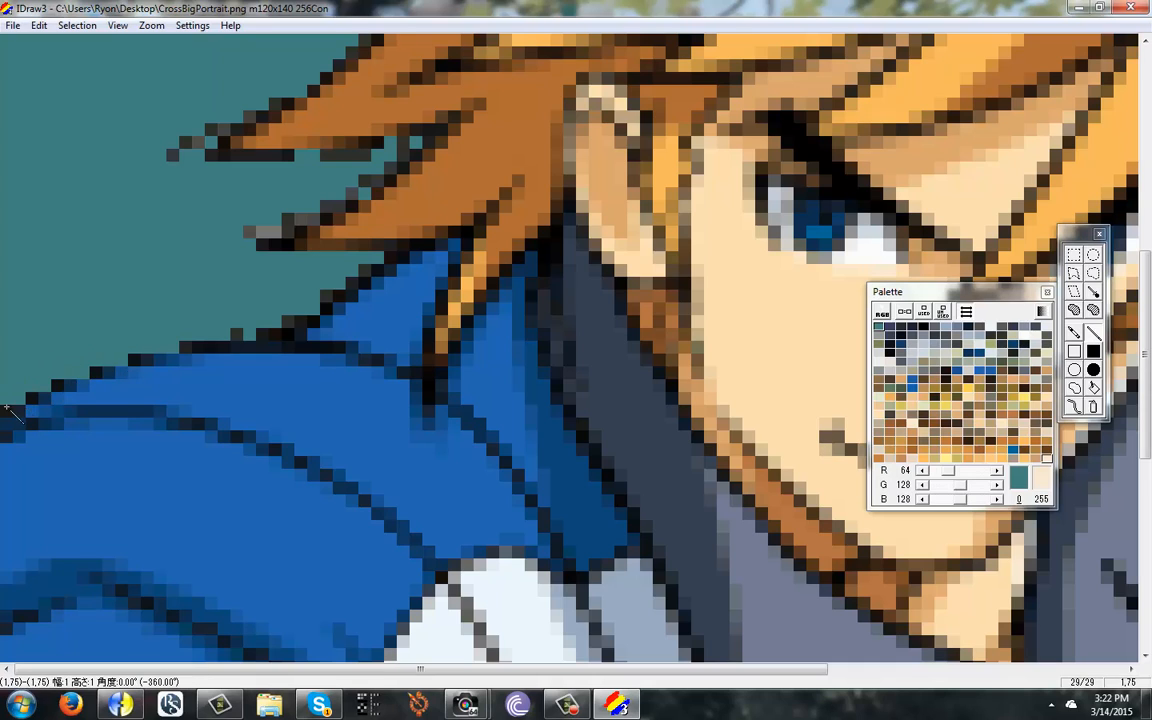
mouse_move(290, 336)
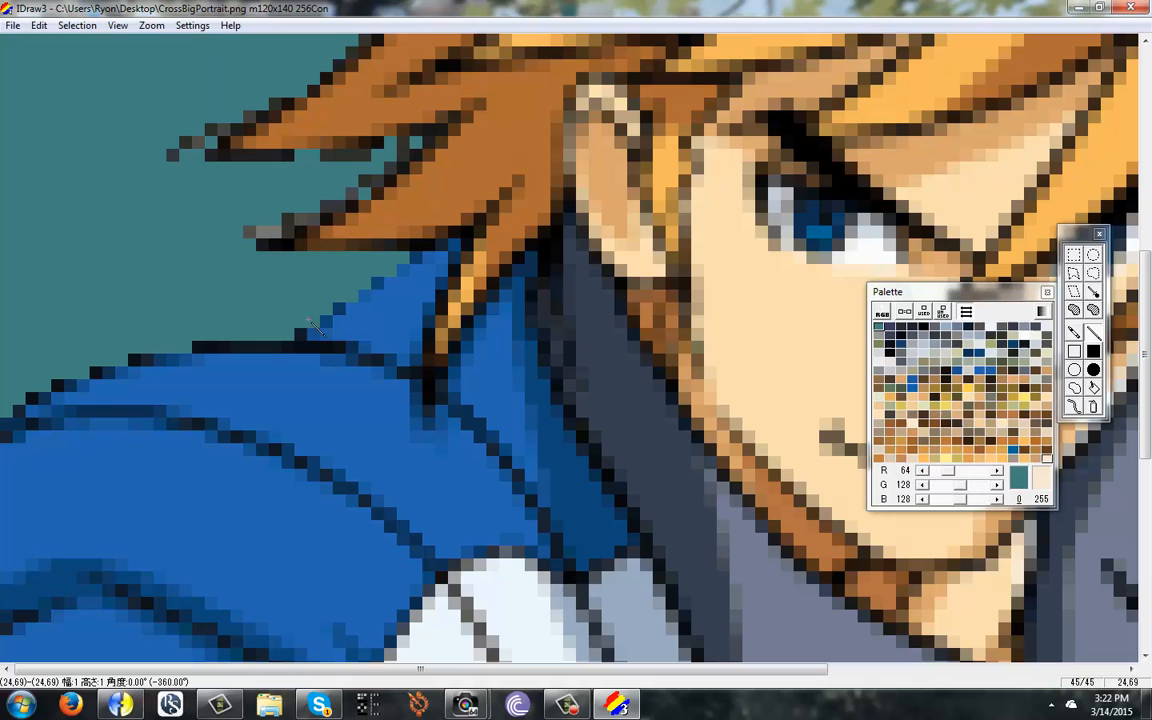
left_click(150, 24)
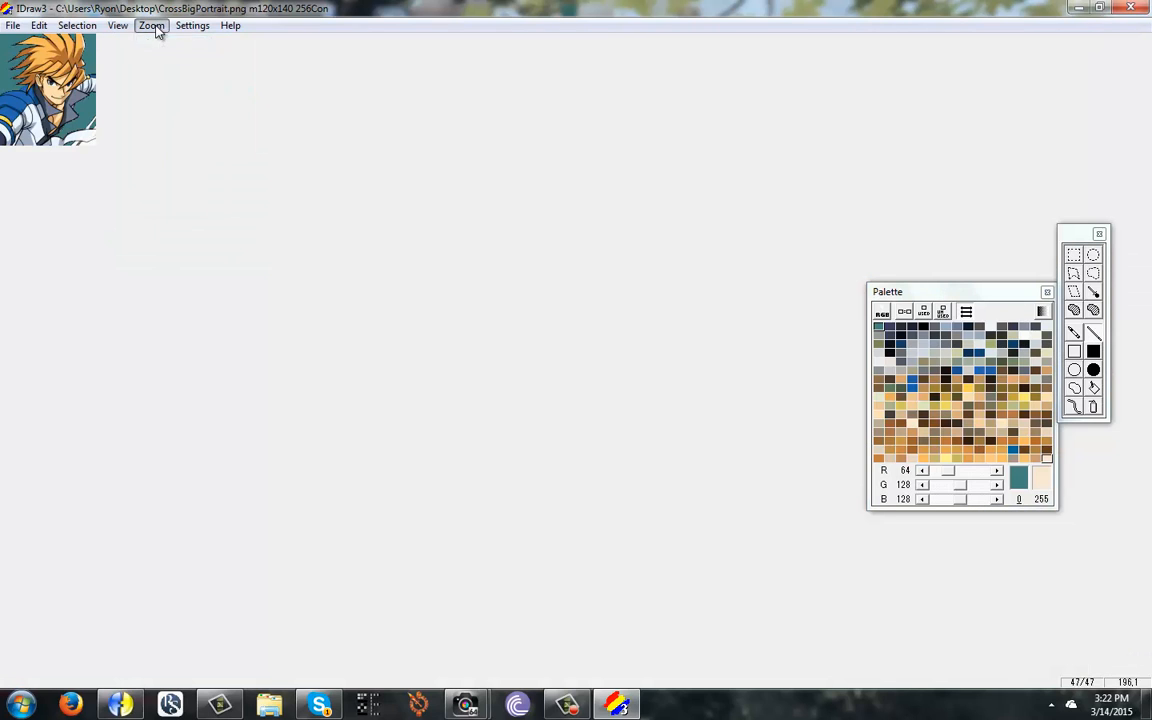
left_click(152, 24)
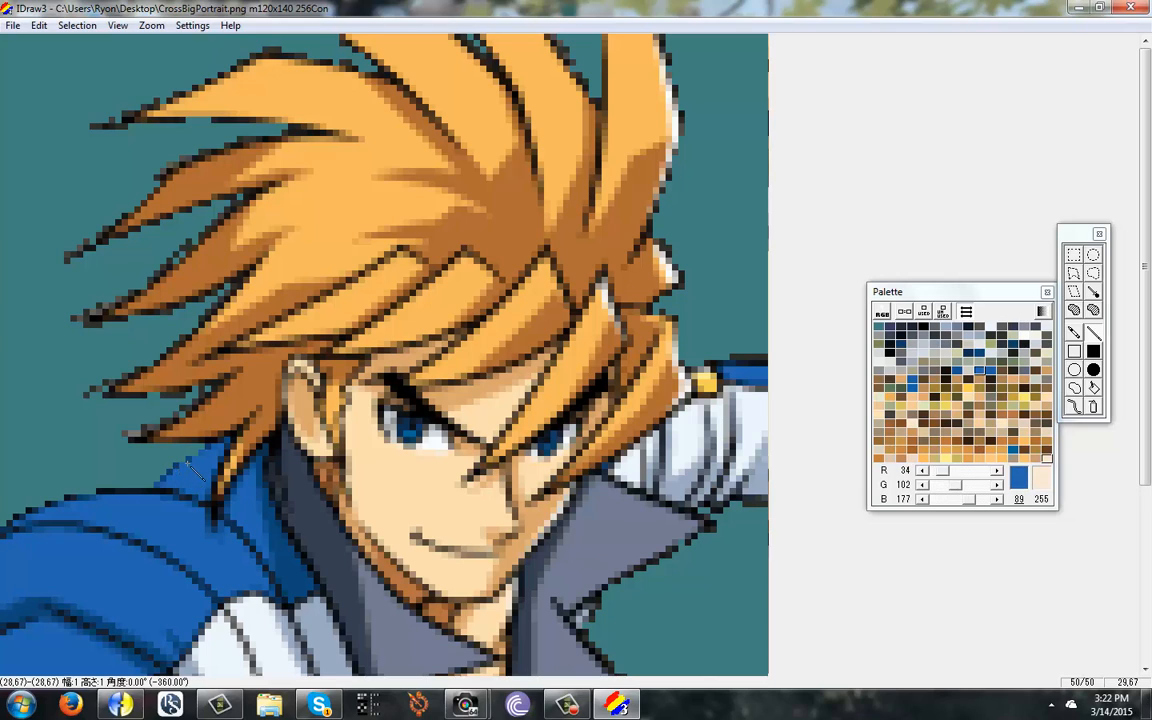
Sample the jacket's blue shades from the palette and repaint the dark jacket outline pixels
left_click(978, 352)
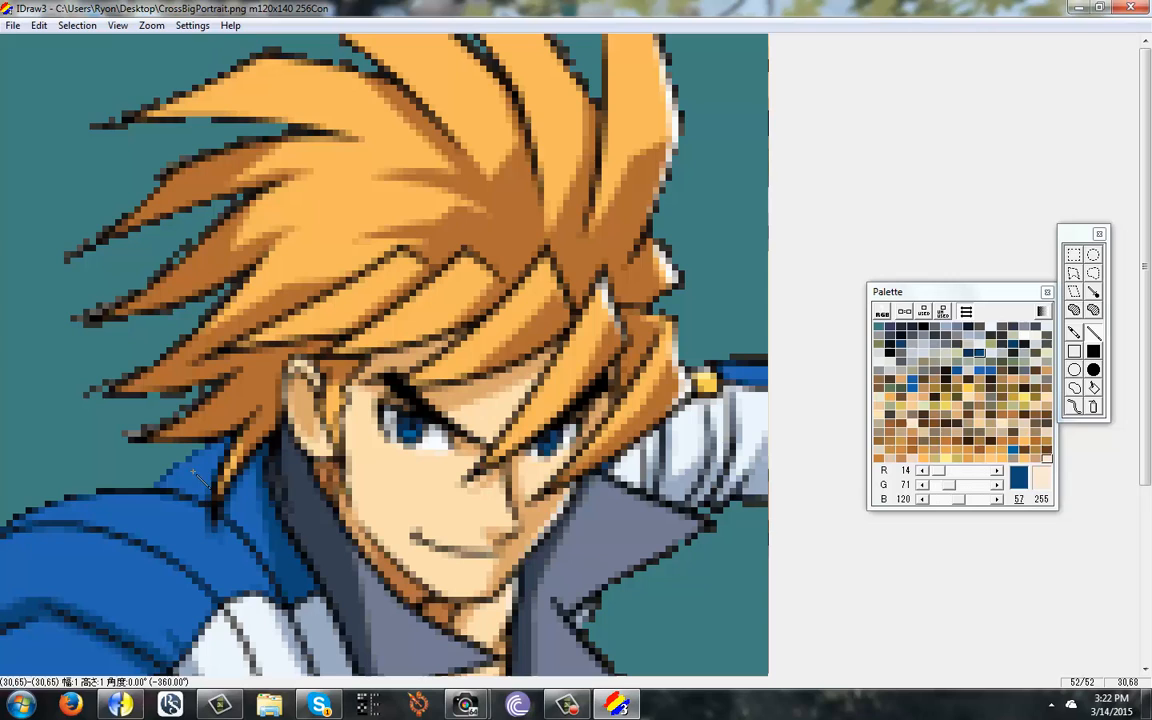
left_click(990, 370)
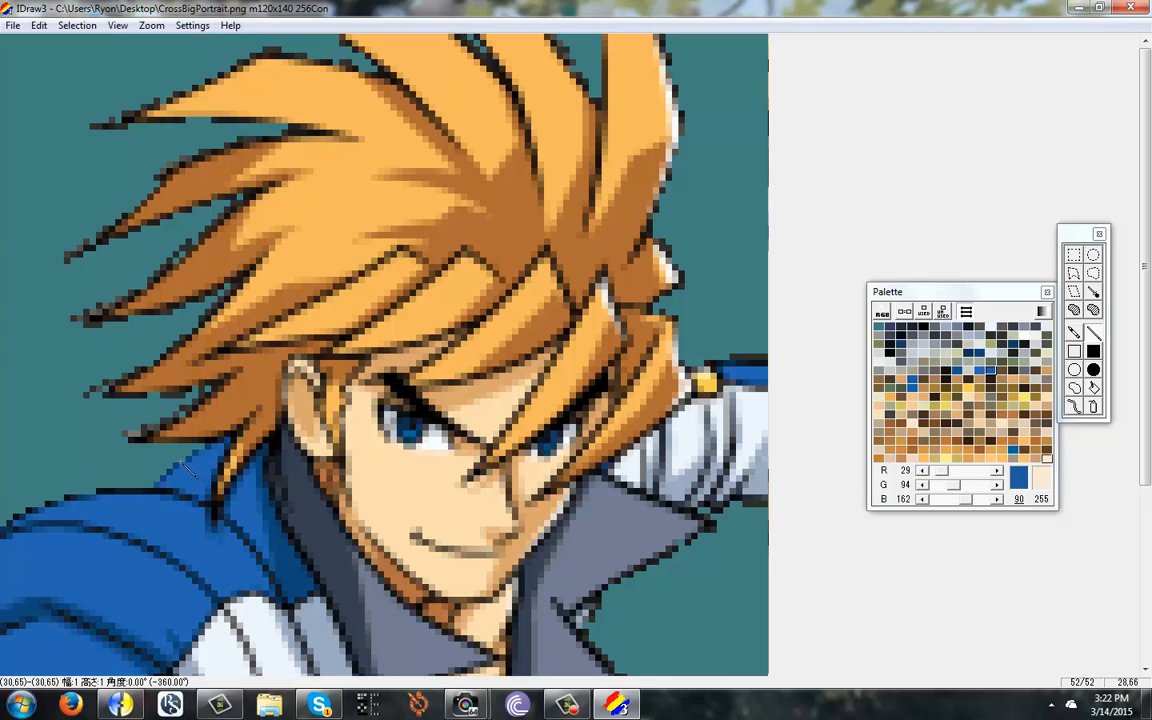
left_click(152, 24)
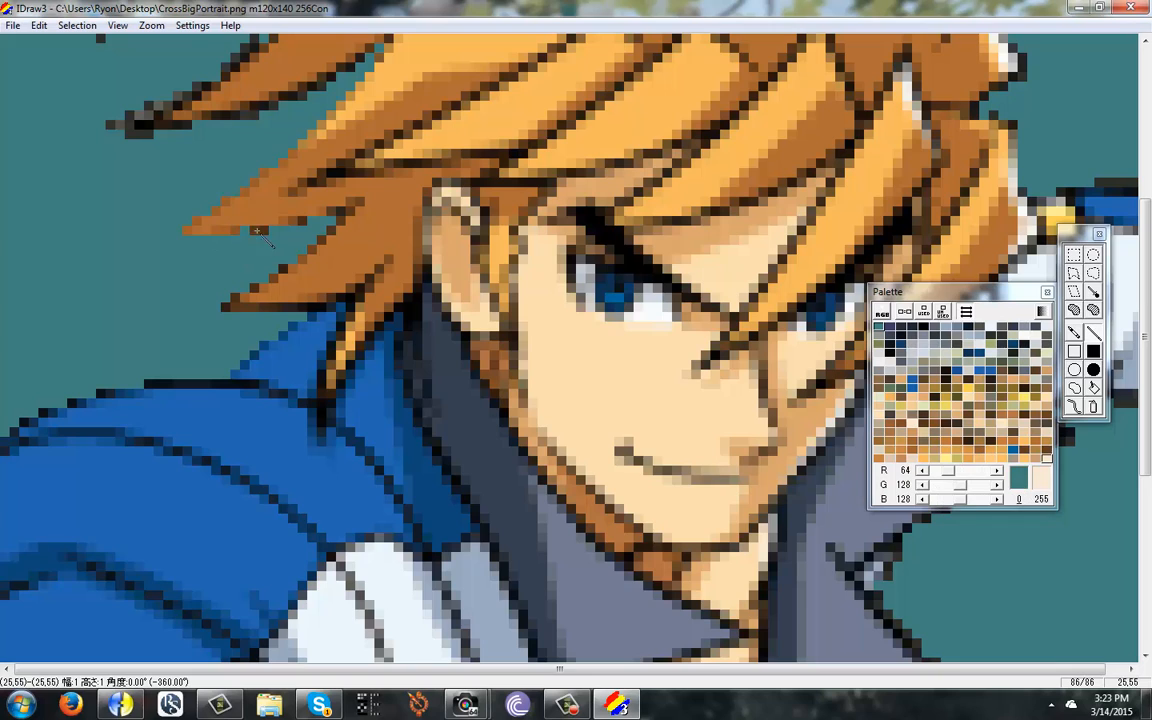
mouse_move(356, 220)
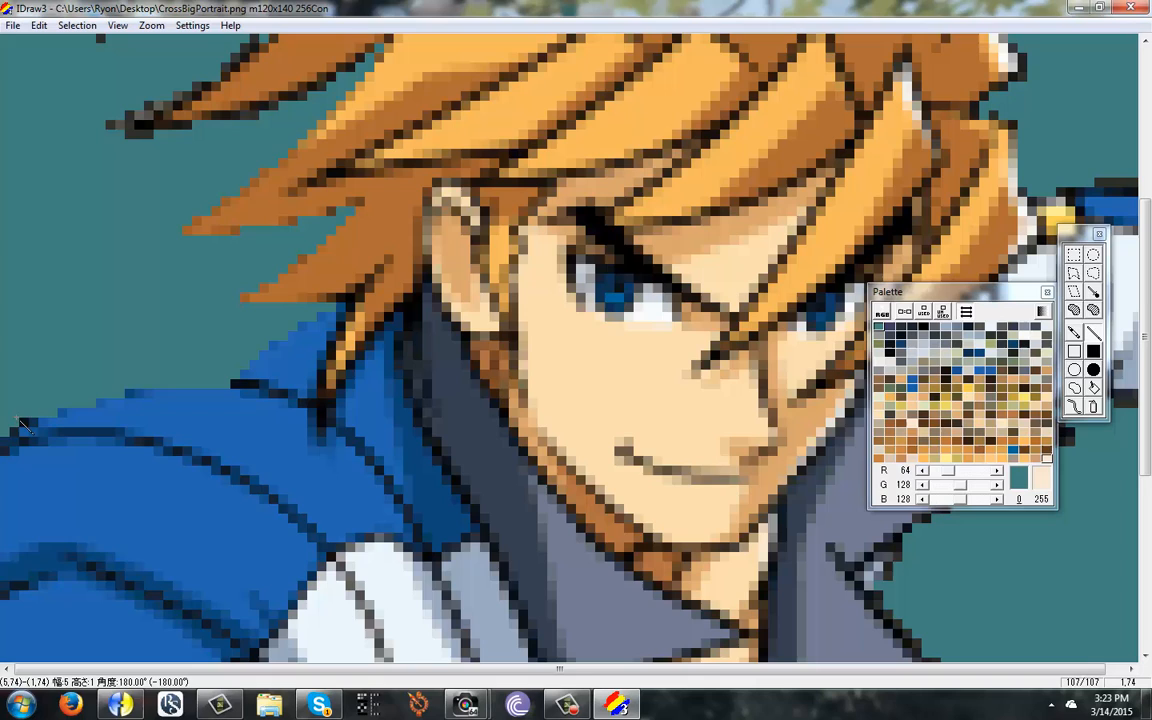
mouse_move(16, 444)
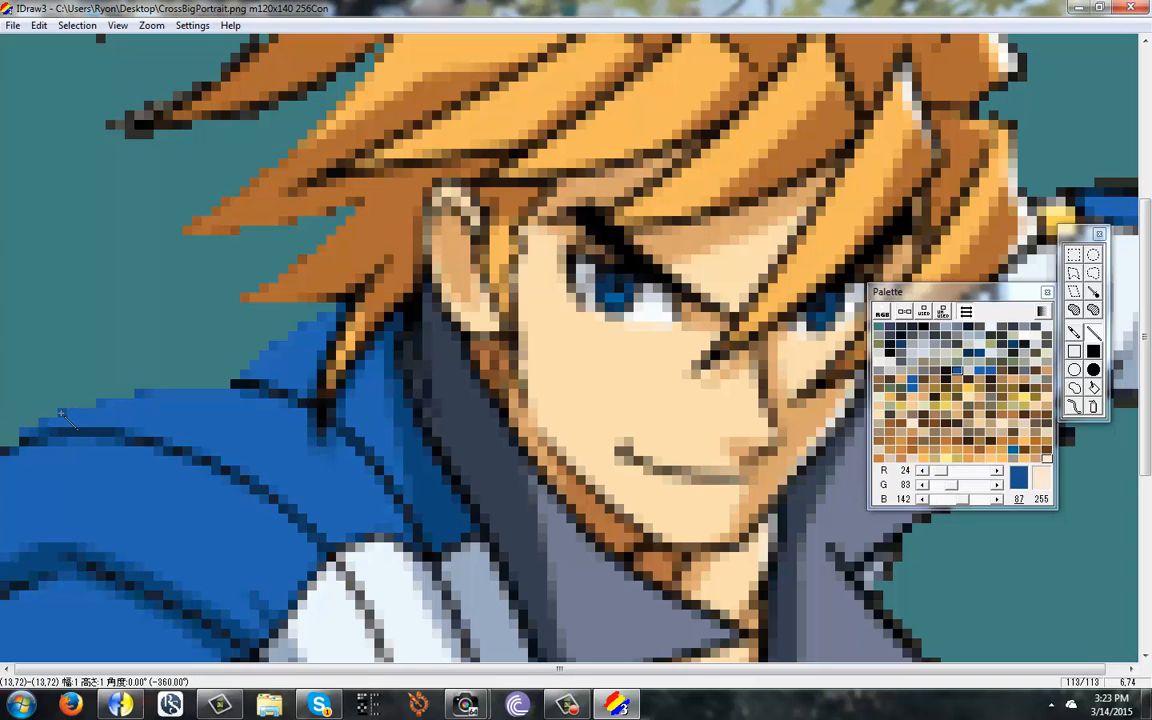
mouse_move(30, 440)
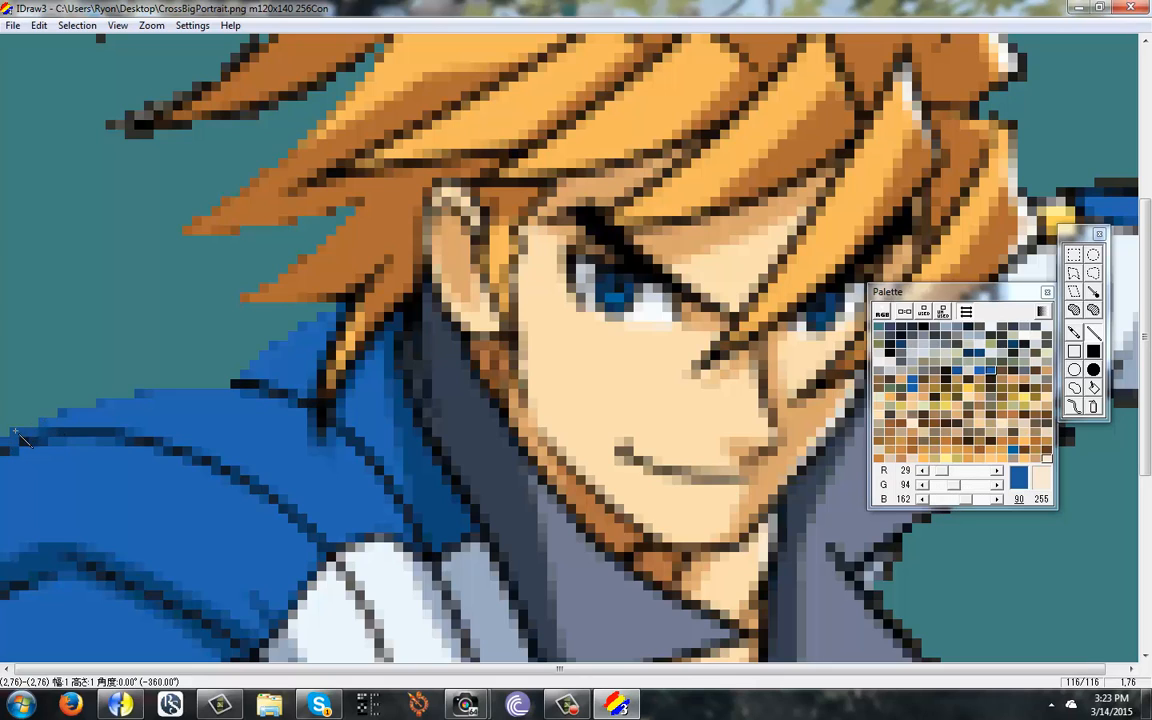
mouse_move(64, 428)
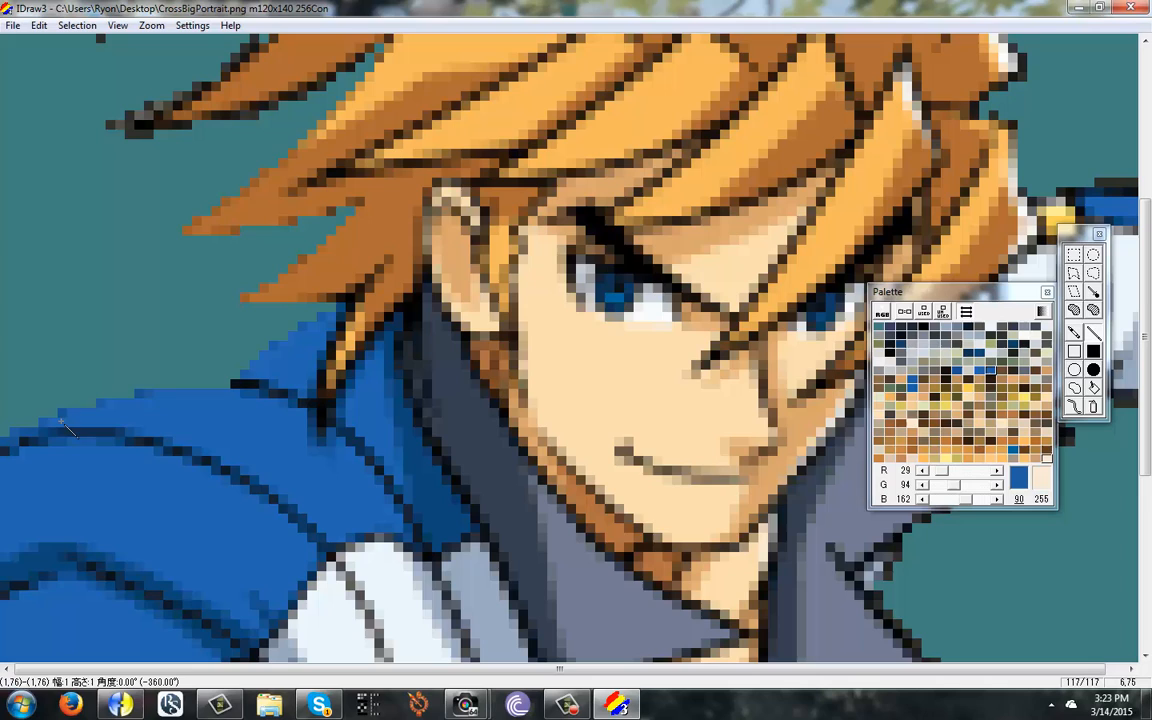
mouse_move(200, 310)
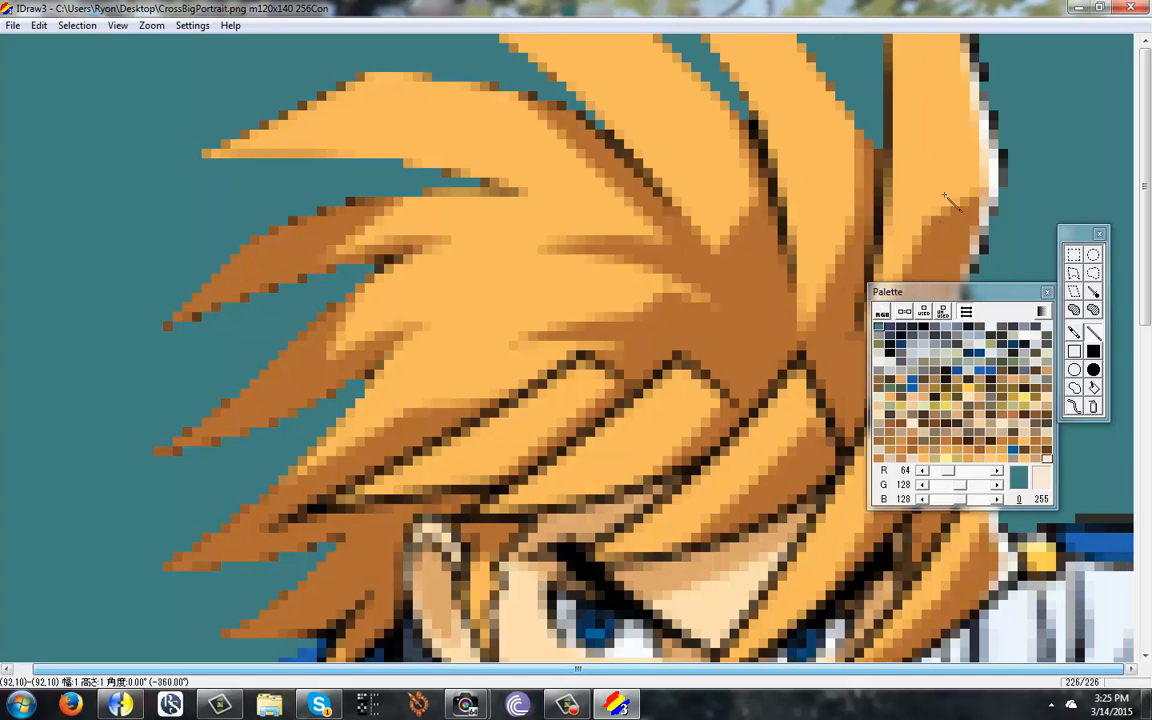
Pencil lighter shades over the dark outline pixels in the spiky hair and near the face
left_click_drag(944, 292, 636, 292)
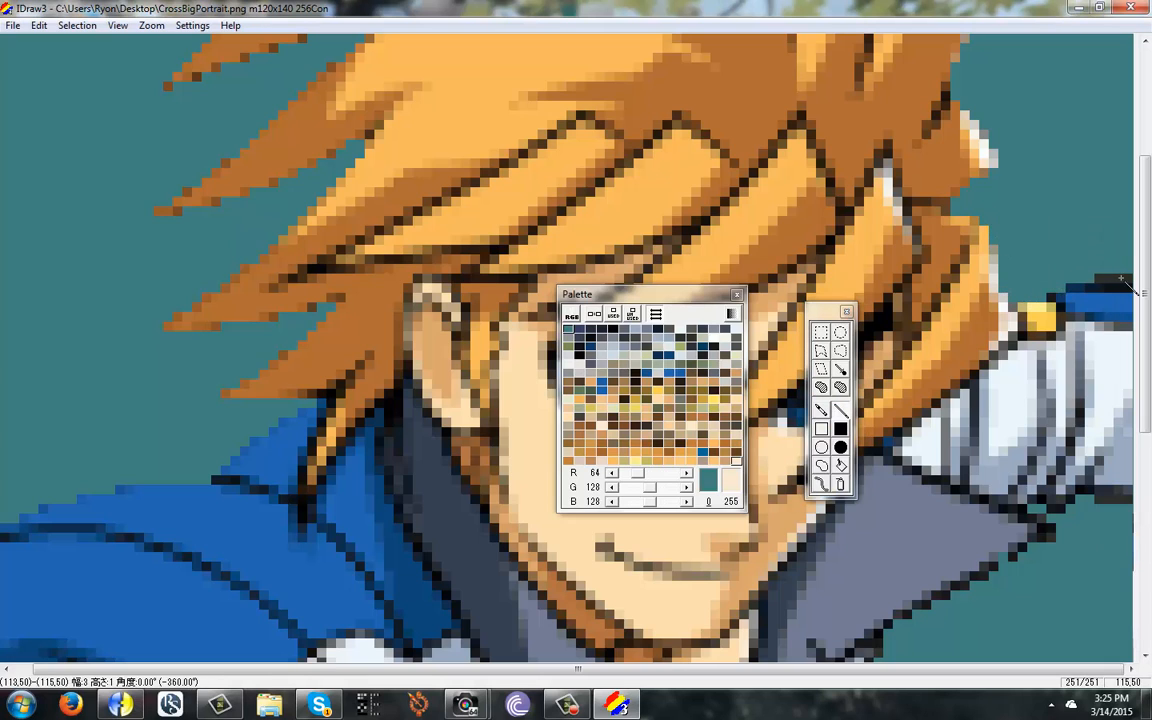
mouse_move(1096, 504)
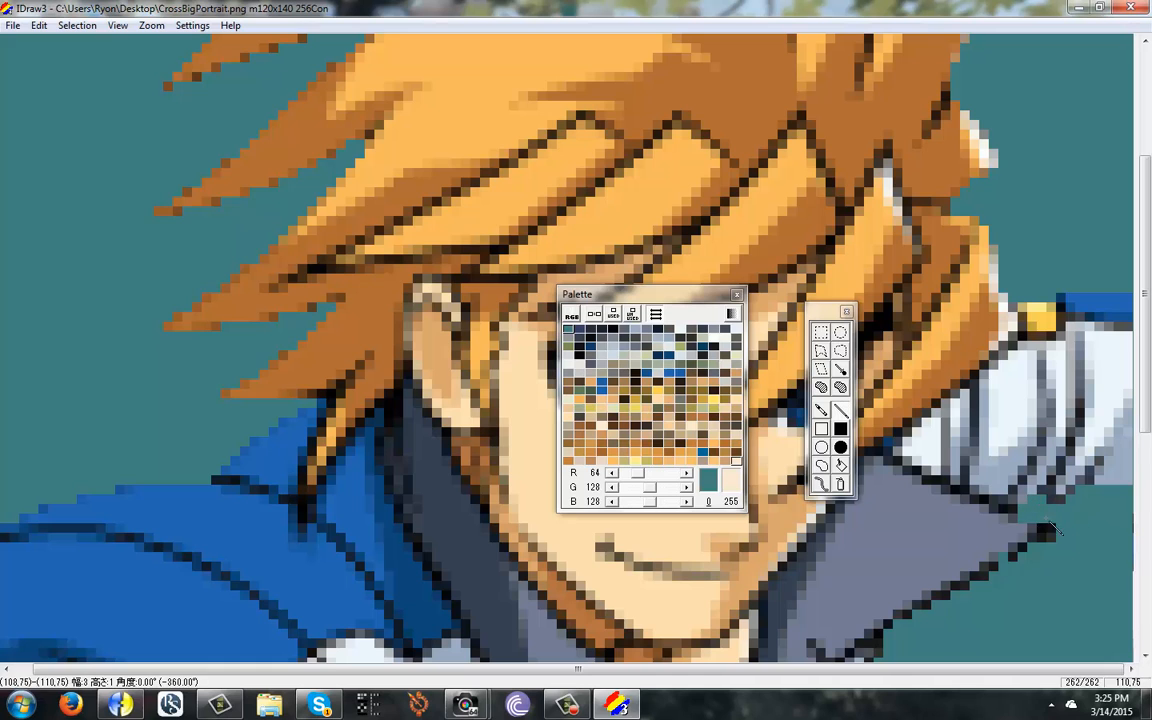
left_click(152, 24)
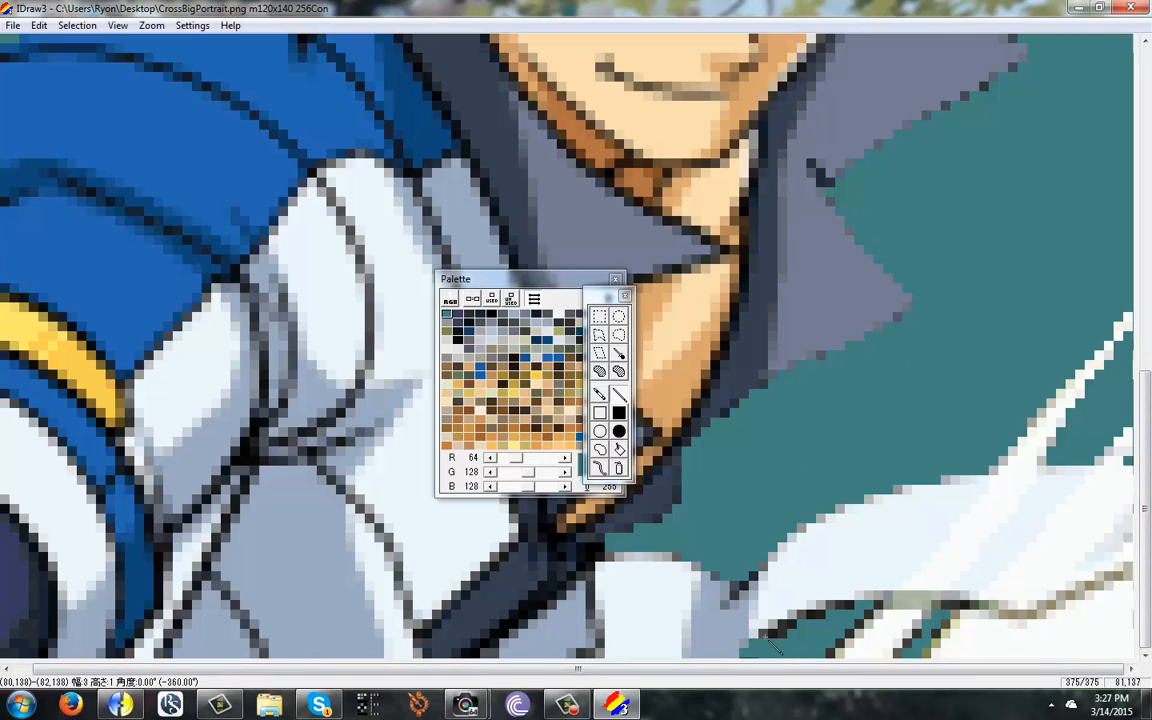
mouse_move(936, 656)
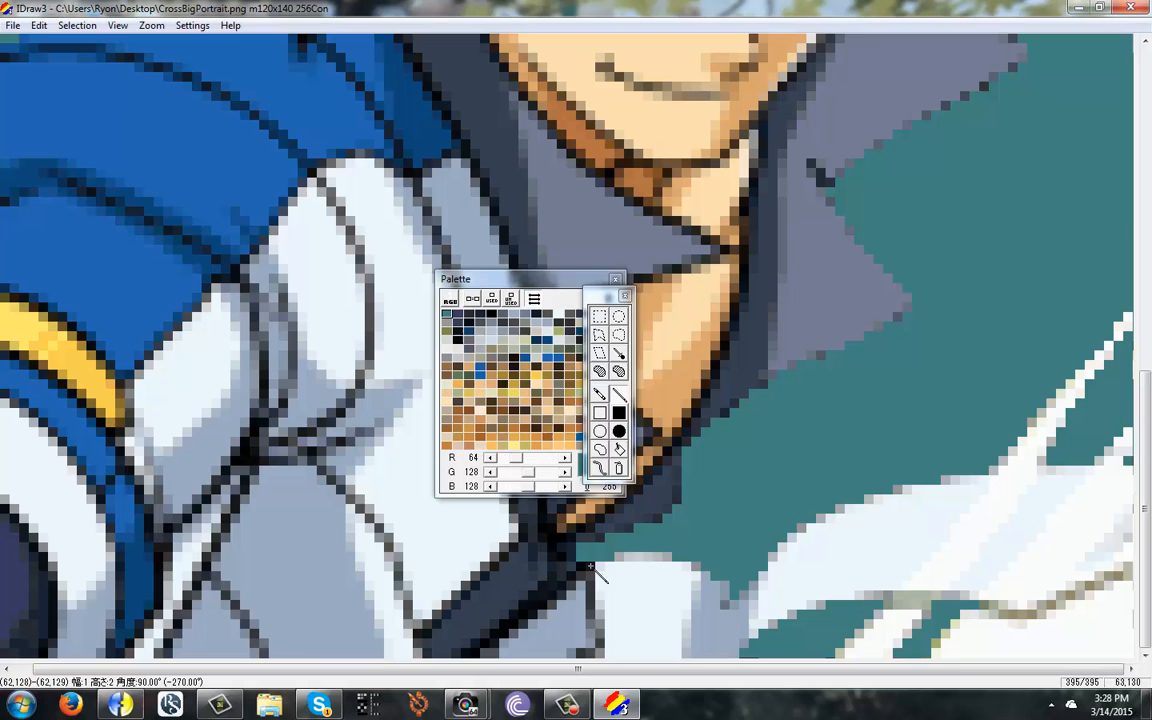
left_click(152, 24)
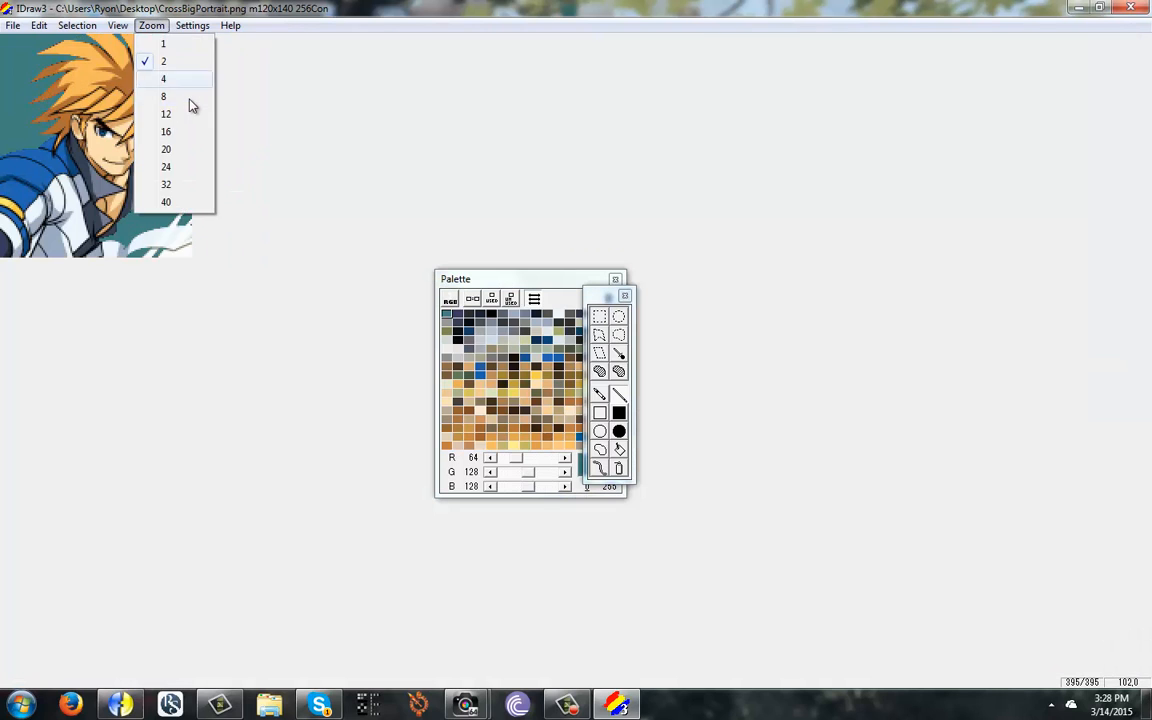
Zoom in closer and paint lighter hair shades over the remaining black hair outlines
left_click(164, 96)
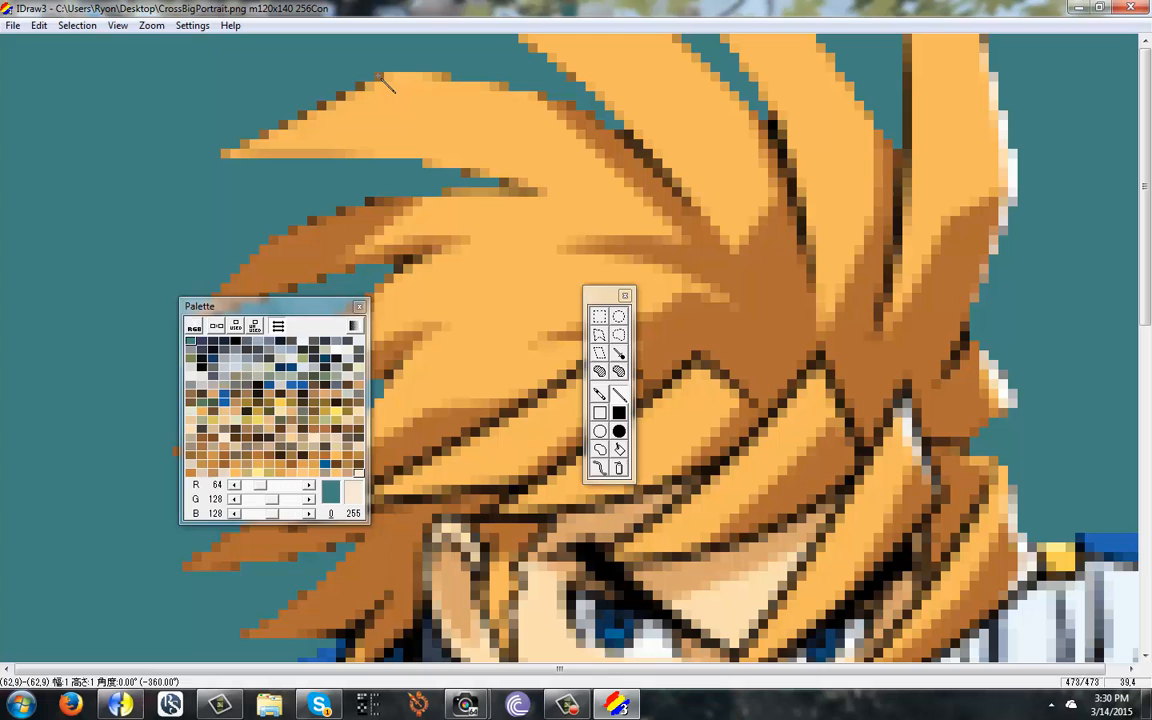
left_click_drag(200, 306, 748, 274)
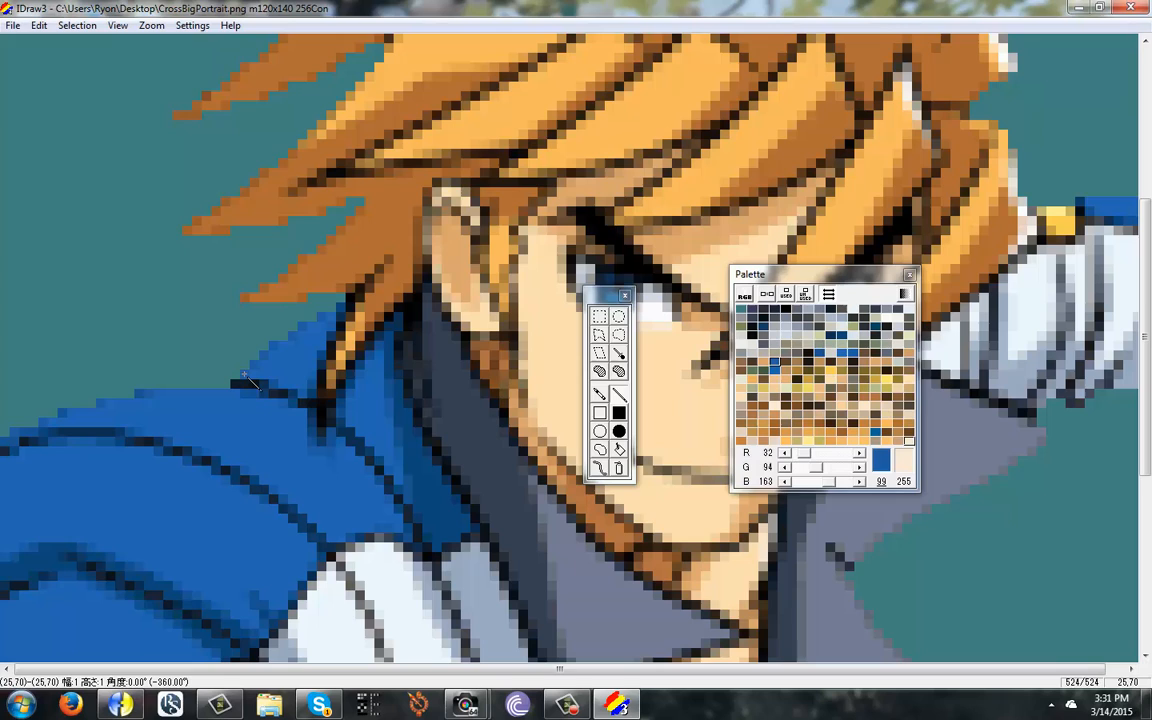
mouse_move(124, 410)
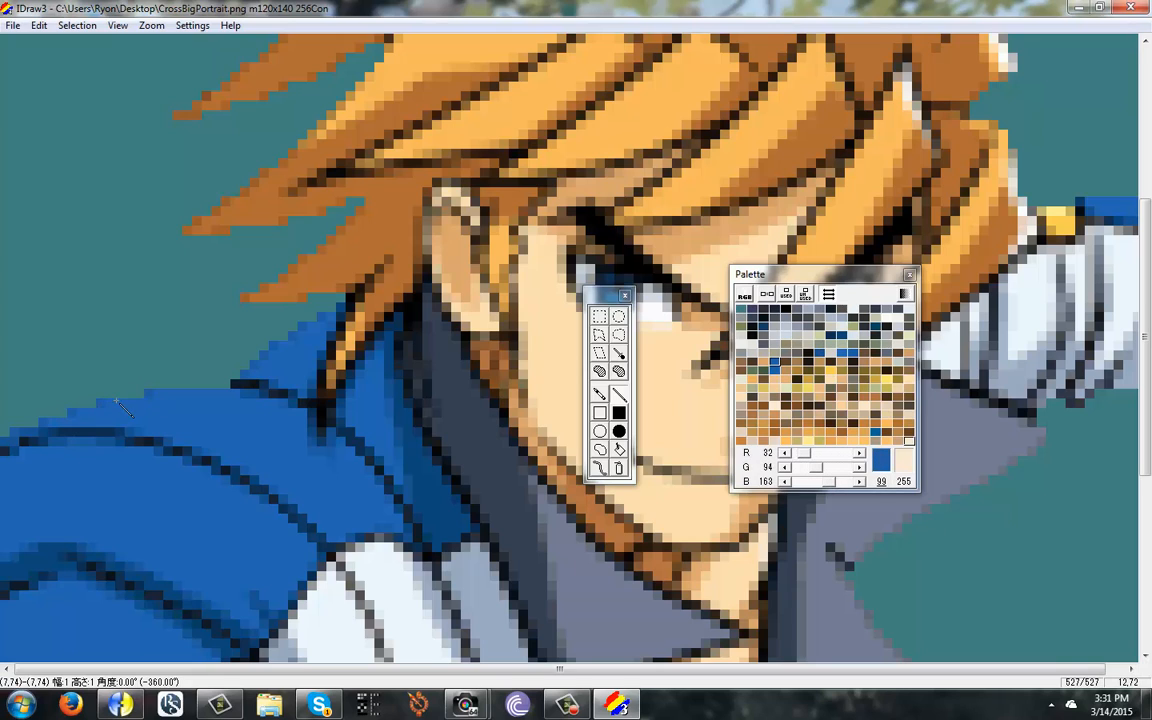
mouse_move(204, 284)
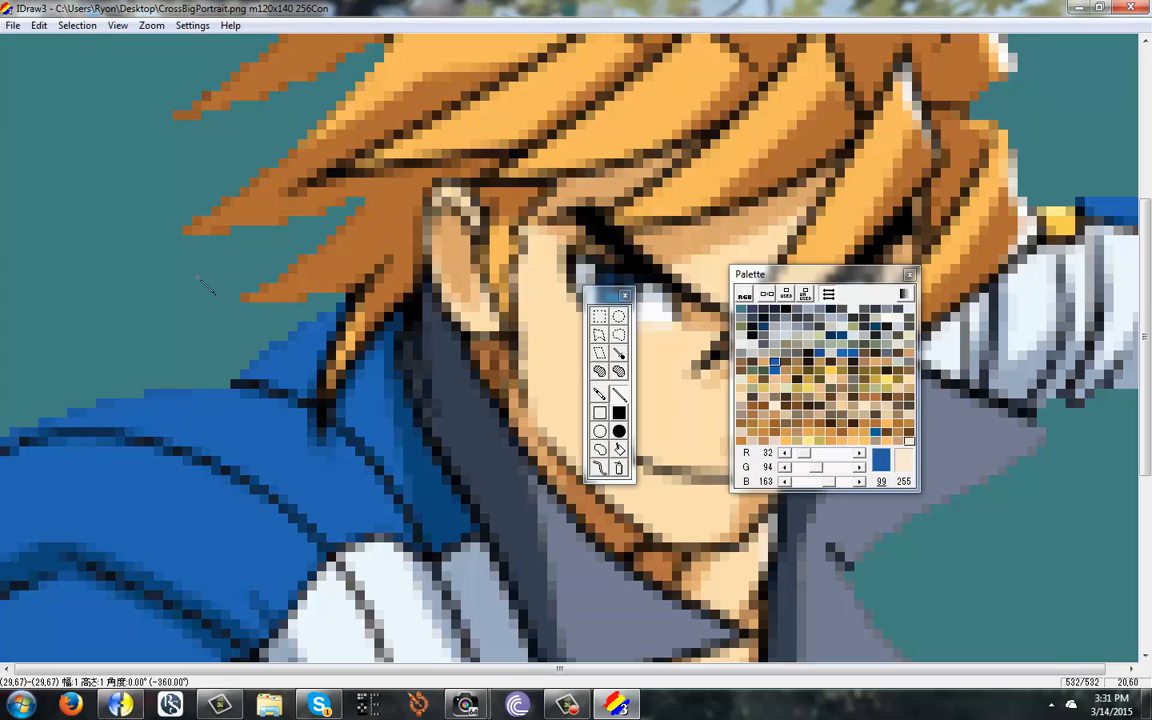
left_click(152, 24)
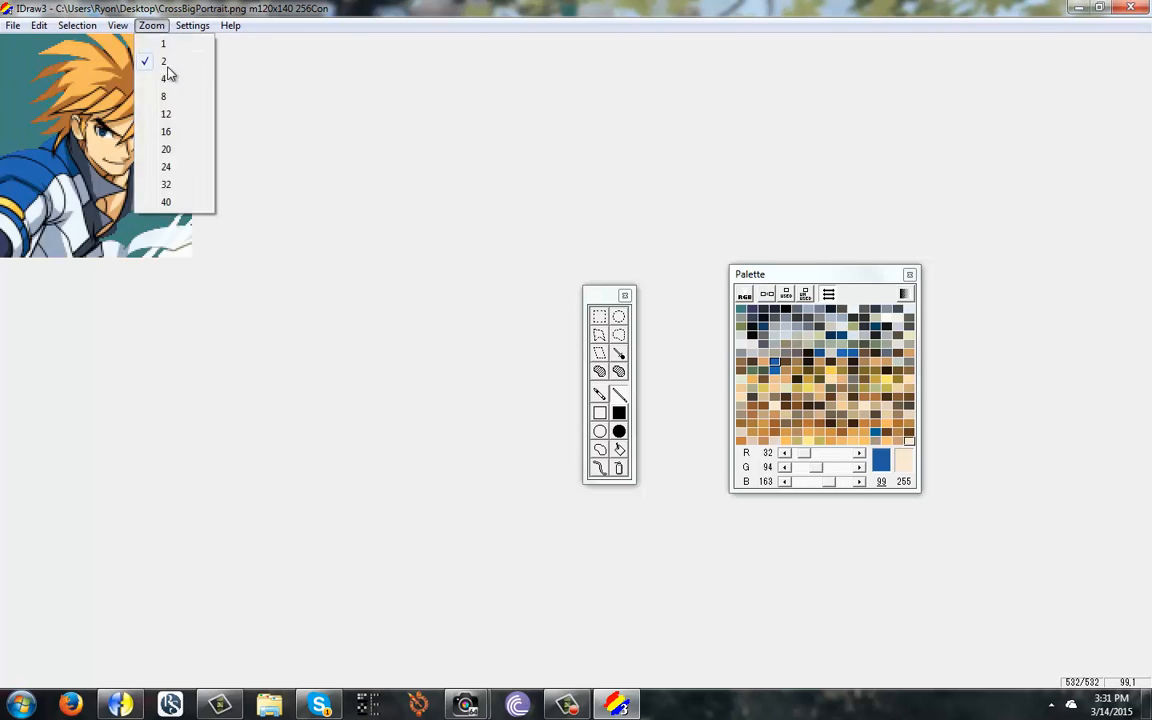
left_click(164, 96)
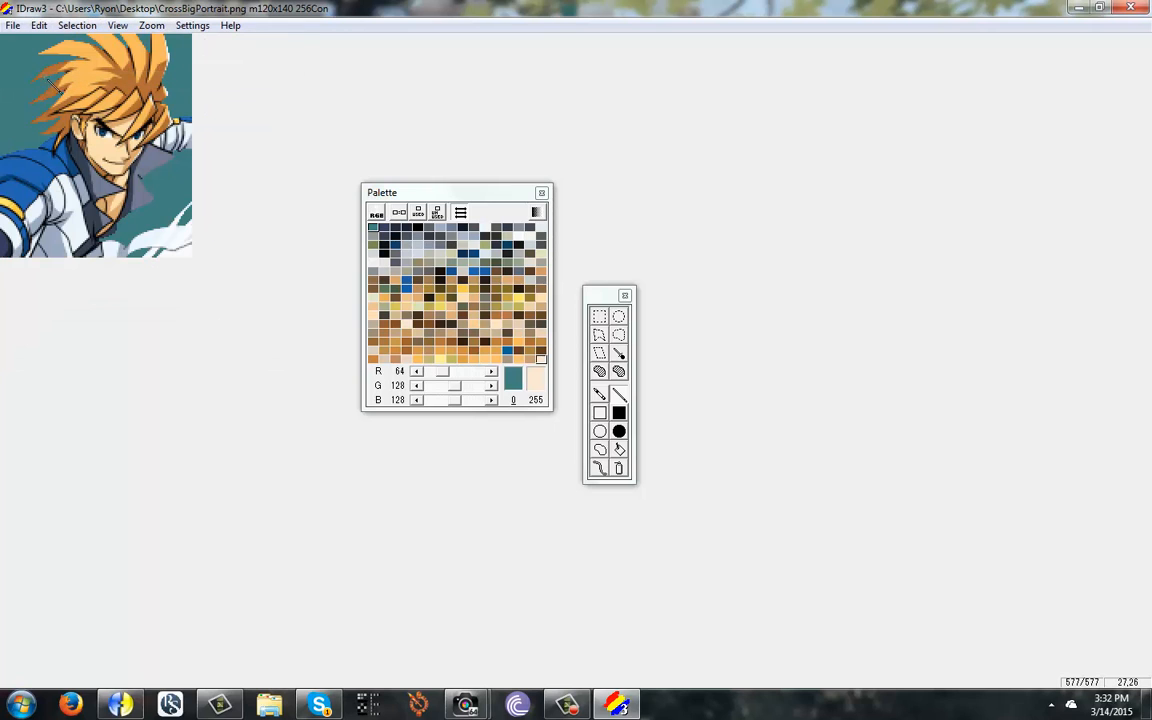
left_click(616, 704)
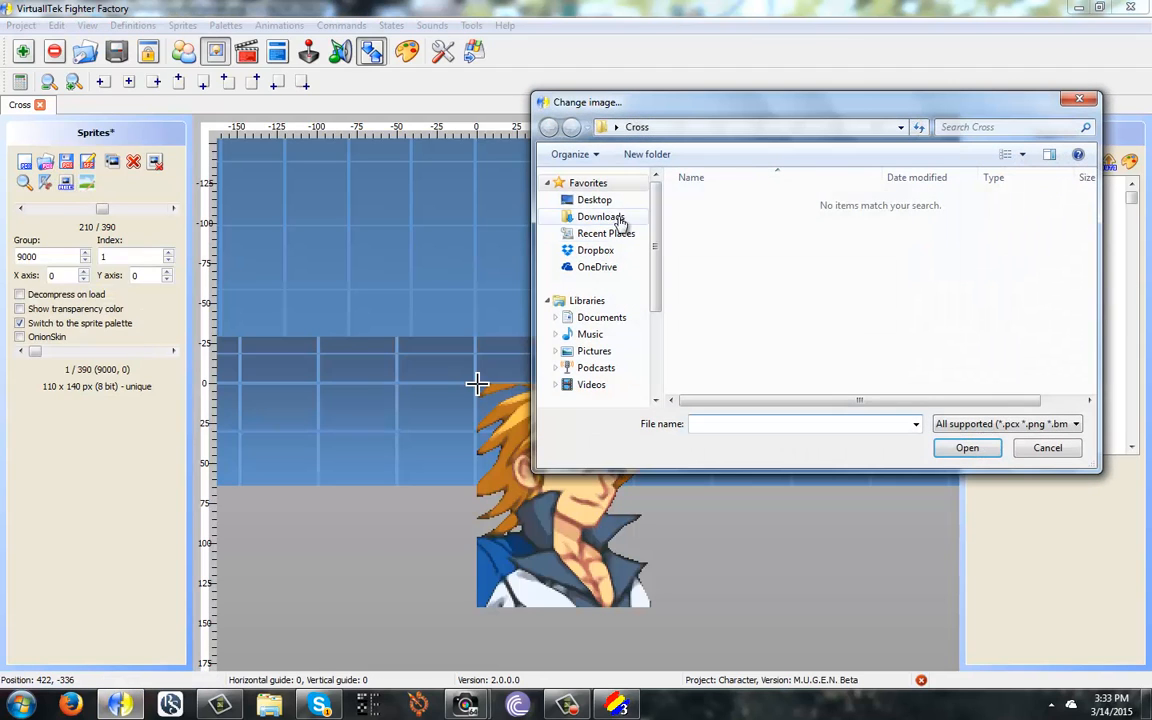
Import the portrait PNG from the Cross folder as sprite 9000,1, answering the crop and palette prompts
left_click(594, 200)
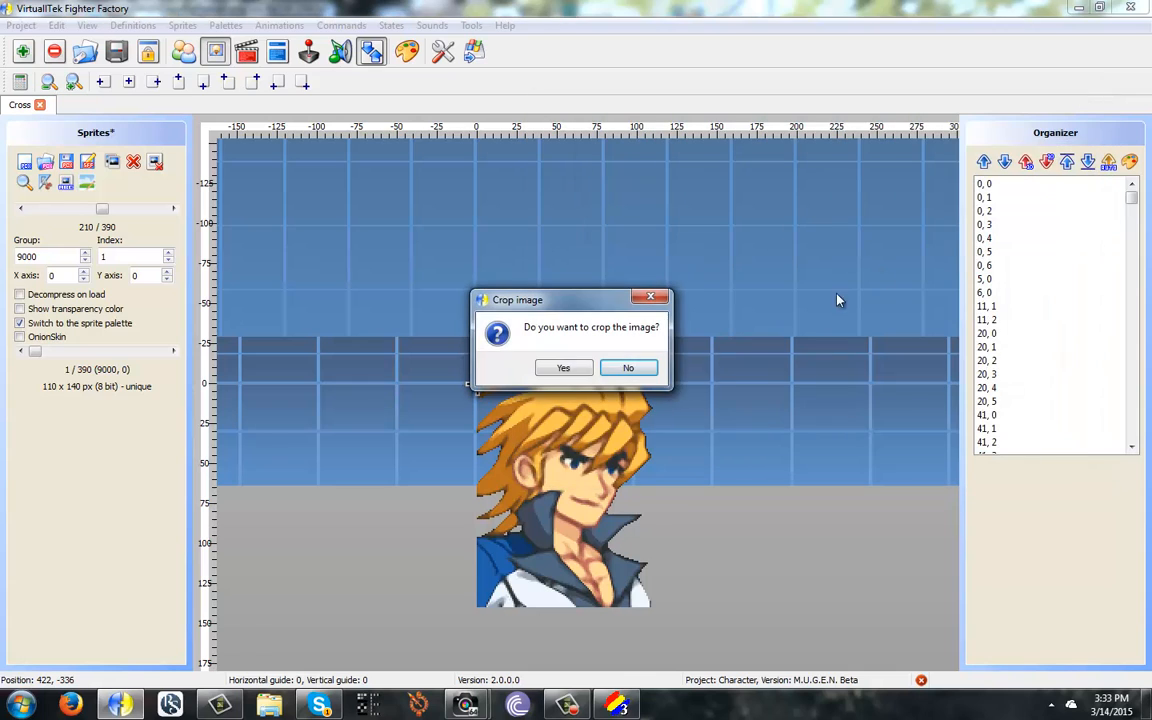
left_click(628, 368)
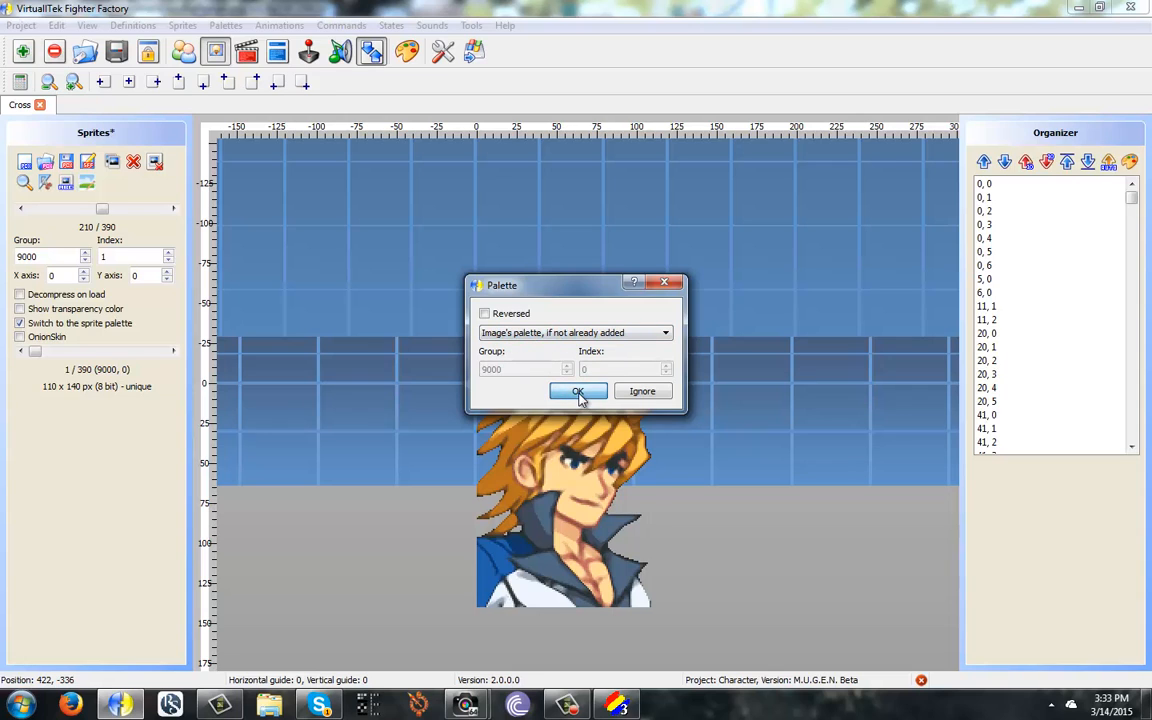
left_click(578, 390)
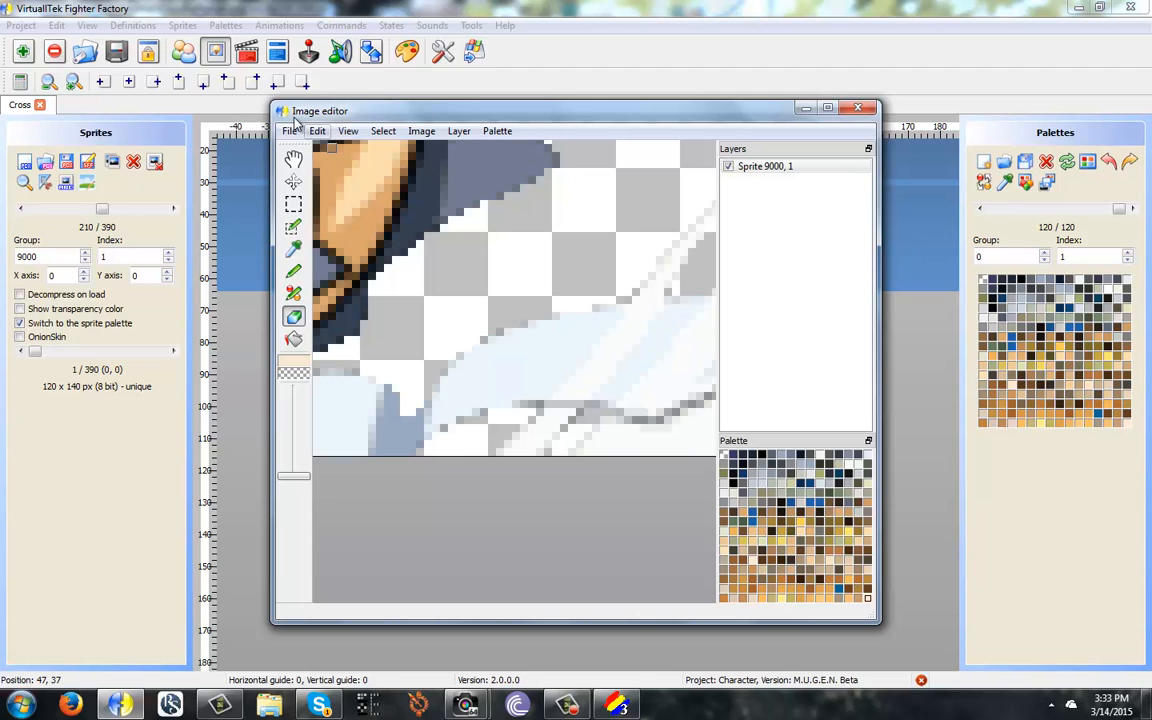
left_click(816, 128)
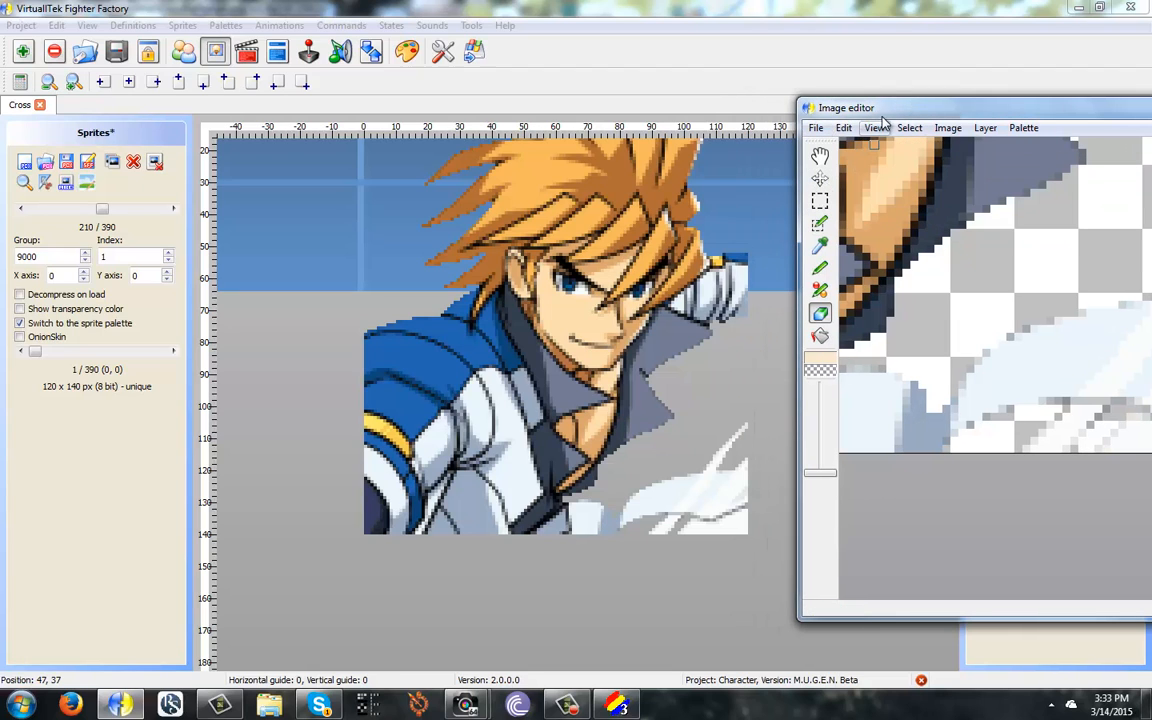
left_click_drag(970, 108, 604, 100)
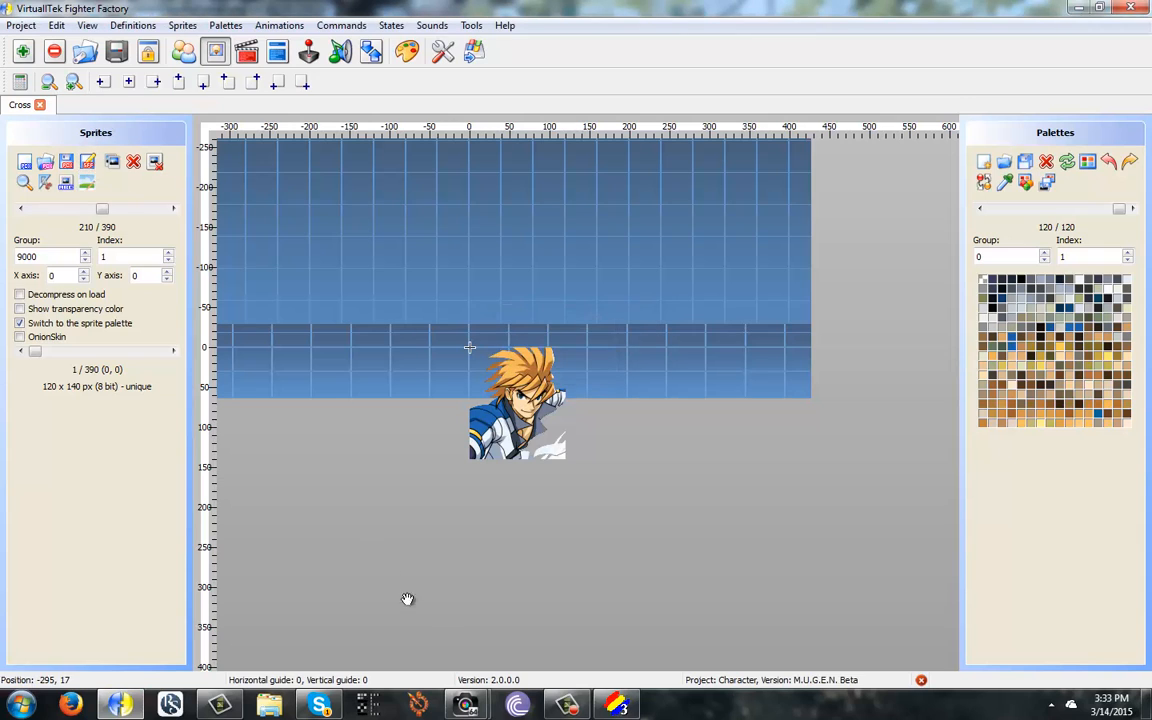
left_click(182, 24)
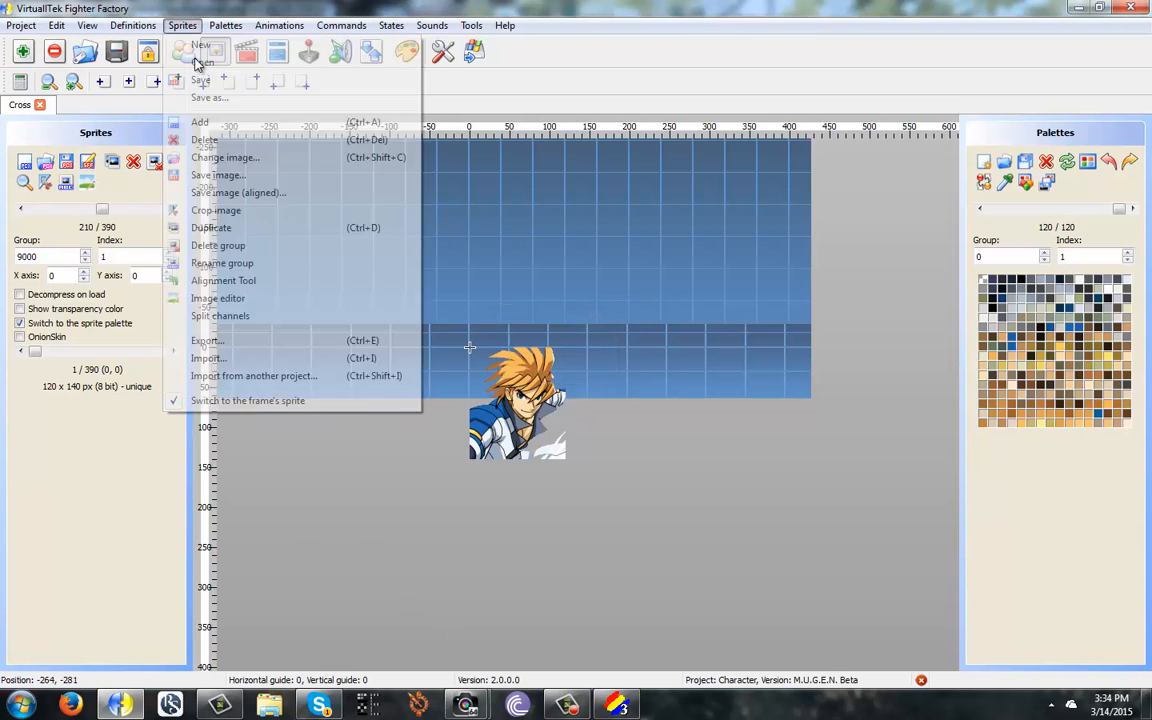